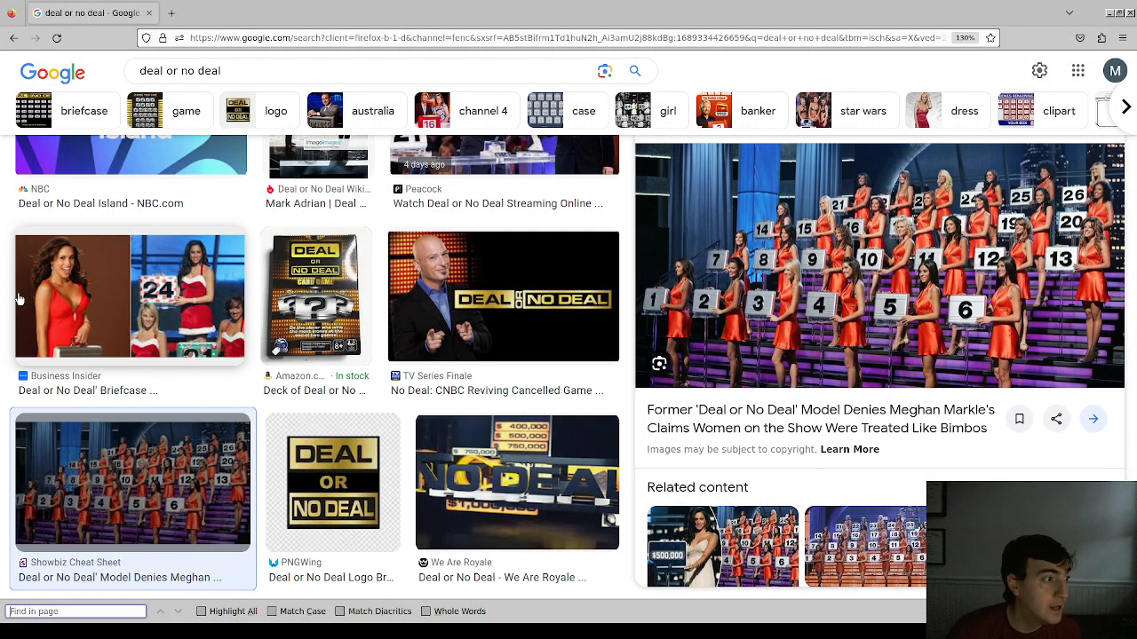
mouse_move(648, 299)
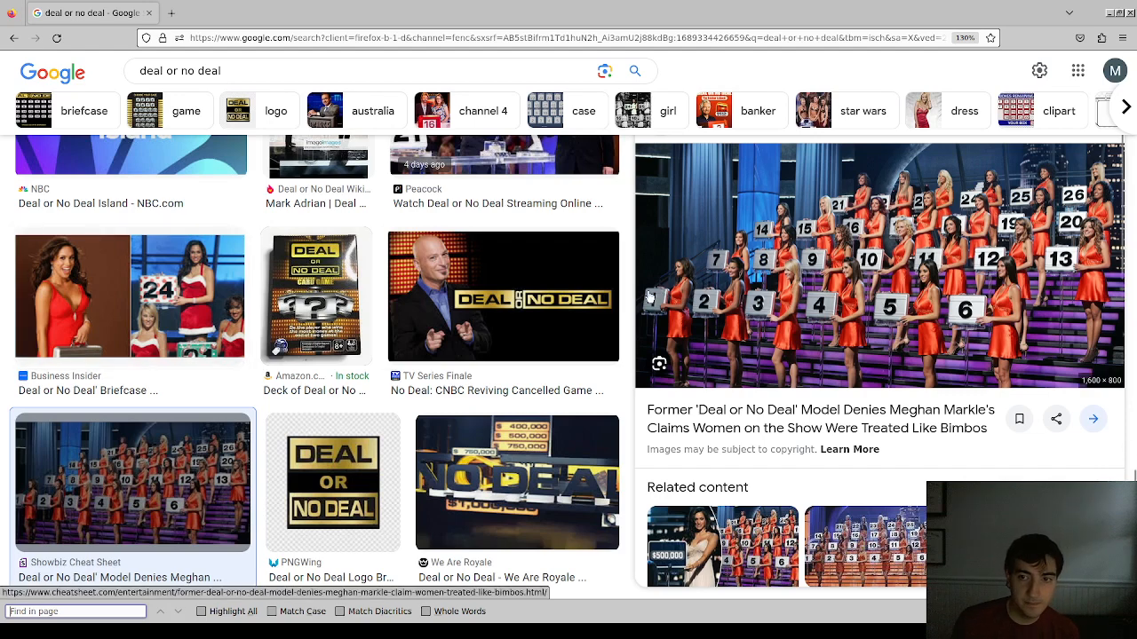
mouse_move(665, 327)
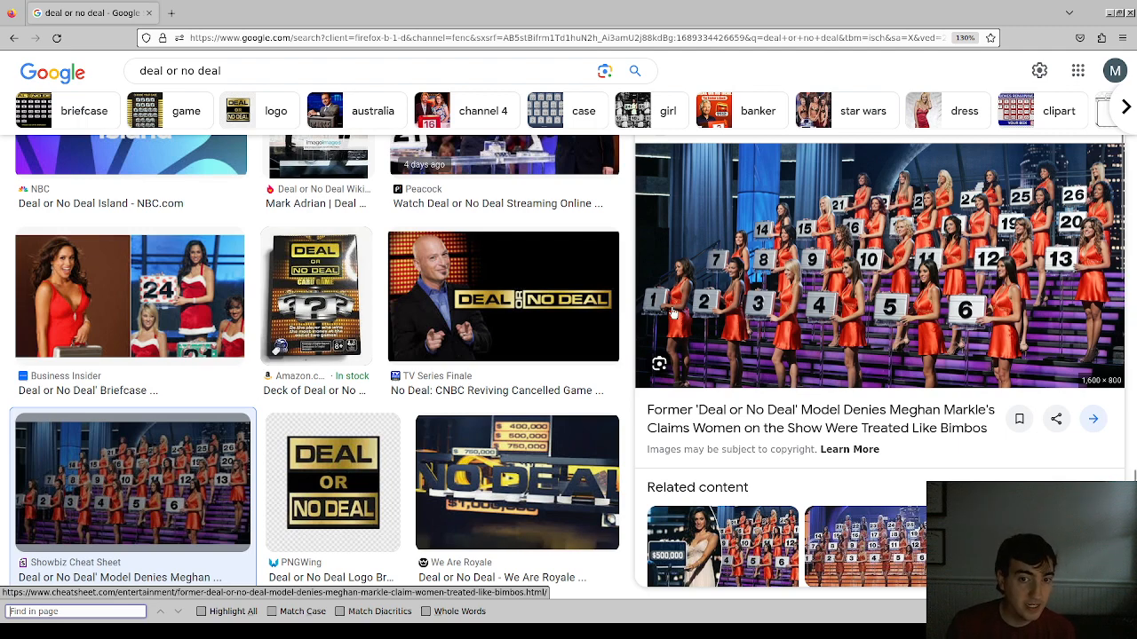
mouse_move(861, 334)
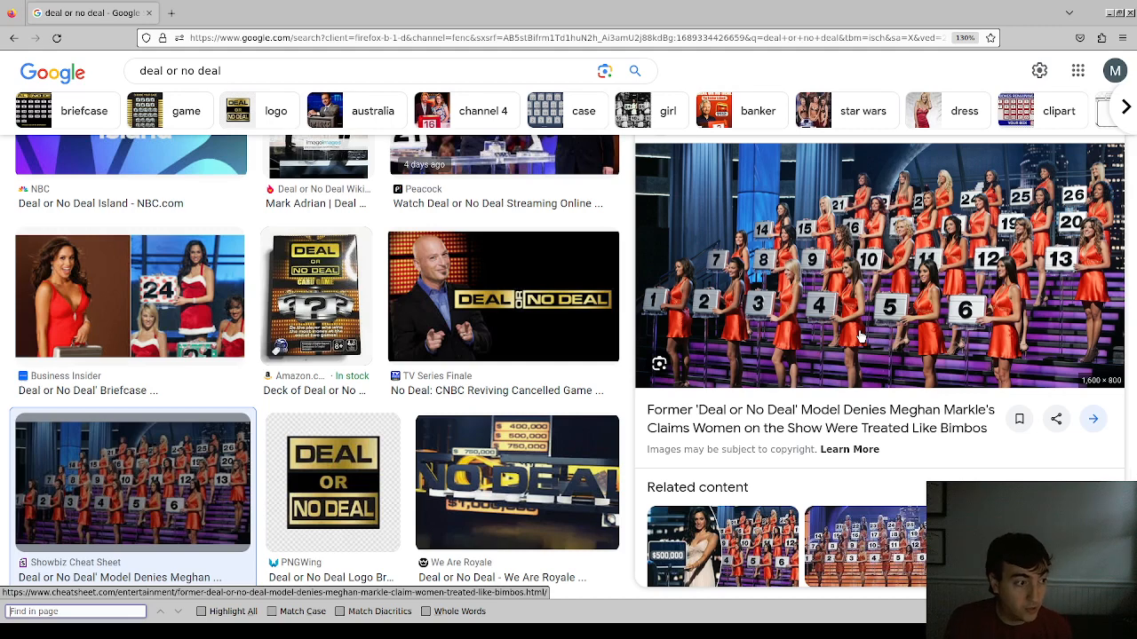
mouse_move(762, 282)
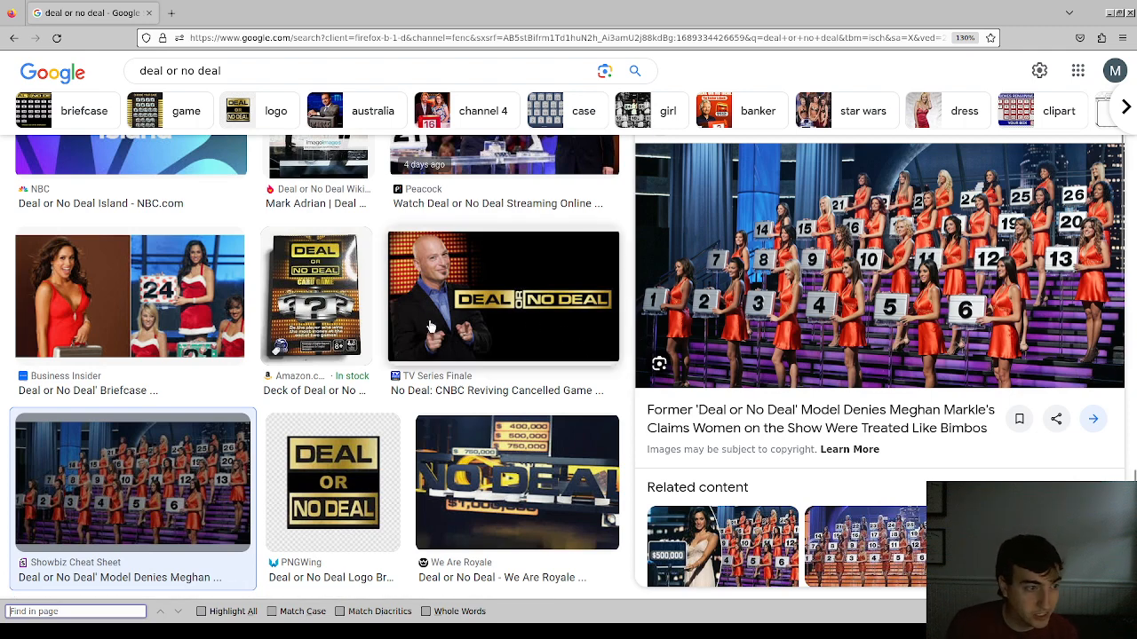
mouse_move(722, 284)
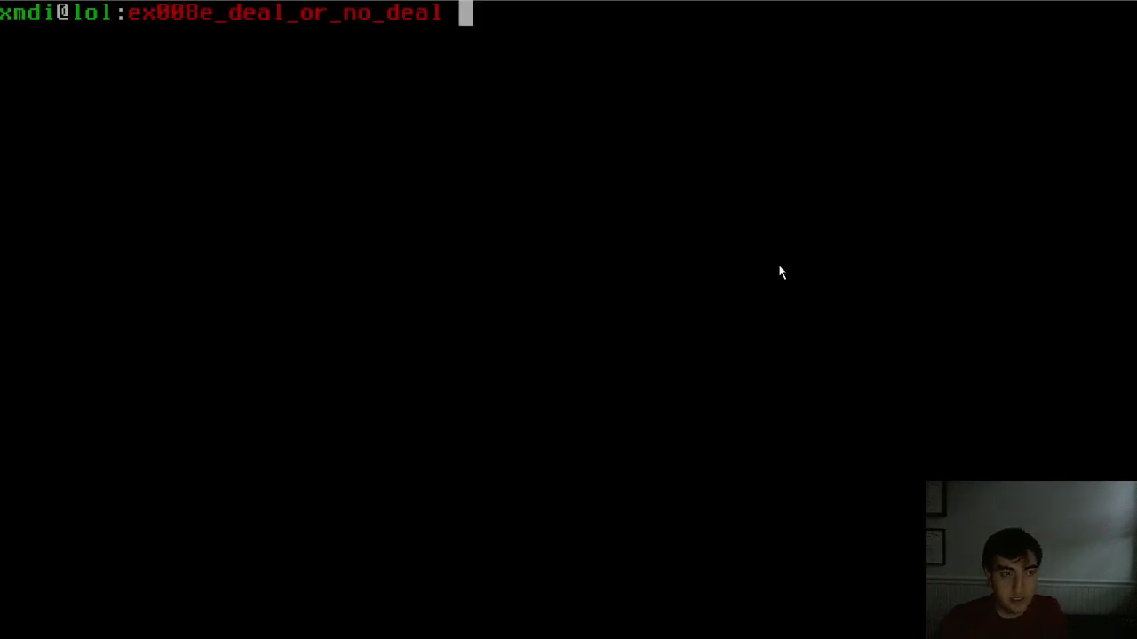
mouse_move(720, 241)
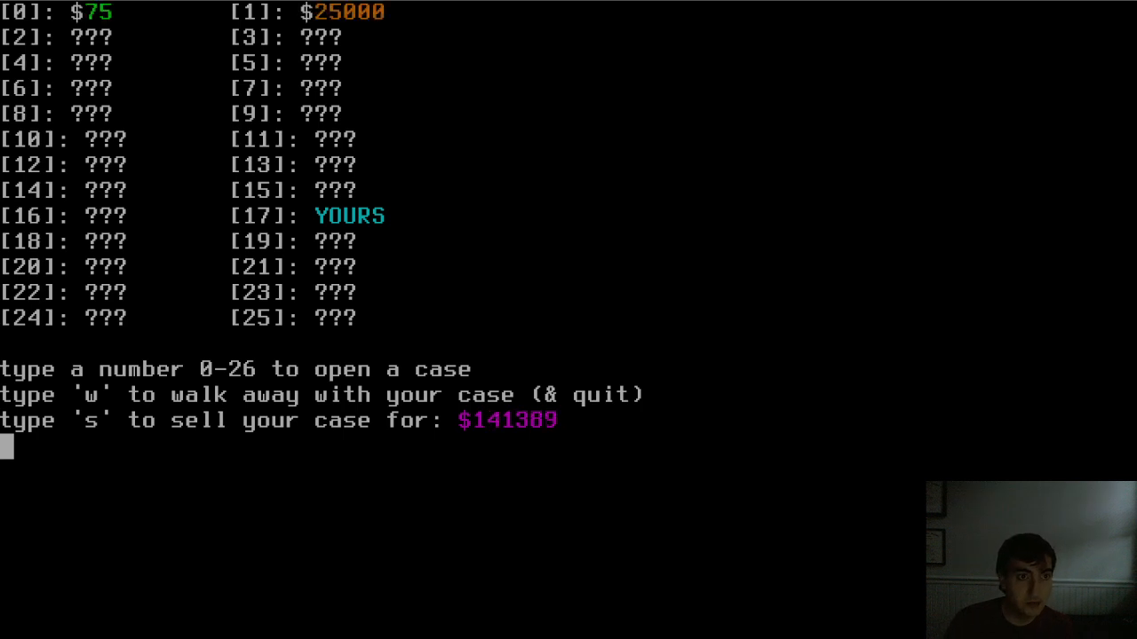
- Open cases 2 and 4, then sell your case for the $157525 offer
text(2)
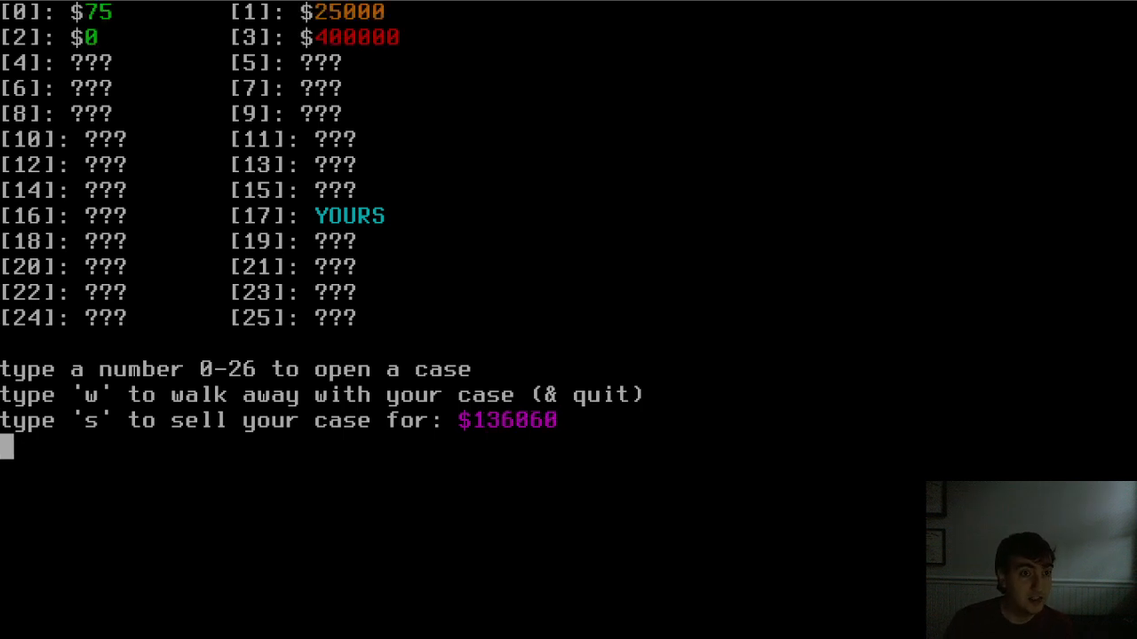
text(4)
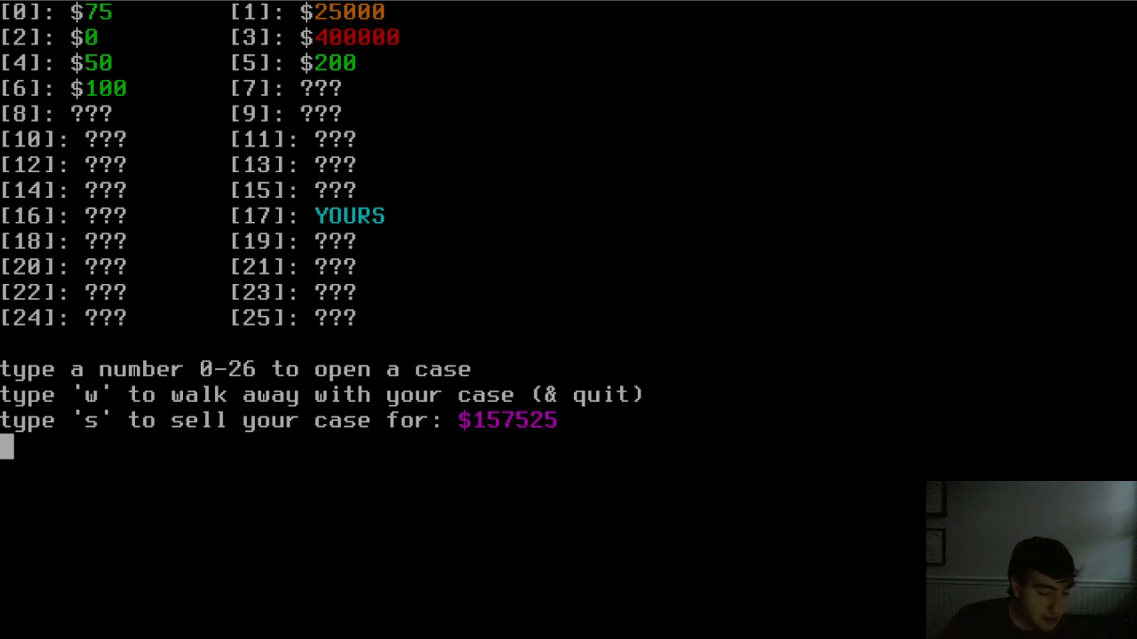
text(s)
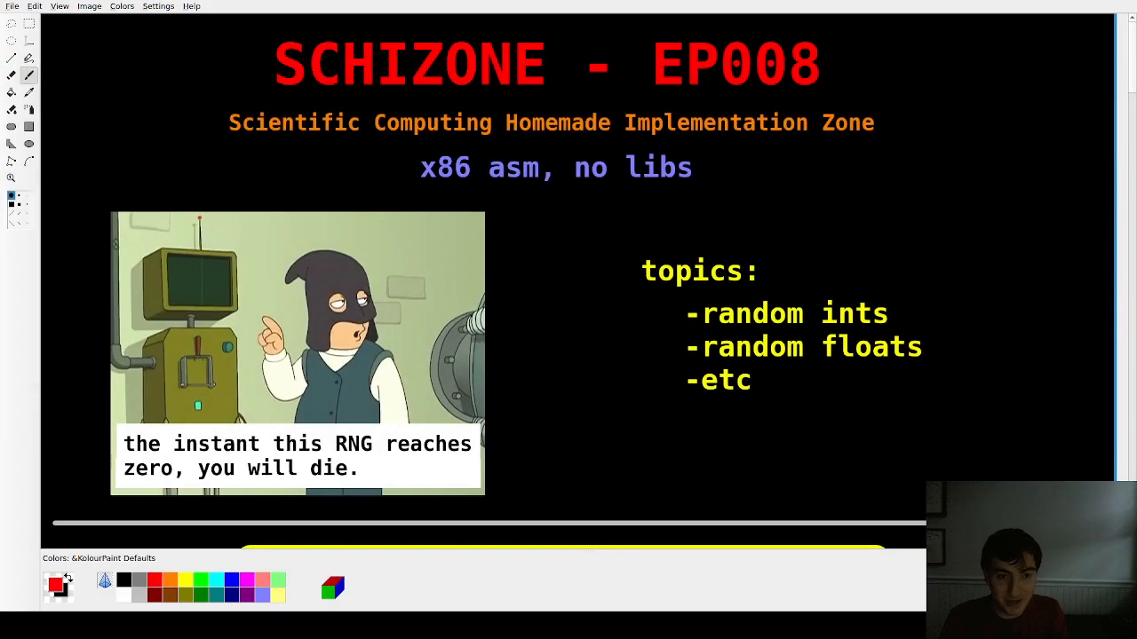
mouse_move(889, 284)
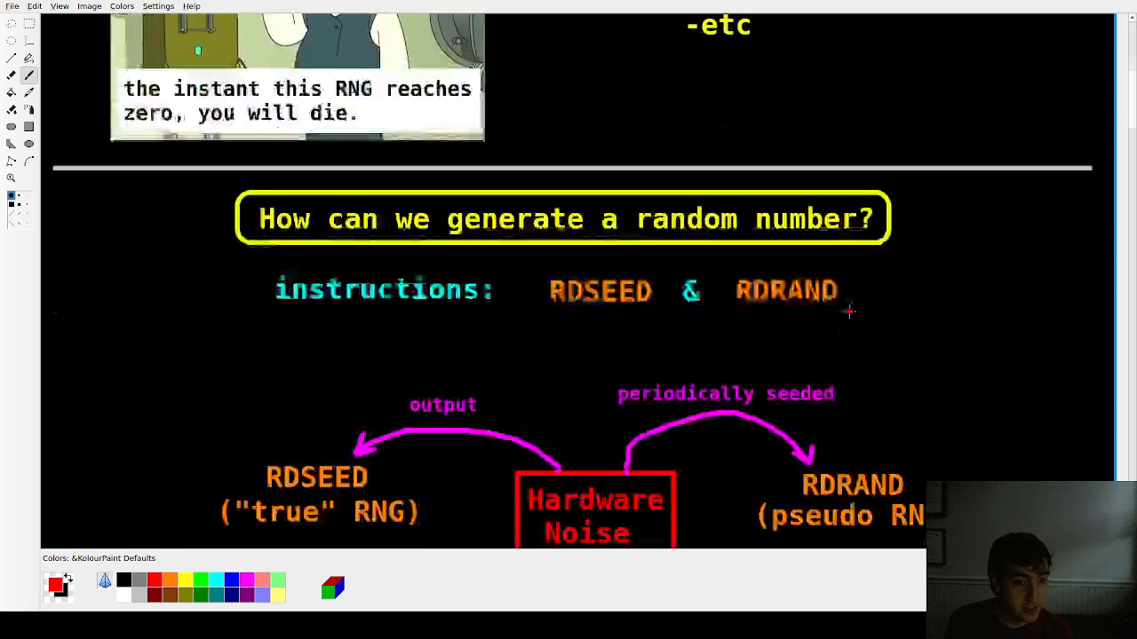
- Scroll the canvas to the RDSEED and RDRAND diagram below the title slide
scroll(down, 3)
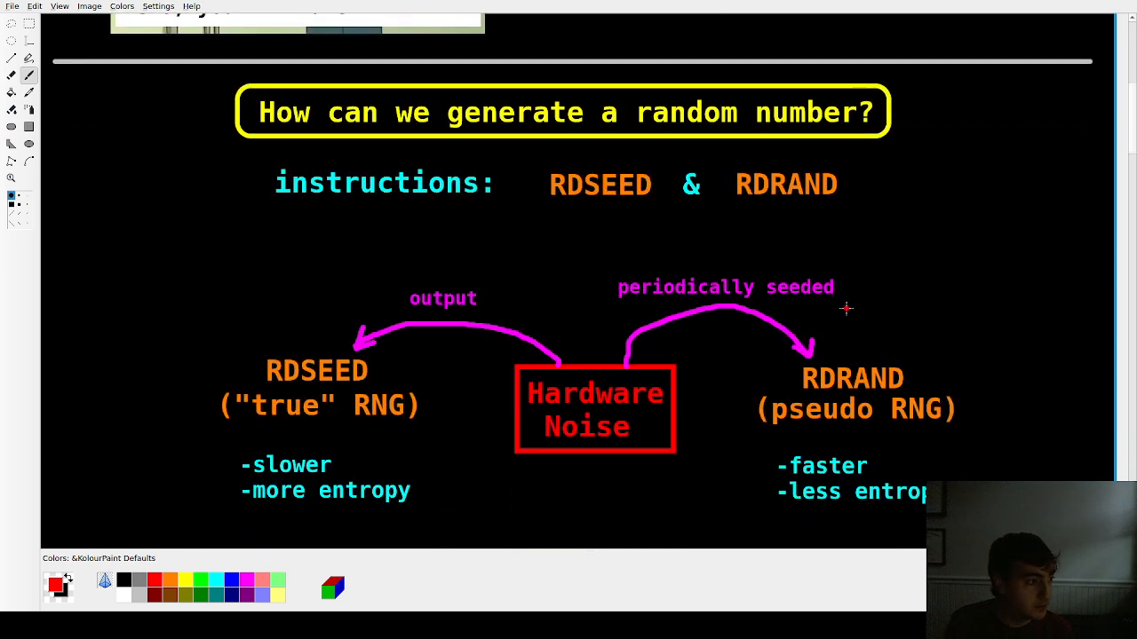
scroll(up, 3)
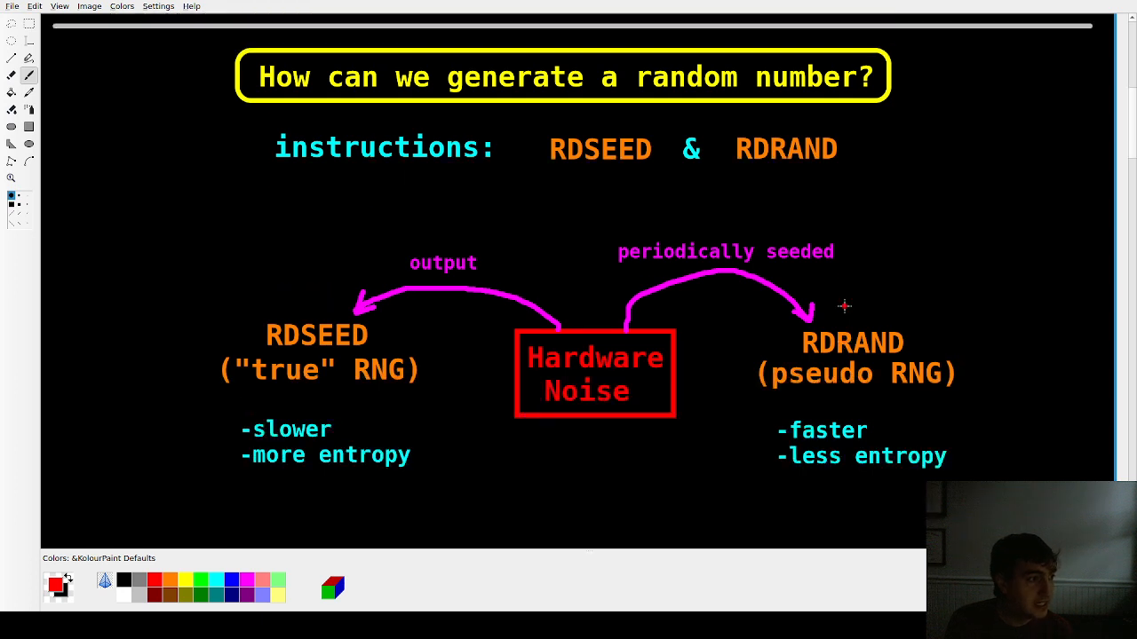
mouse_move(561, 174)
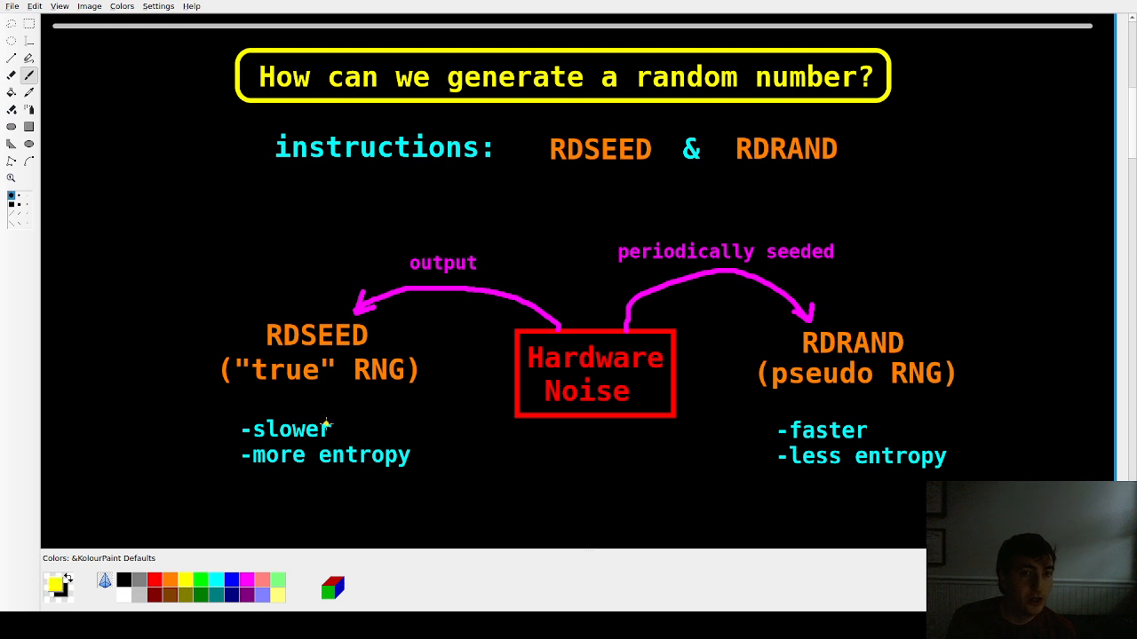
drag(544, 176, 778, 171)
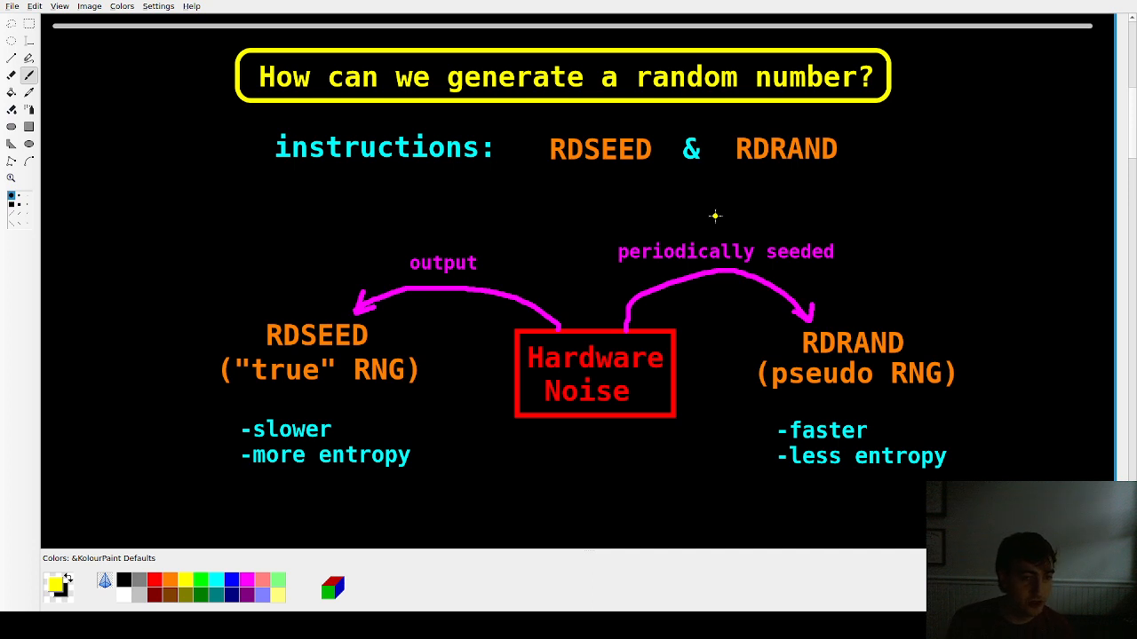
mouse_move(527, 384)
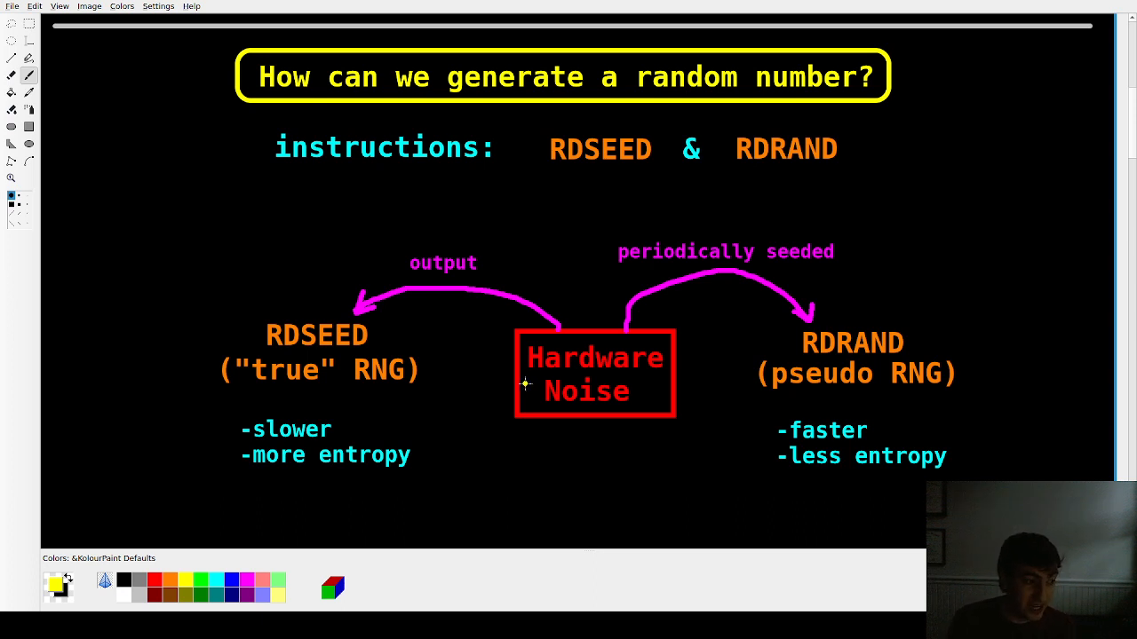
mouse_move(577, 402)
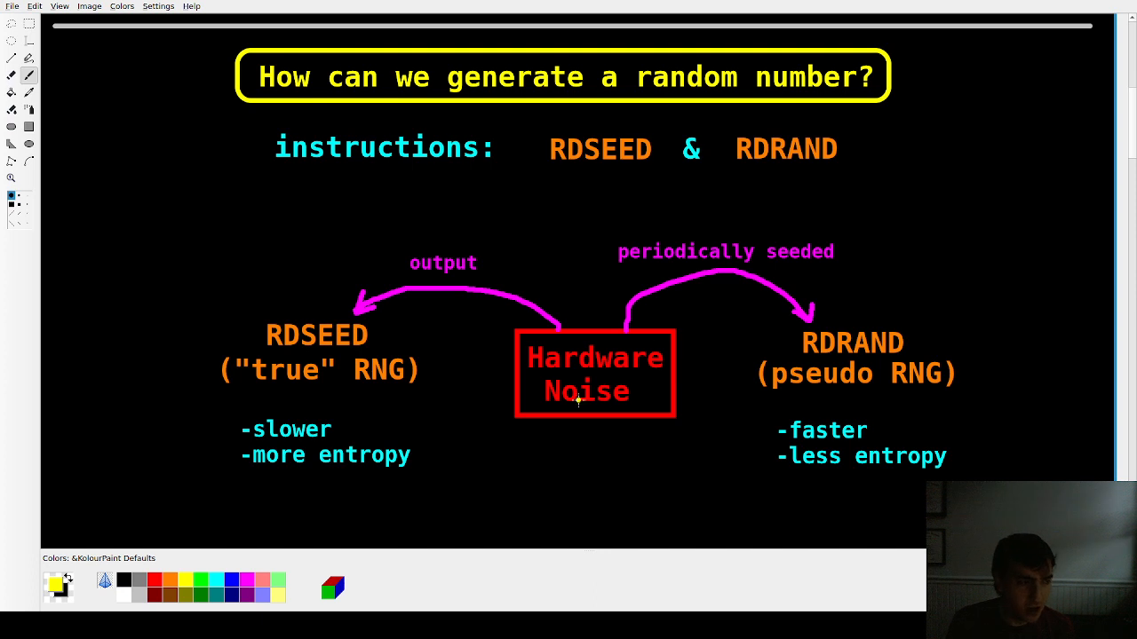
mouse_move(587, 413)
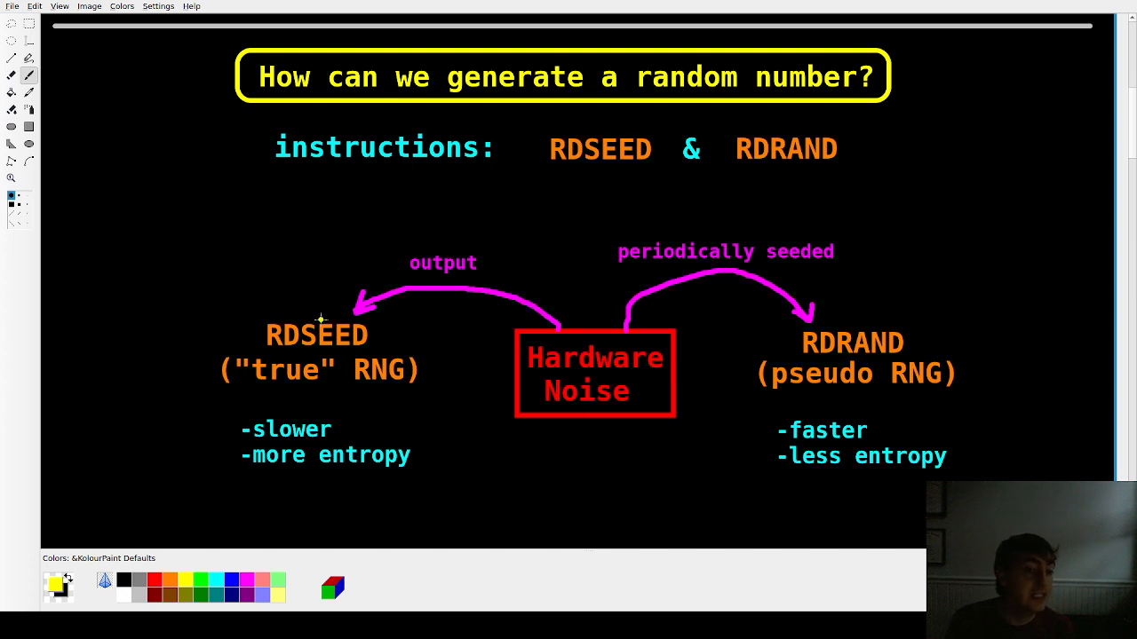
mouse_move(541, 335)
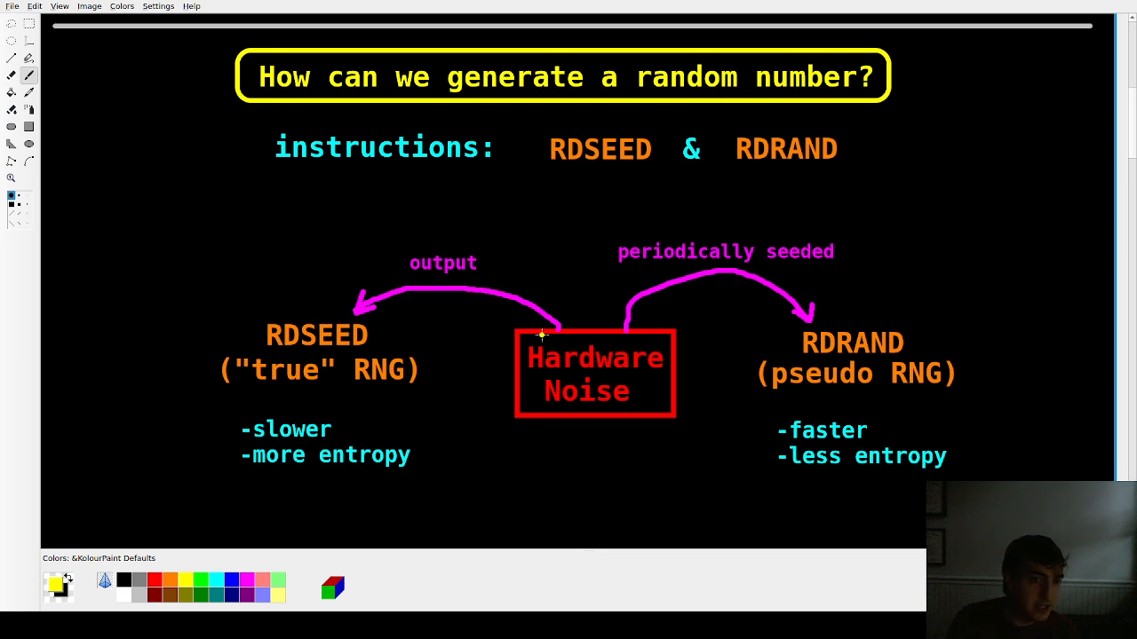
mouse_move(309, 295)
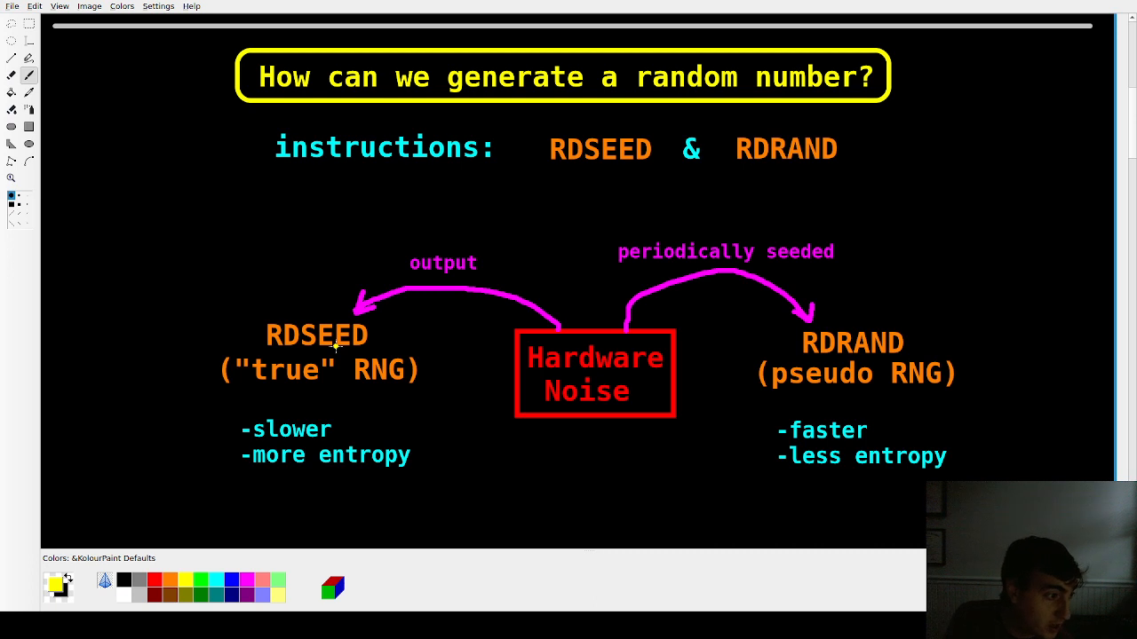
mouse_move(593, 412)
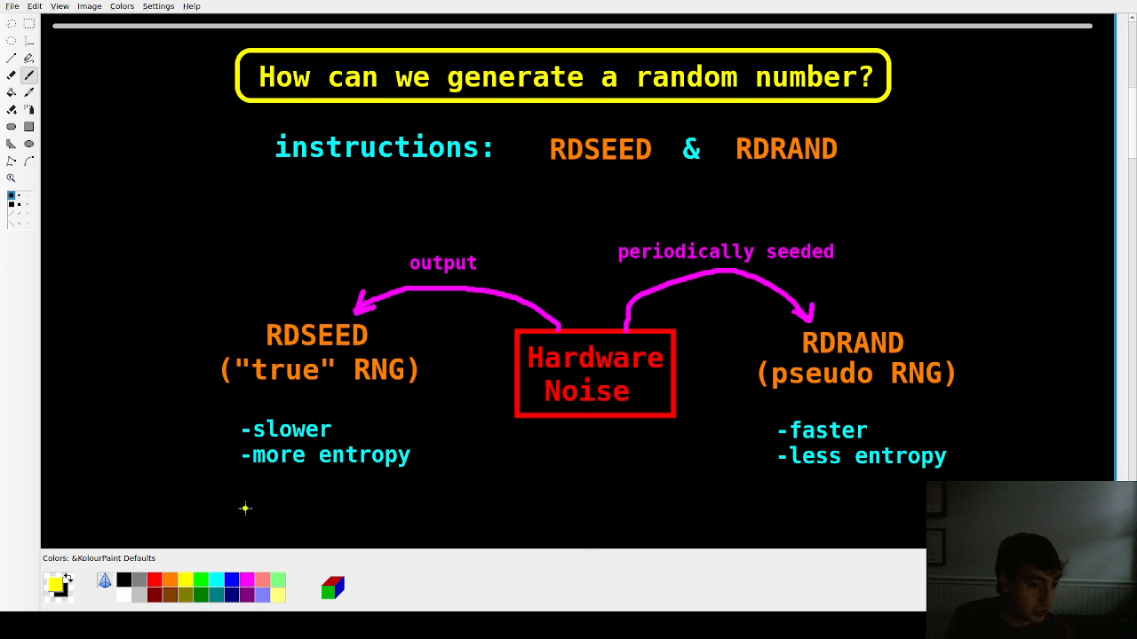
mouse_move(242, 504)
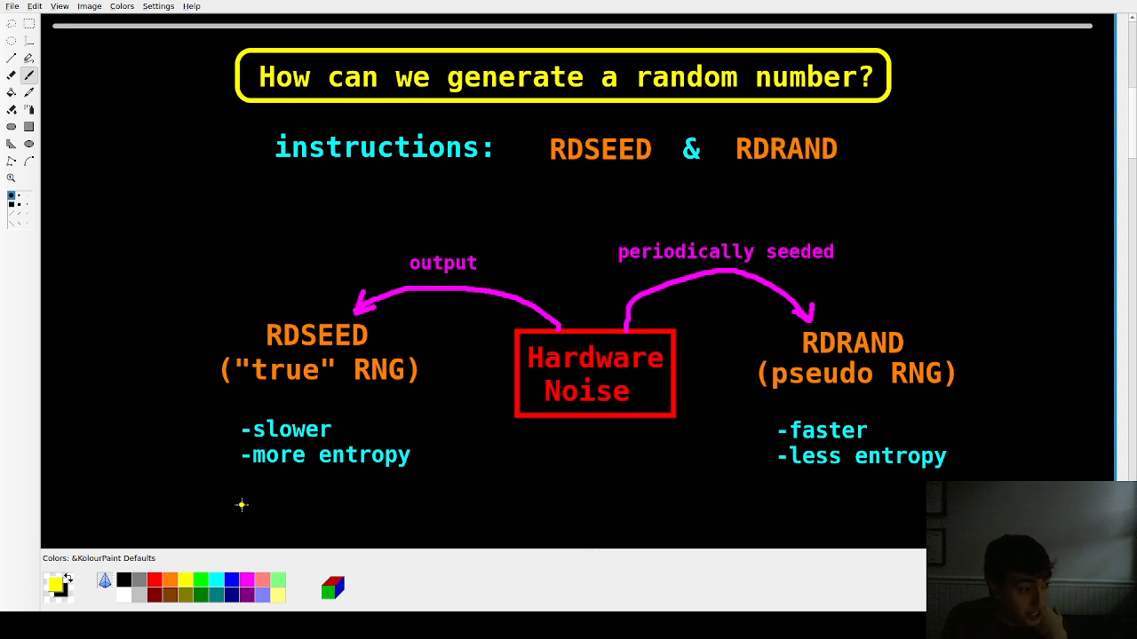
mouse_move(322, 444)
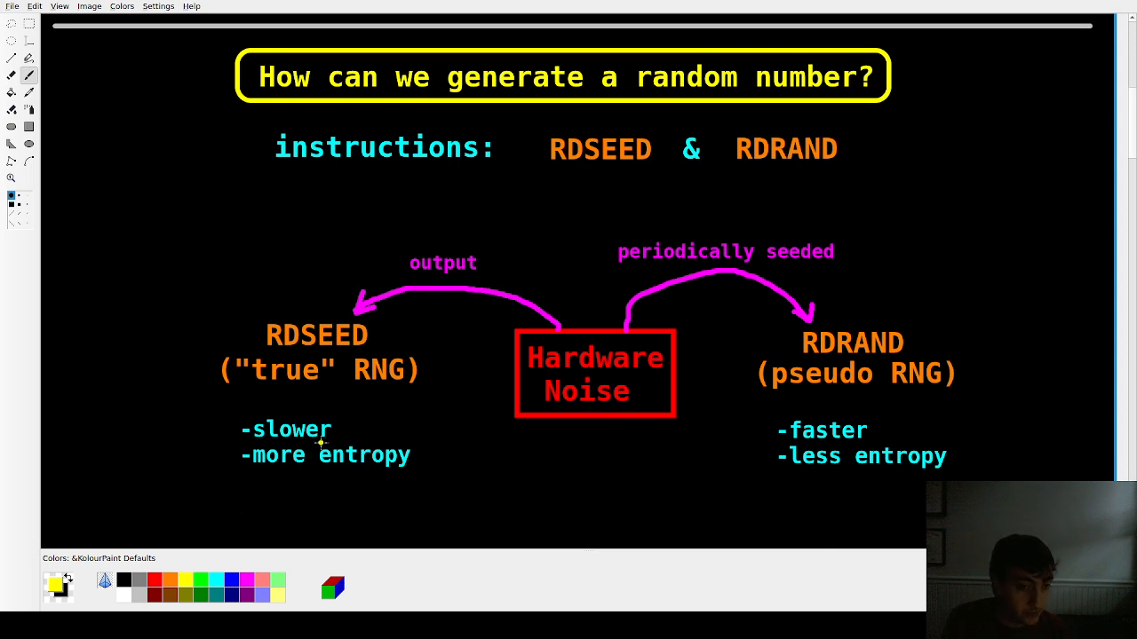
mouse_move(810, 384)
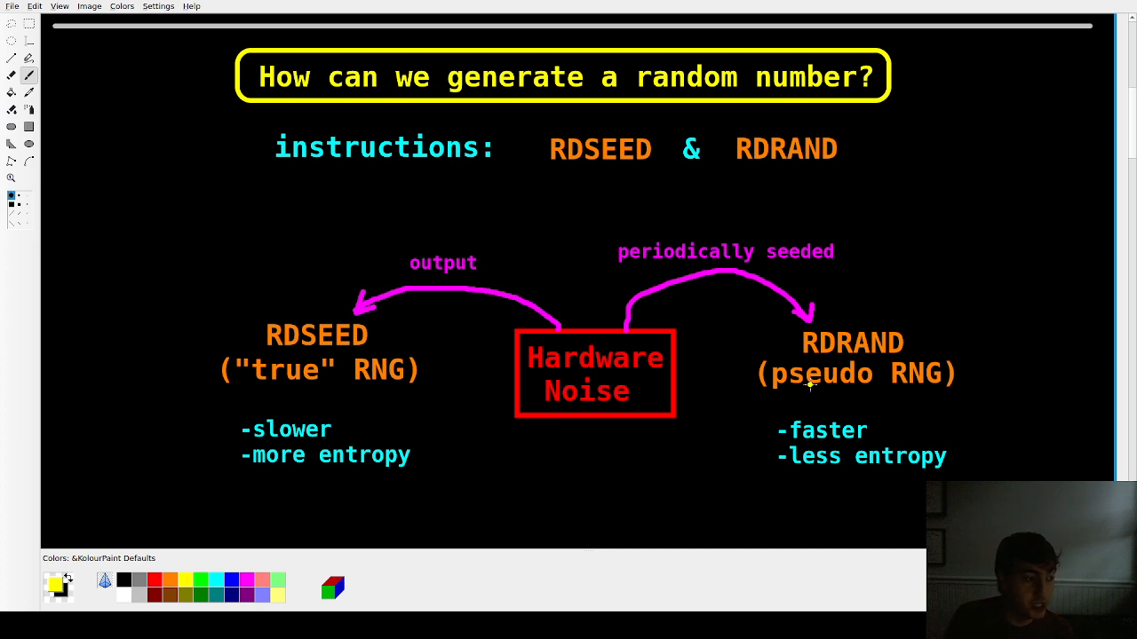
mouse_move(664, 268)
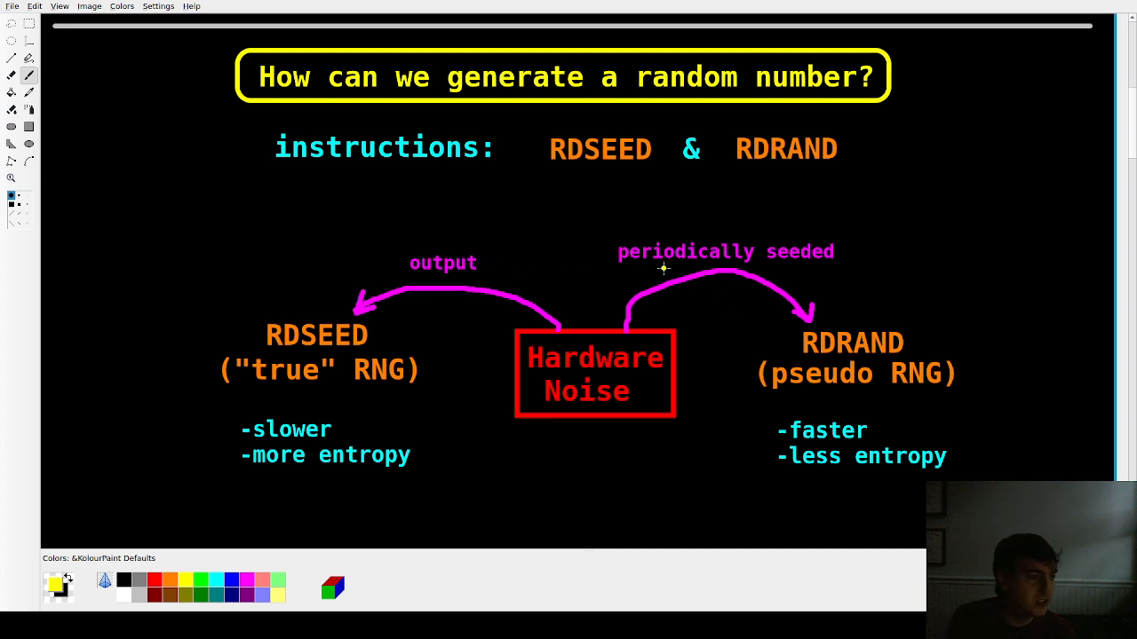
mouse_move(607, 380)
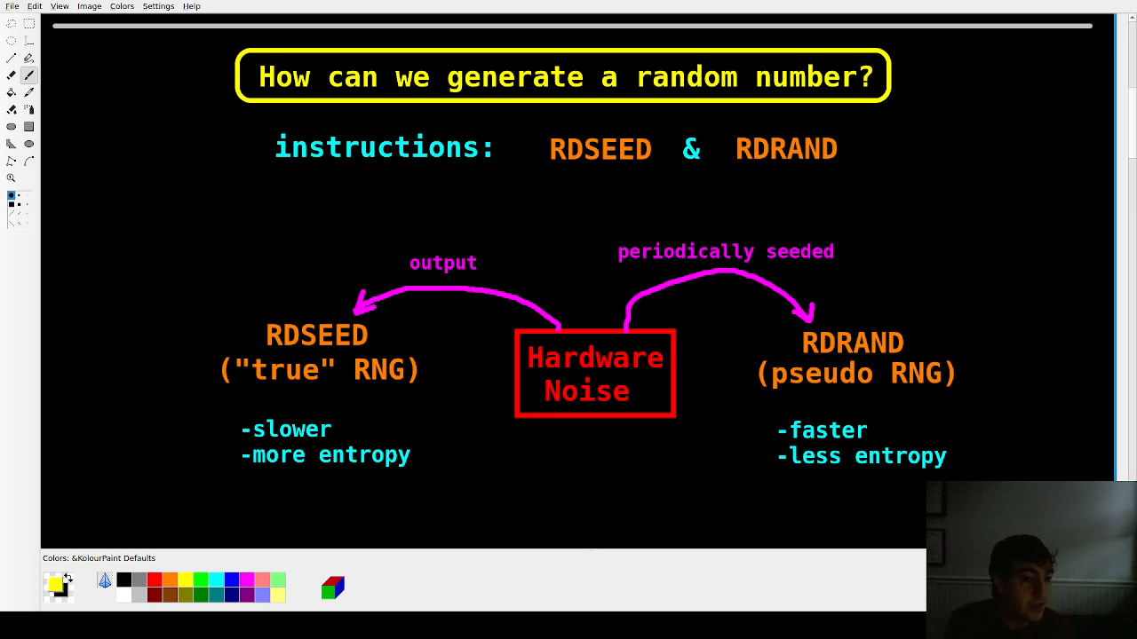
mouse_move(348, 330)
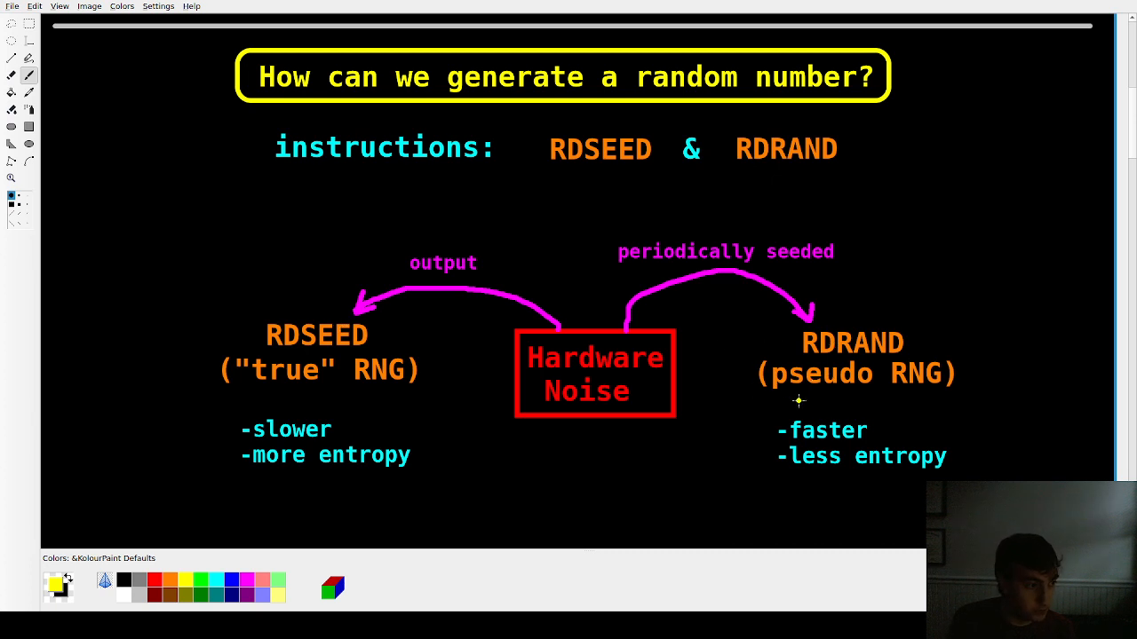
mouse_move(856, 383)
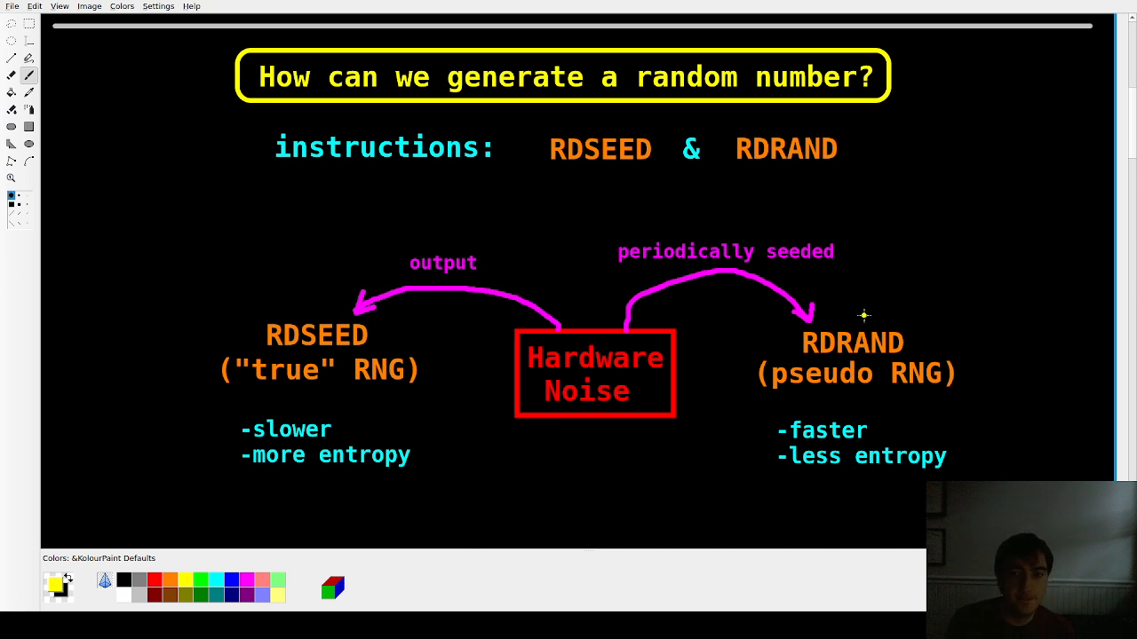
mouse_move(859, 316)
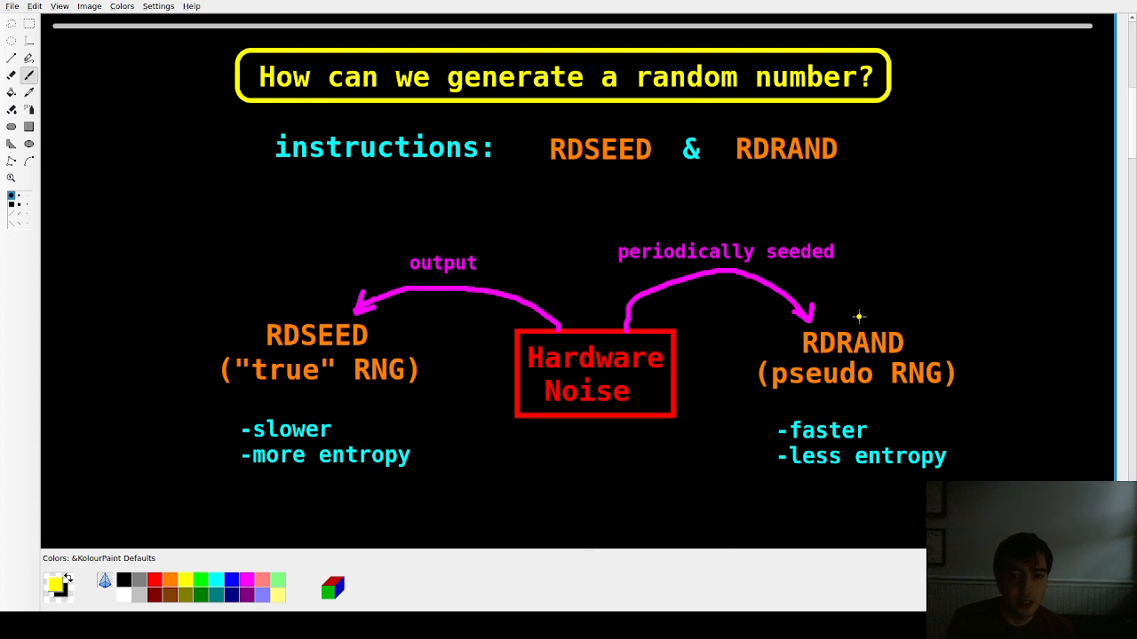
mouse_move(881, 306)
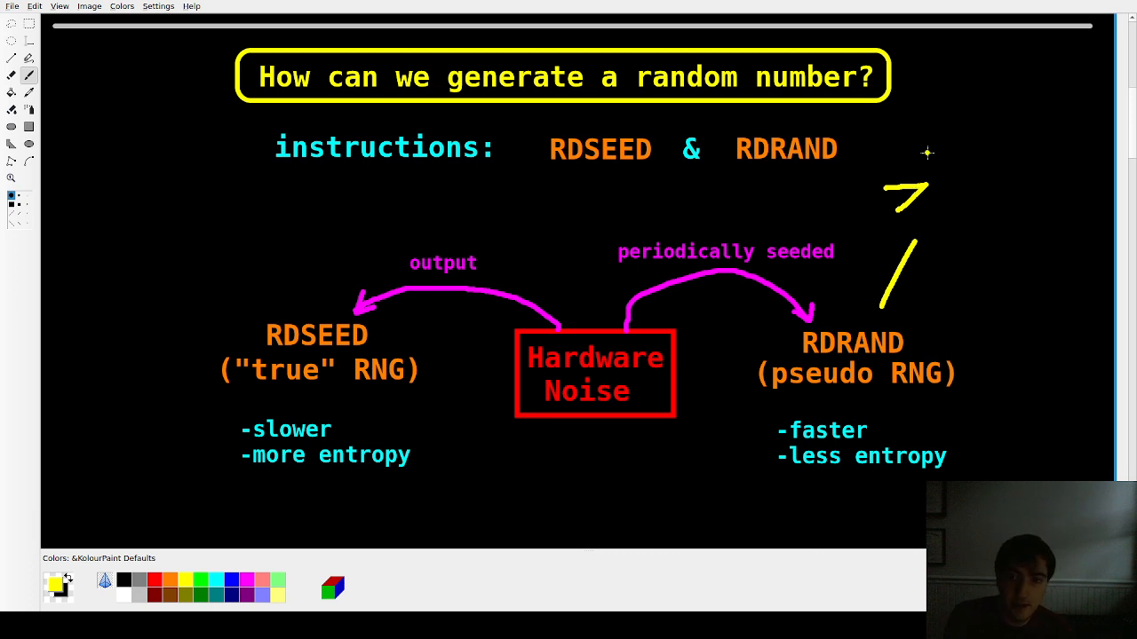
- Draw a yellow arrow rising from RDRAND and a curved arrow to the next example number
drag(906, 142, 973, 174)
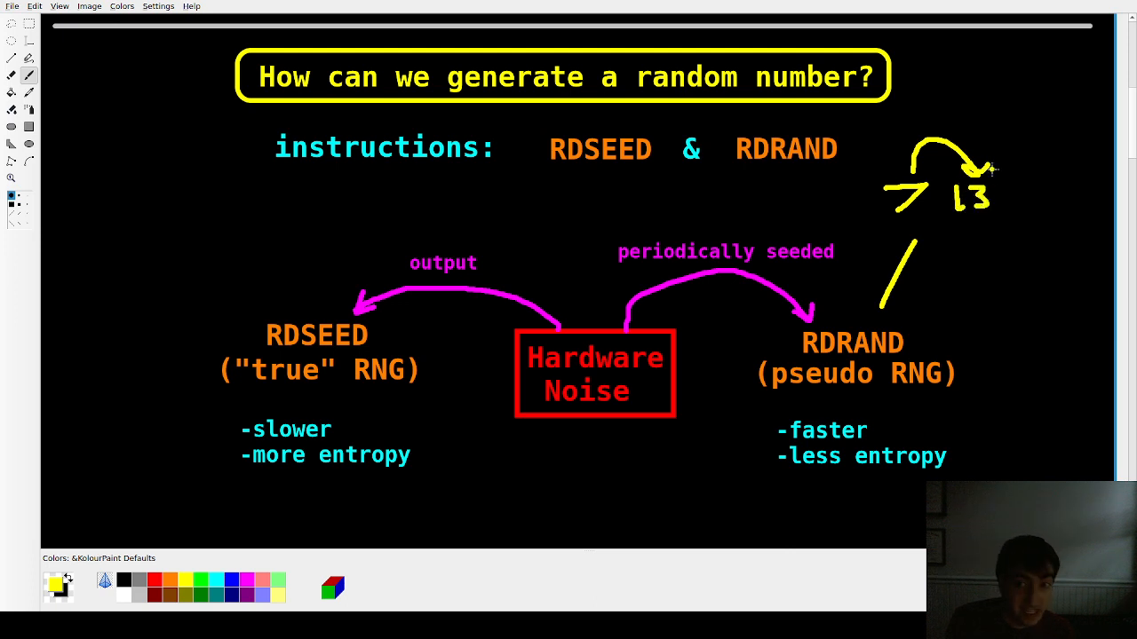
drag(992, 169, 1045, 169)
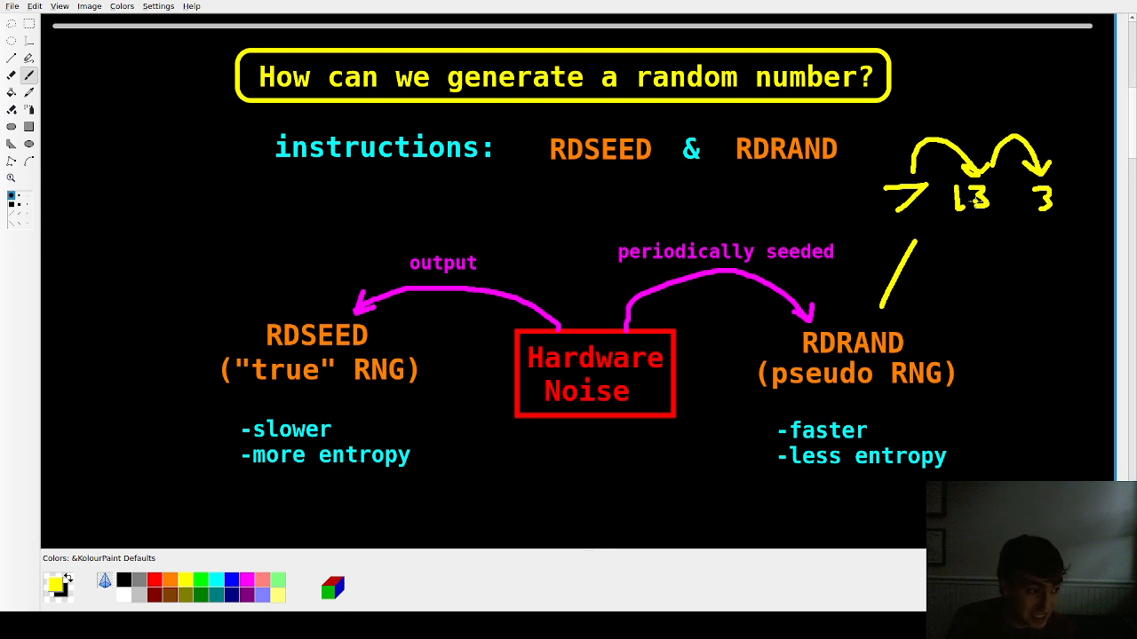
mouse_move(761, 297)
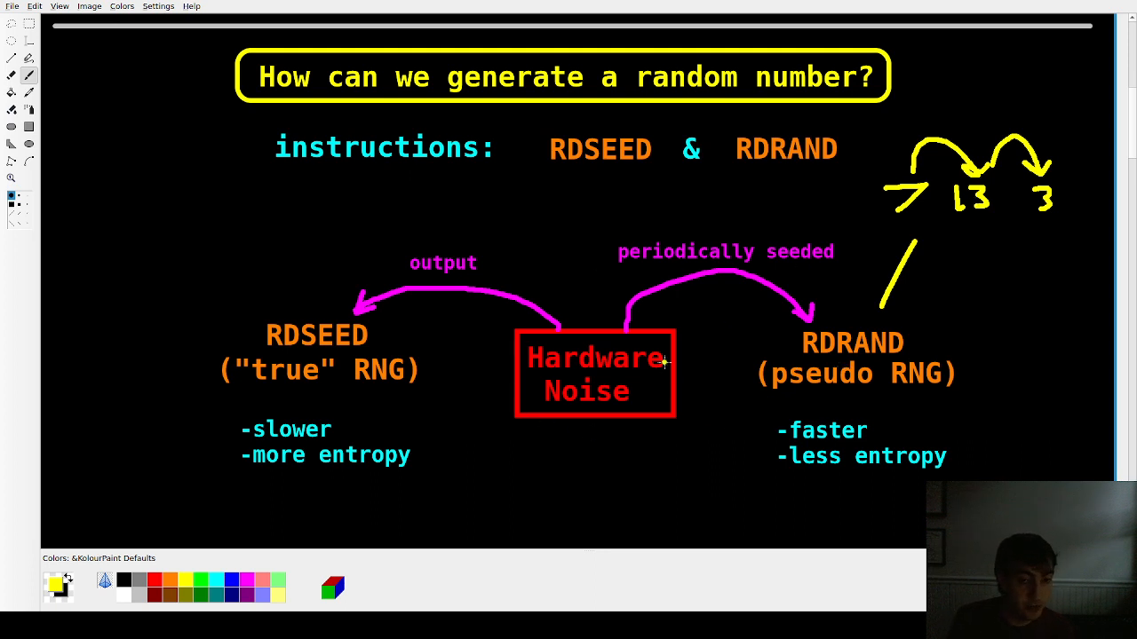
mouse_move(656, 374)
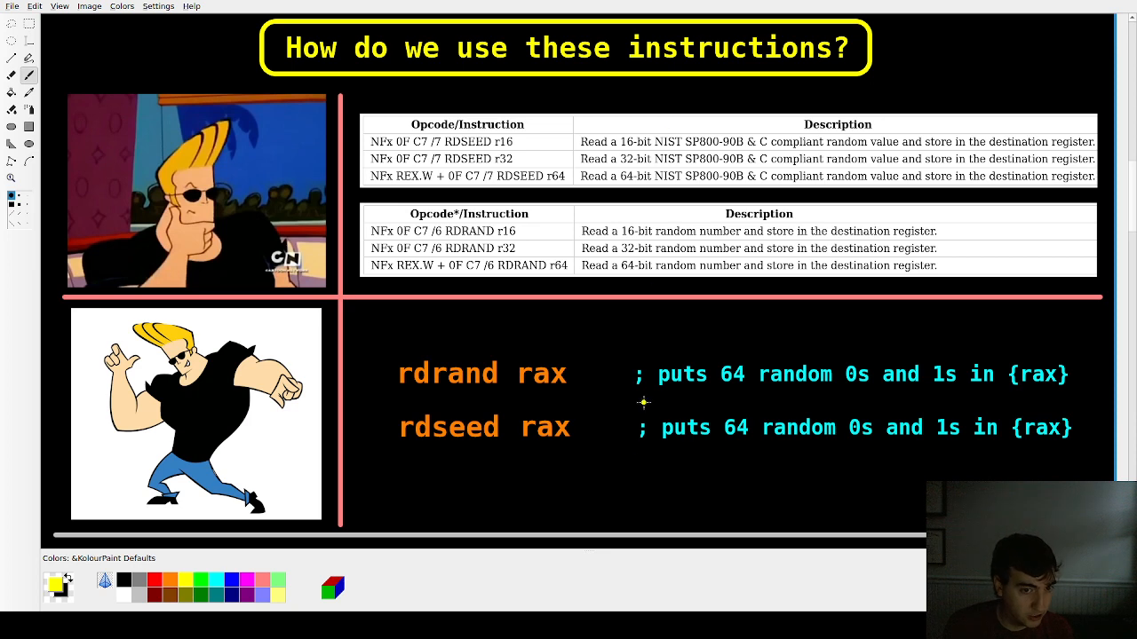
mouse_move(530, 382)
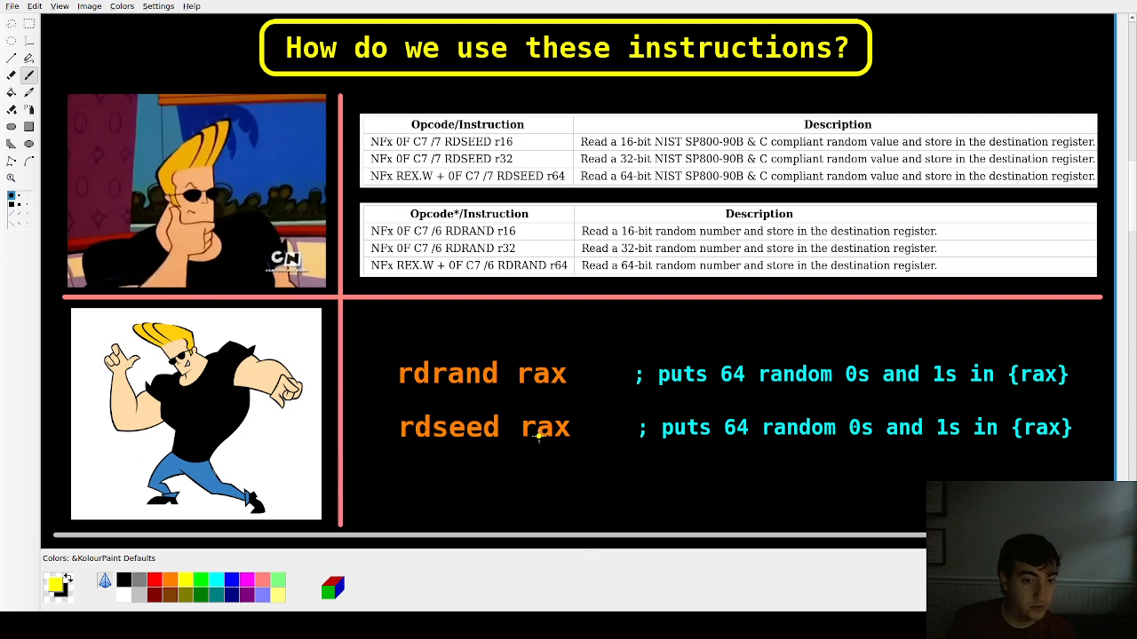
mouse_move(806, 388)
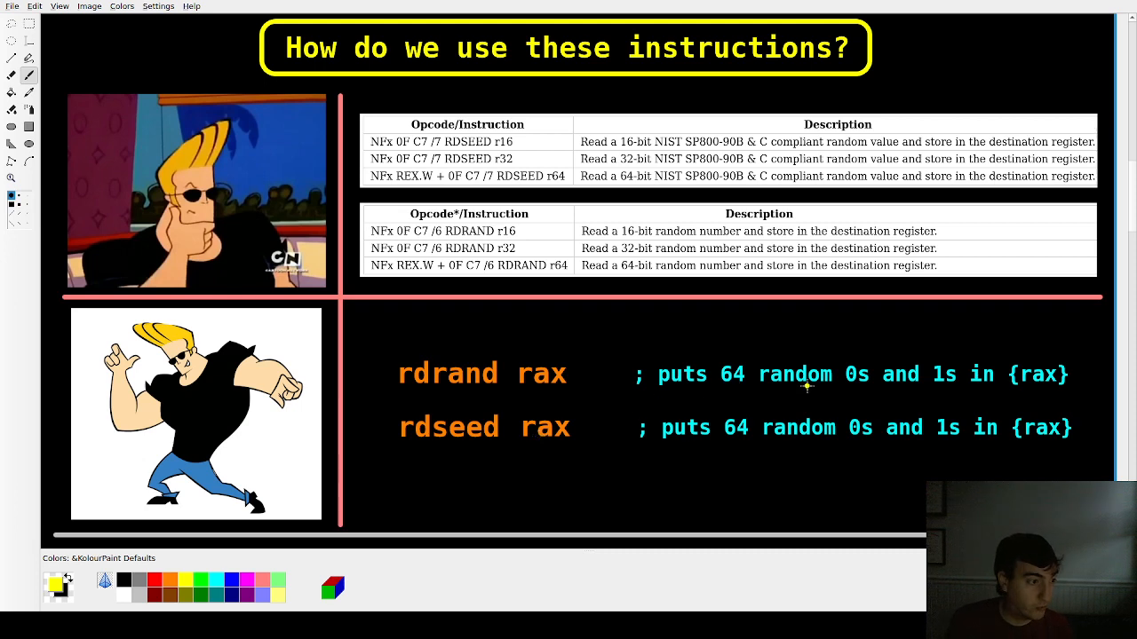
mouse_move(1060, 402)
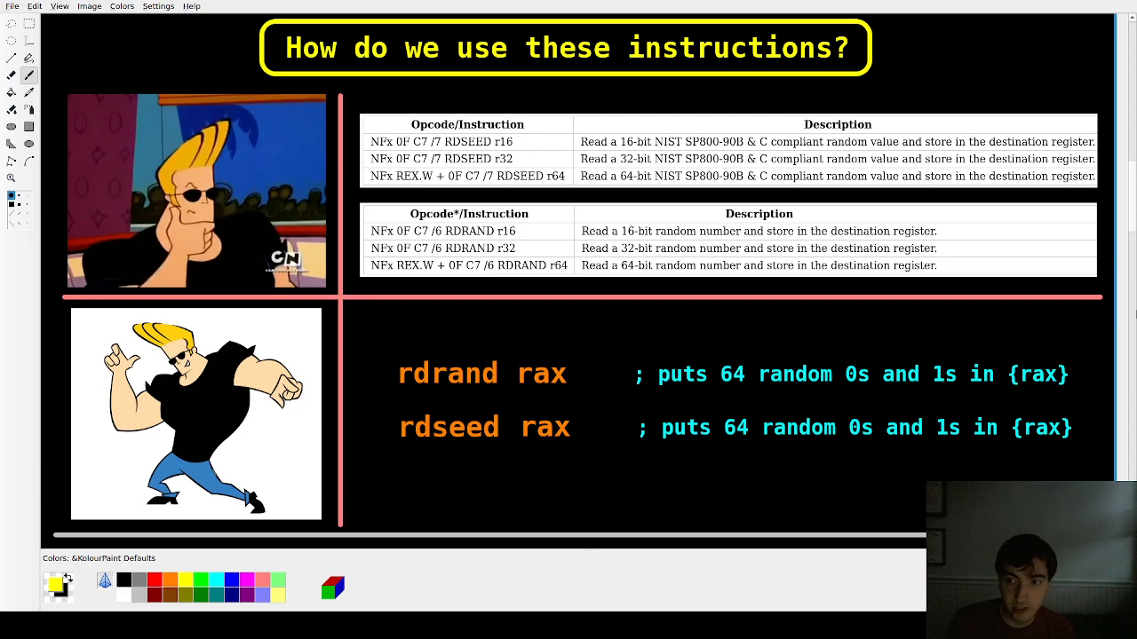
- Scroll down to the 'ONE CAVEAT!' slide about the carry flag and retry loop
scroll(down, 3)
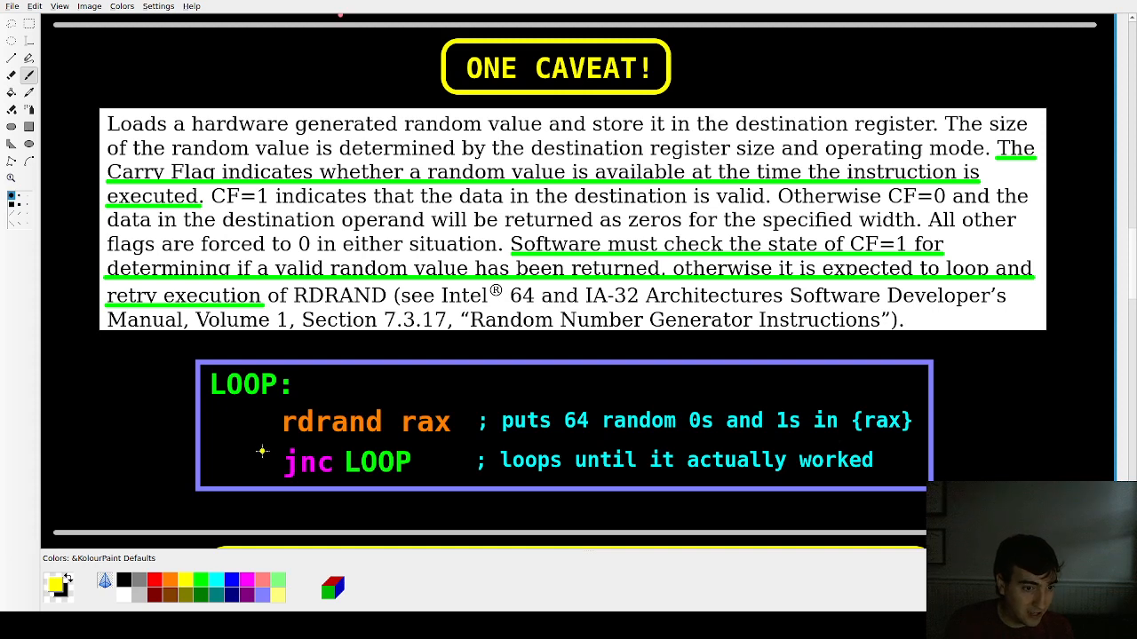
mouse_move(266, 466)
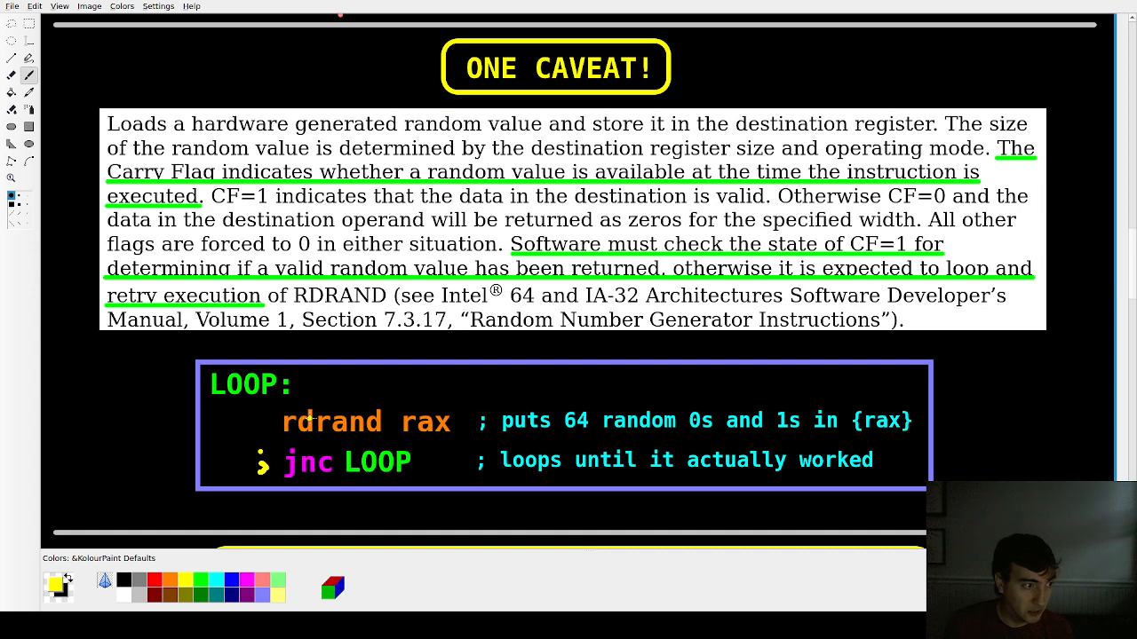
mouse_move(266, 437)
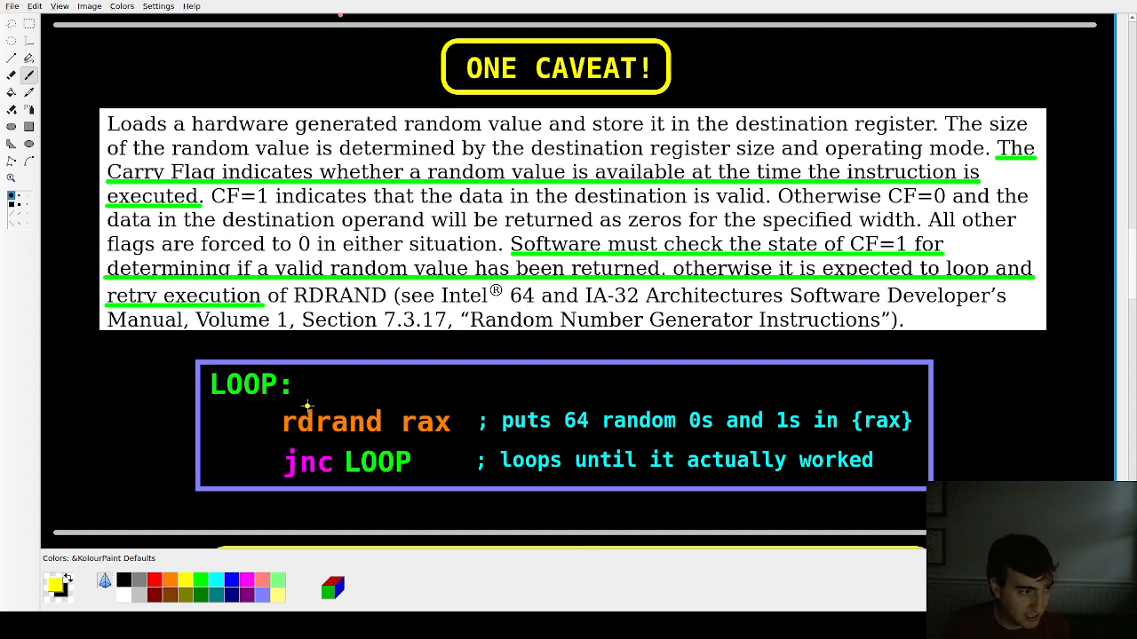
mouse_move(448, 440)
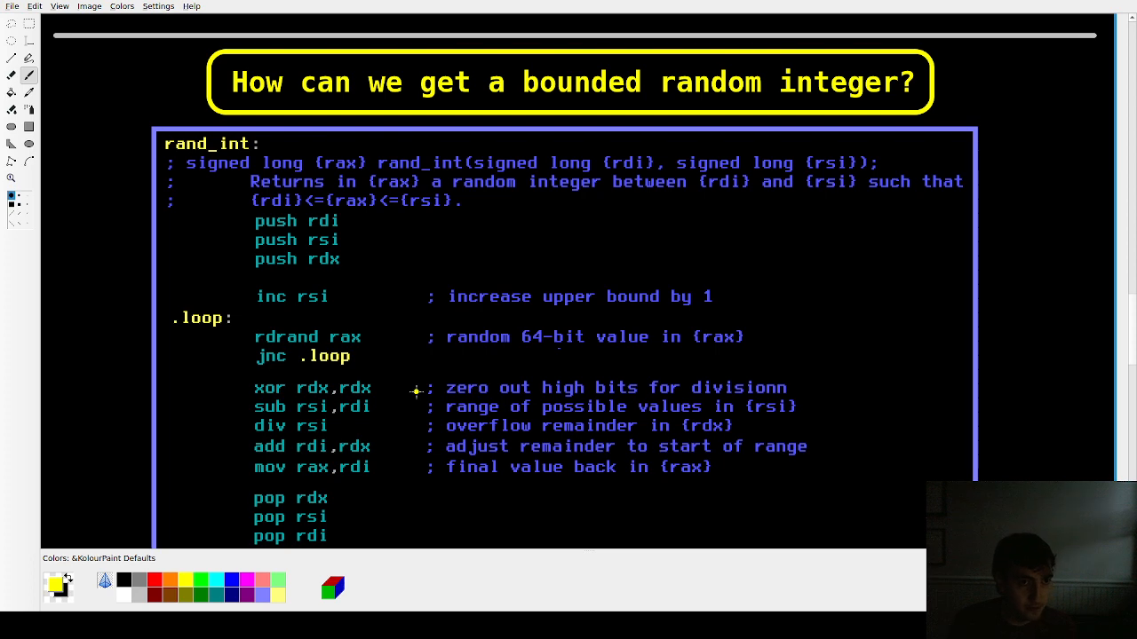
mouse_move(444, 494)
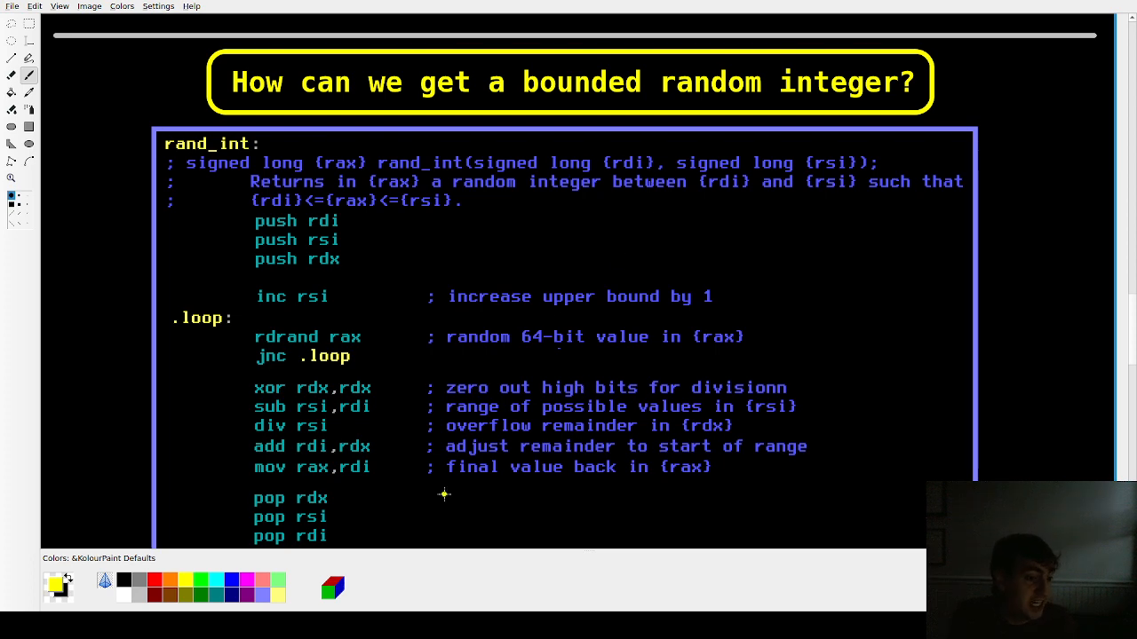
mouse_move(581, 135)
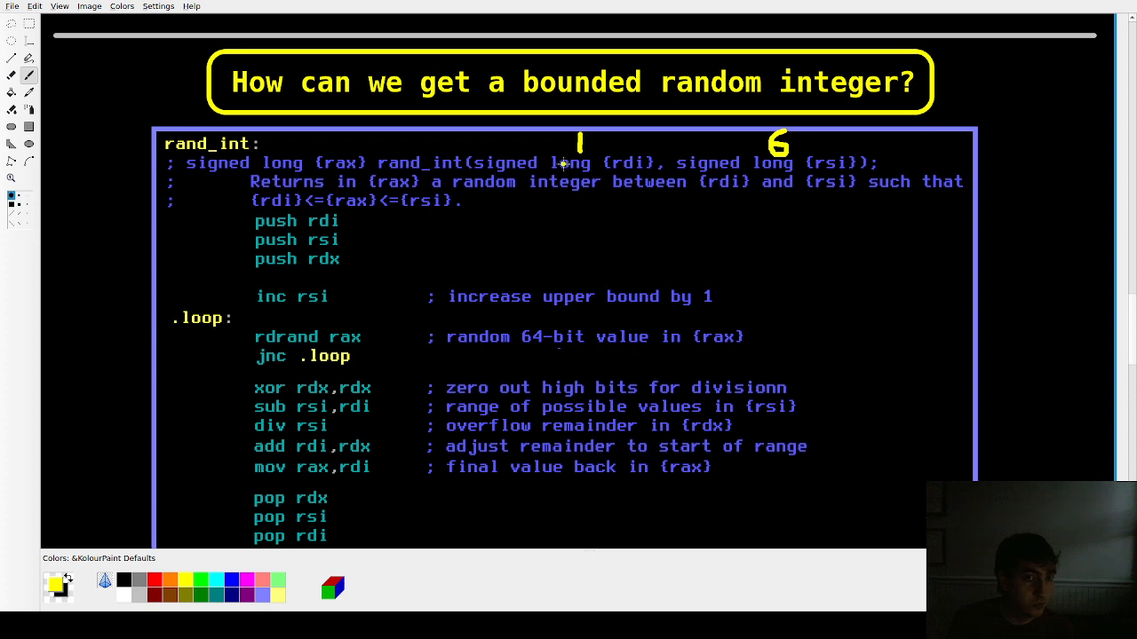
mouse_move(806, 181)
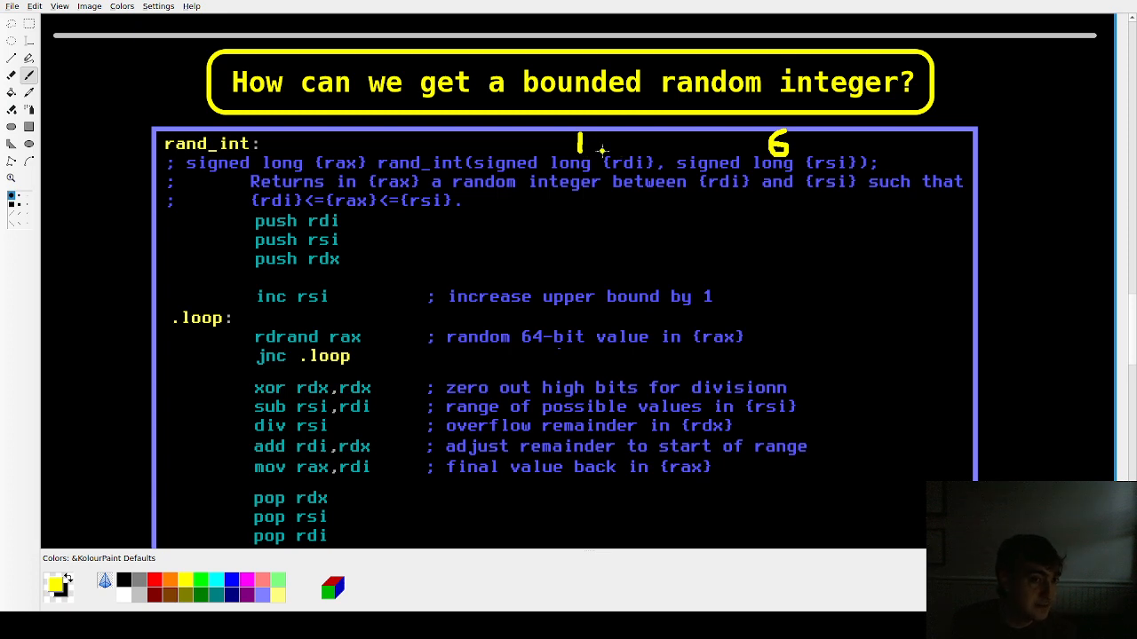
mouse_move(366, 193)
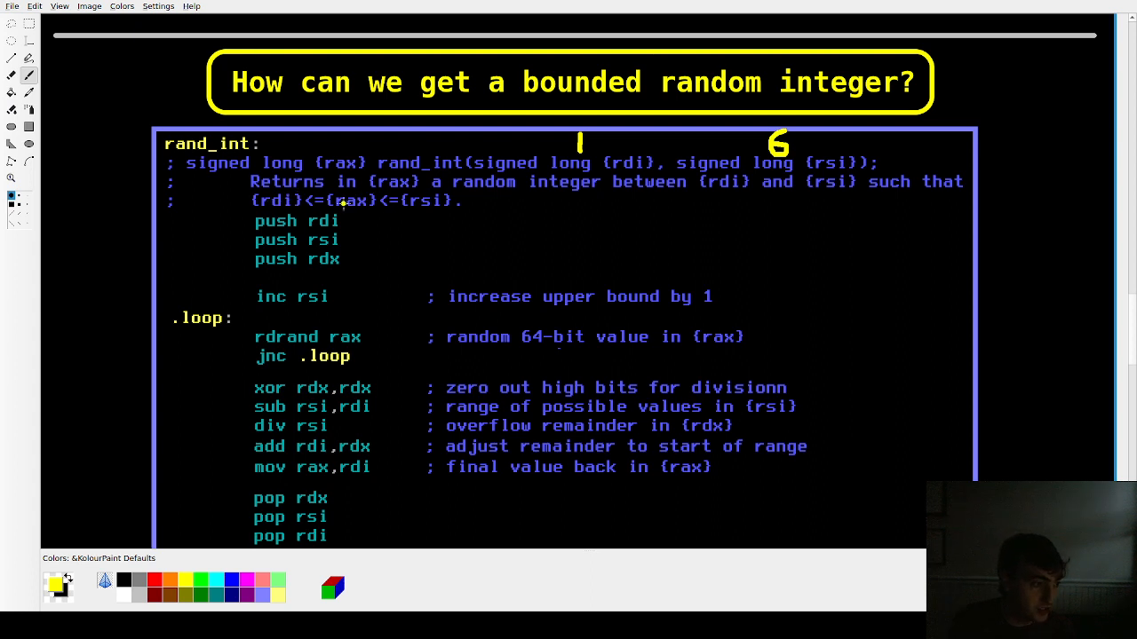
mouse_move(394, 211)
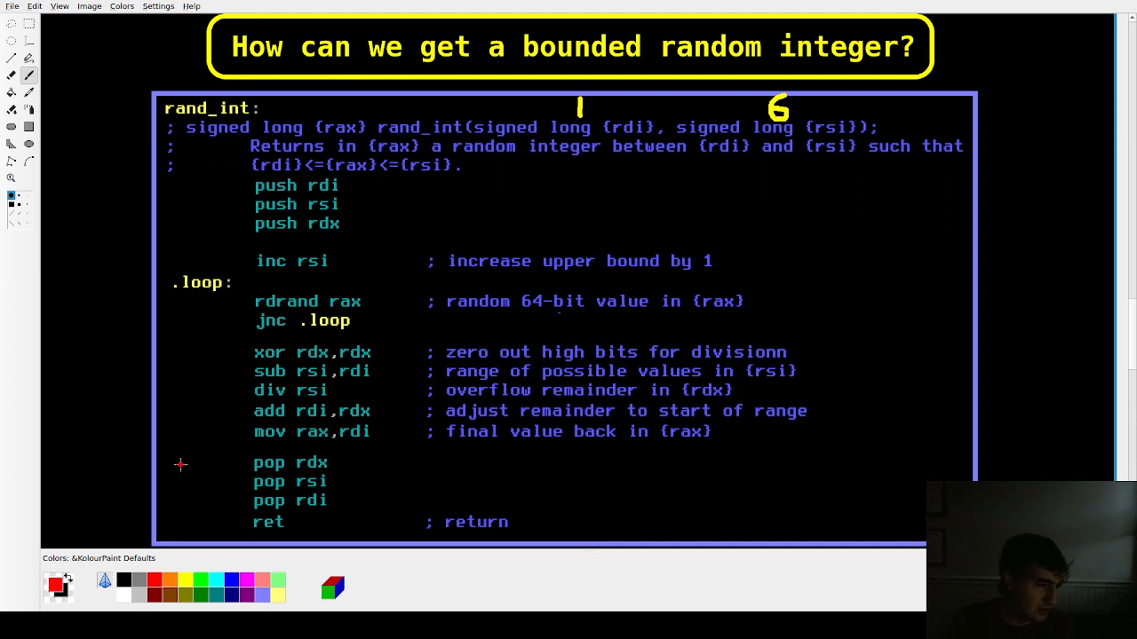
- Draw red brackets beside the pop lines, the push lines and the .loop block of rand_int
drag(238, 169, 233, 220)
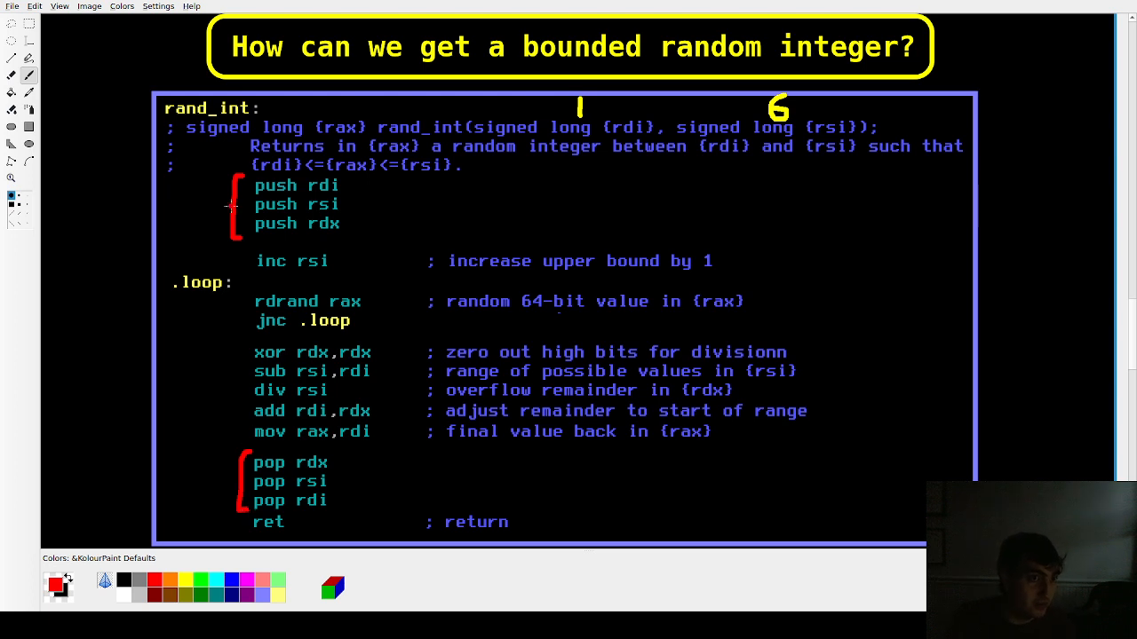
drag(302, 137, 352, 135)
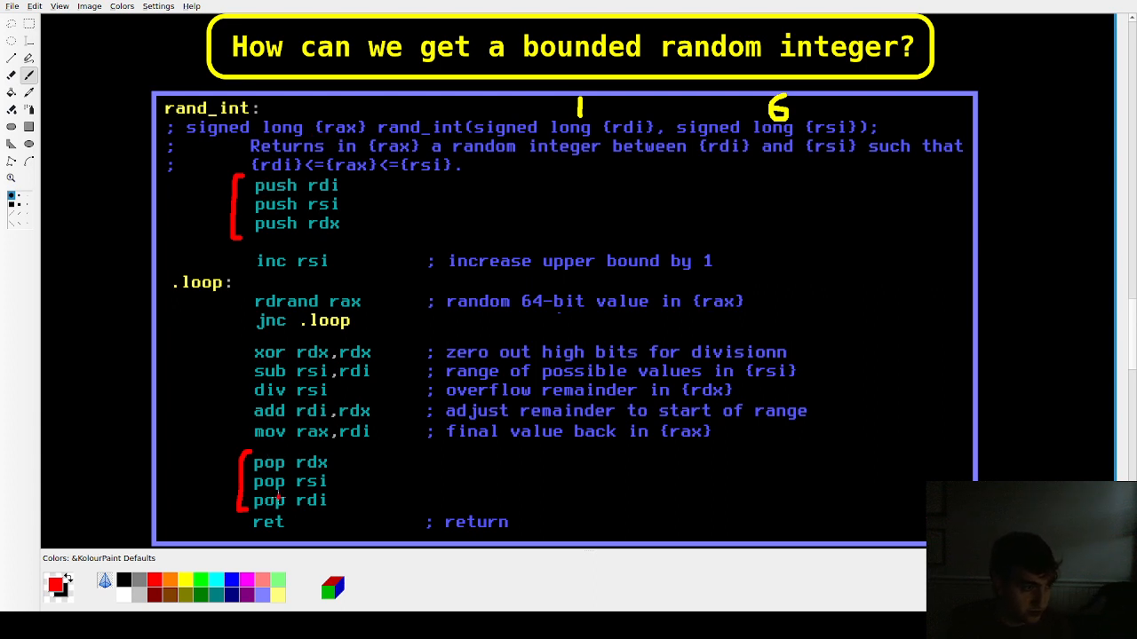
mouse_move(208, 284)
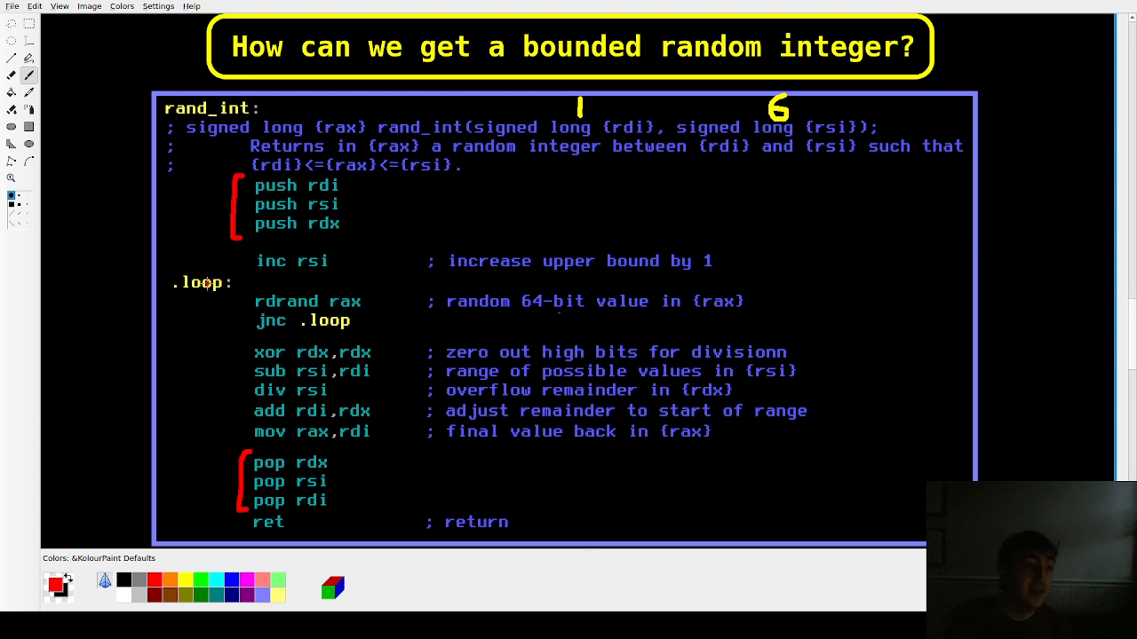
drag(181, 267, 174, 330)
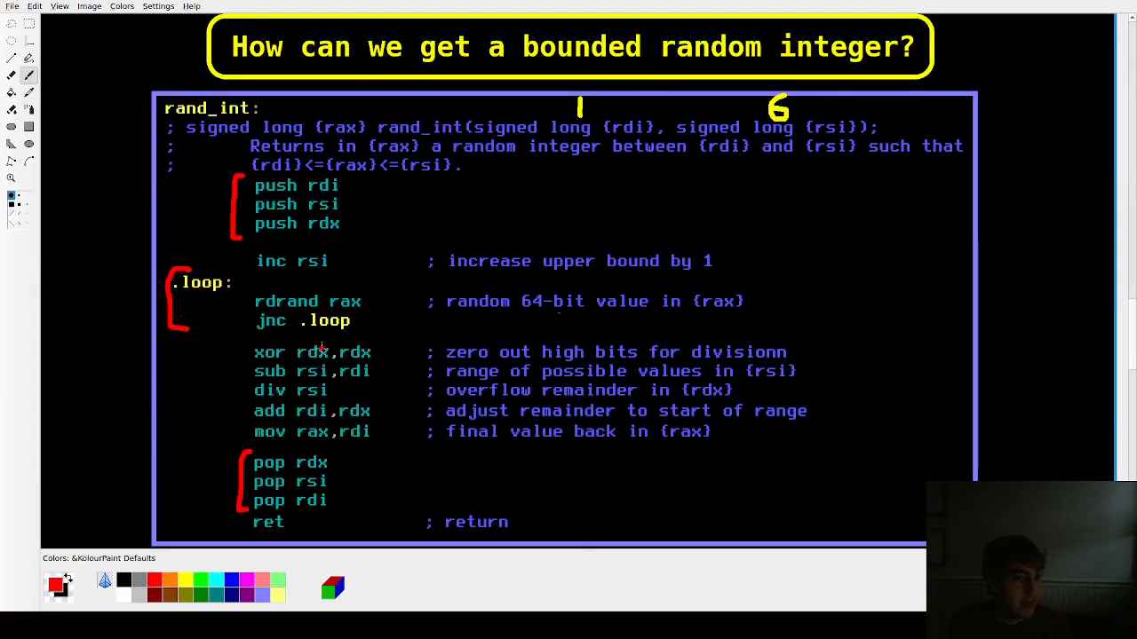
mouse_move(595, 322)
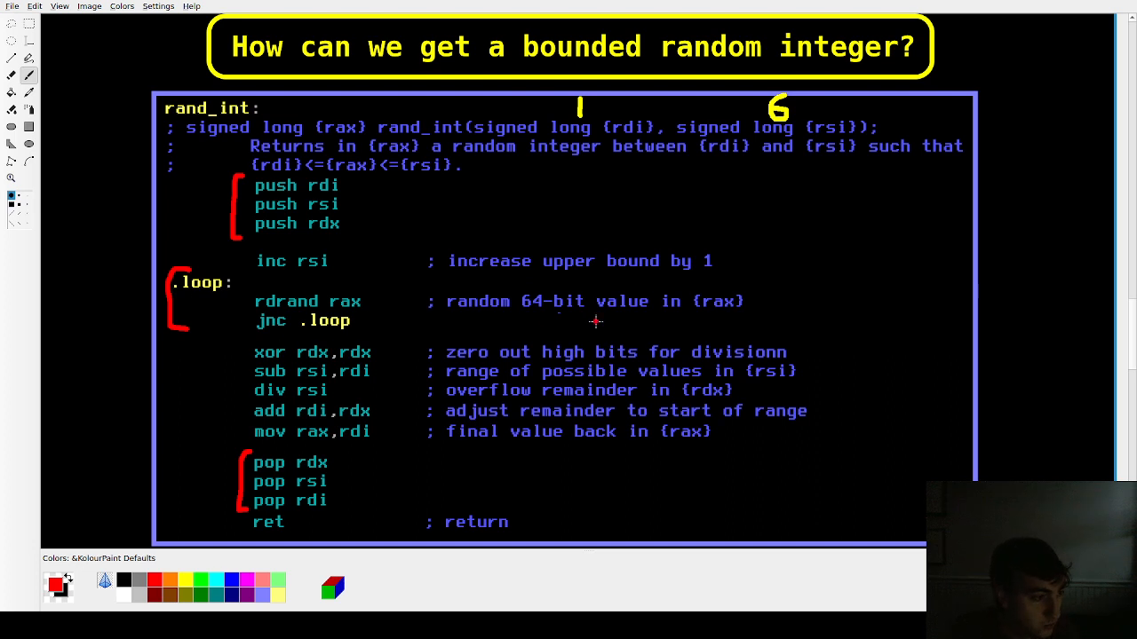
mouse_move(565, 314)
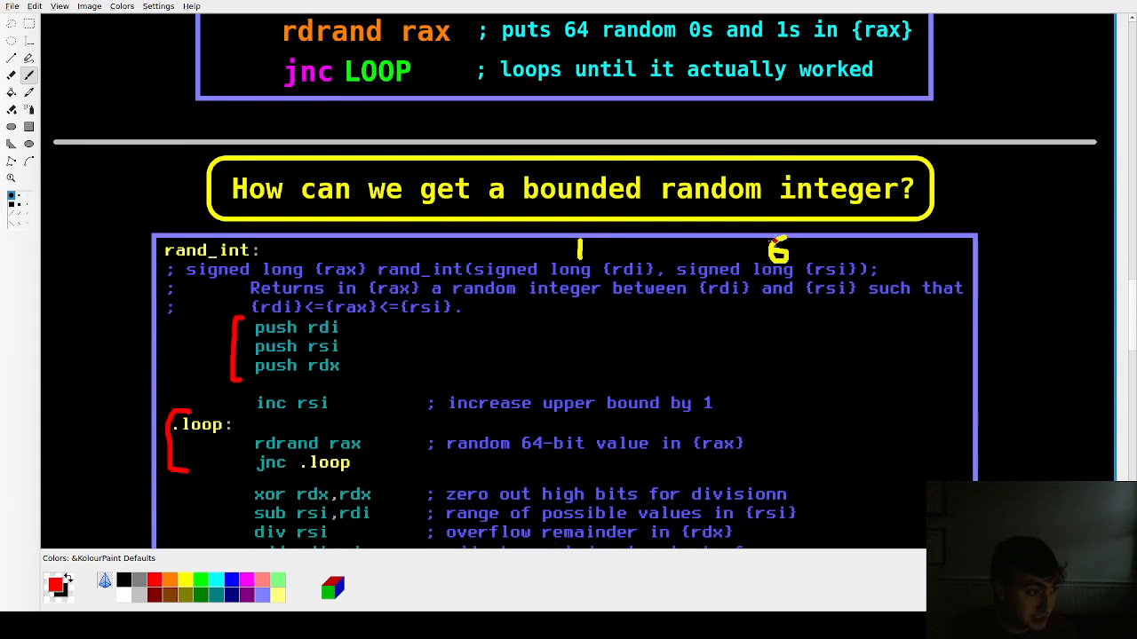
scroll(down, 3)
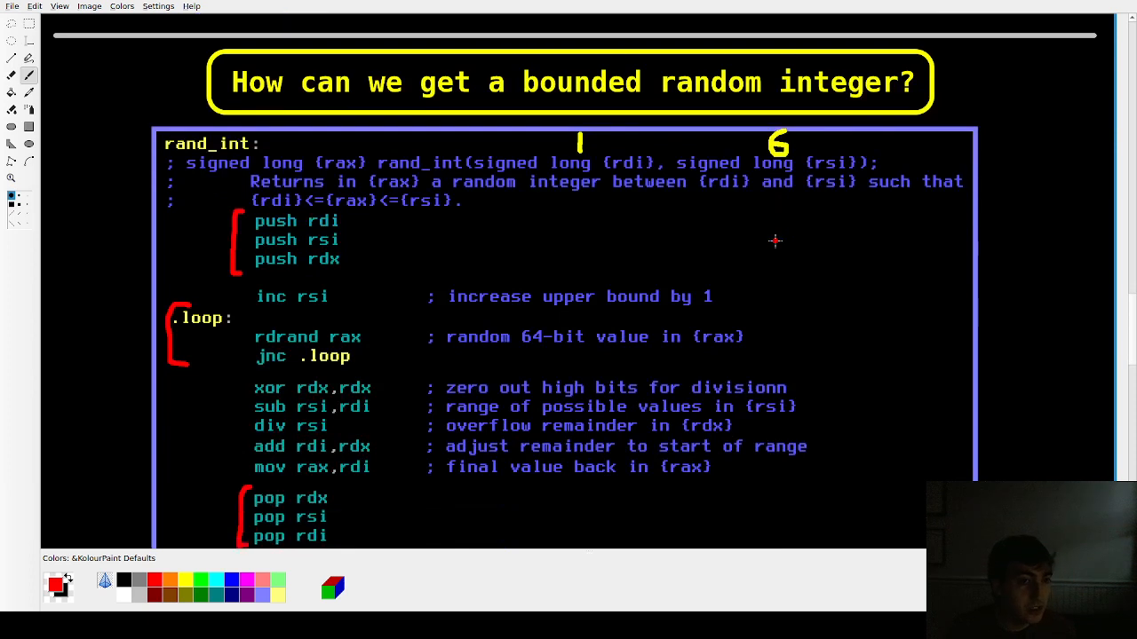
scroll(down, 3)
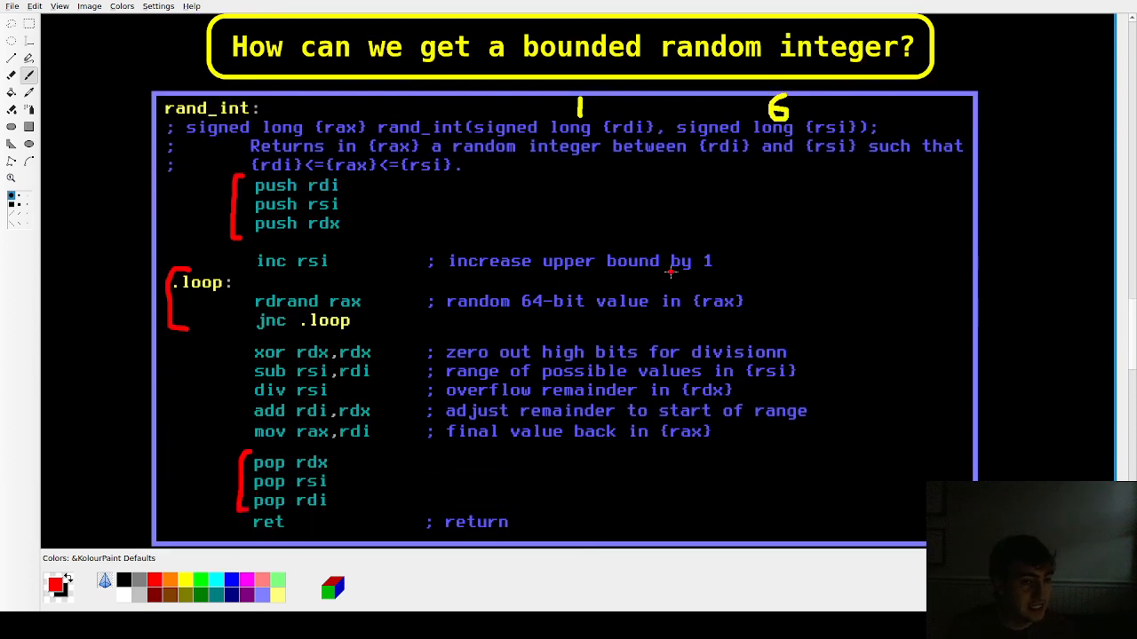
mouse_move(408, 341)
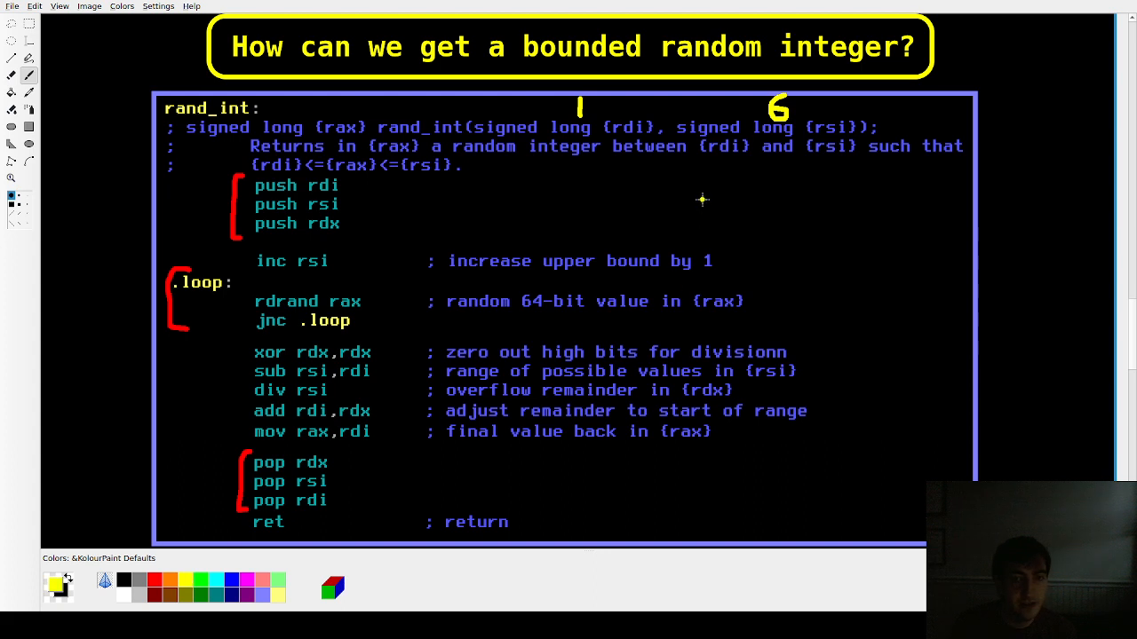
- Handwrite 'rdx:rax / rsi' beside the push lines, underline it and point an arrow at div rsi
drag(684, 205, 737, 195)
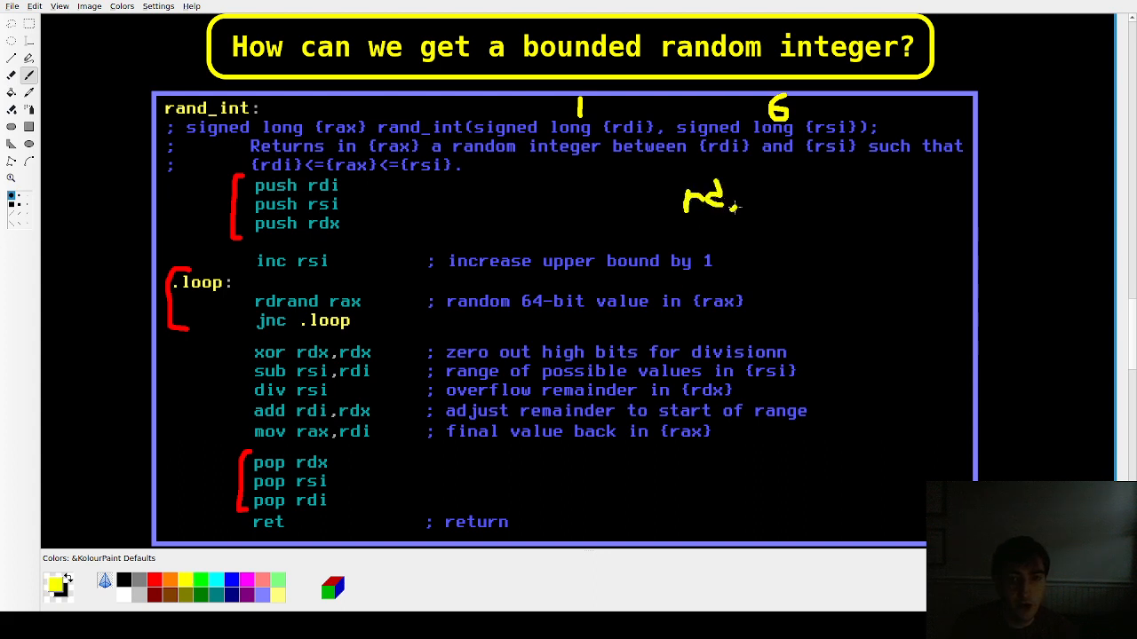
drag(737, 209, 820, 204)
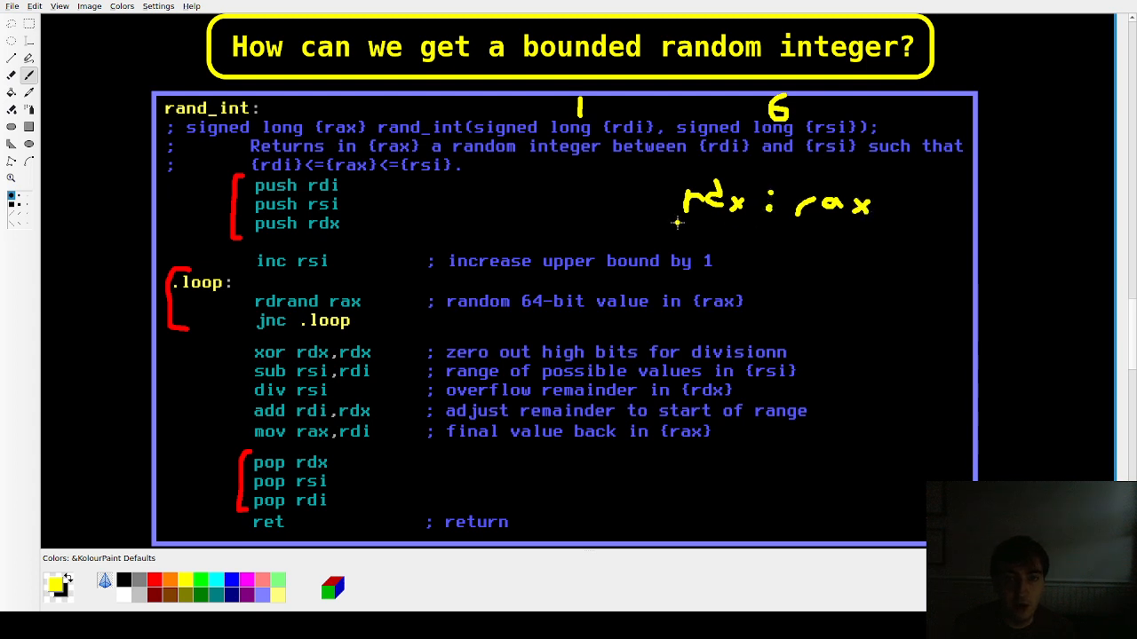
drag(675, 223, 879, 231)
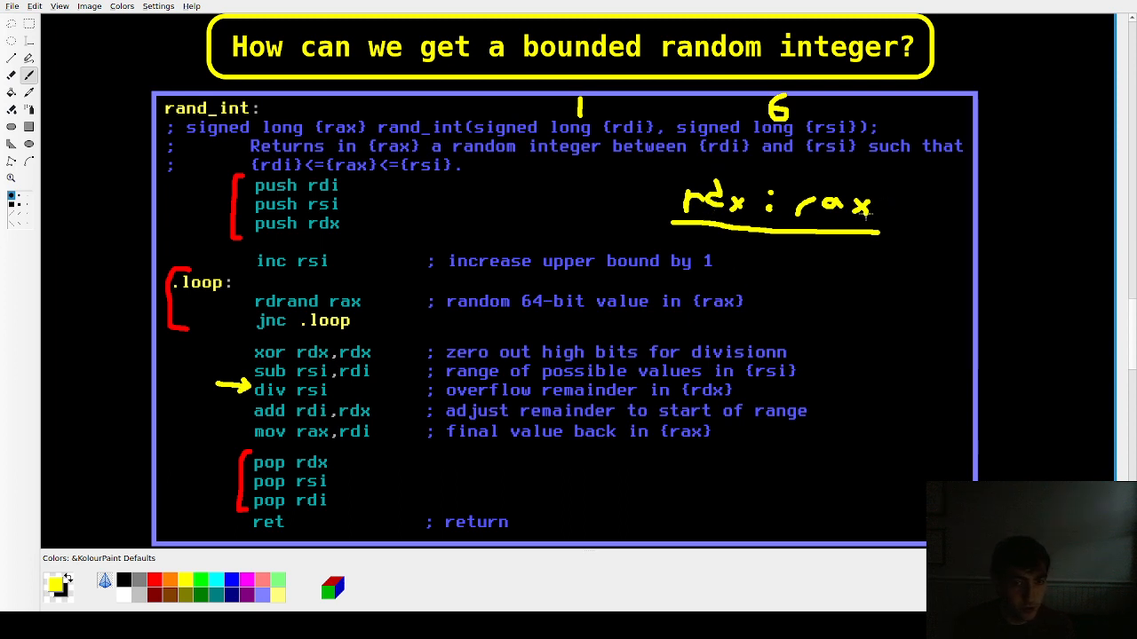
drag(743, 247, 782, 241)
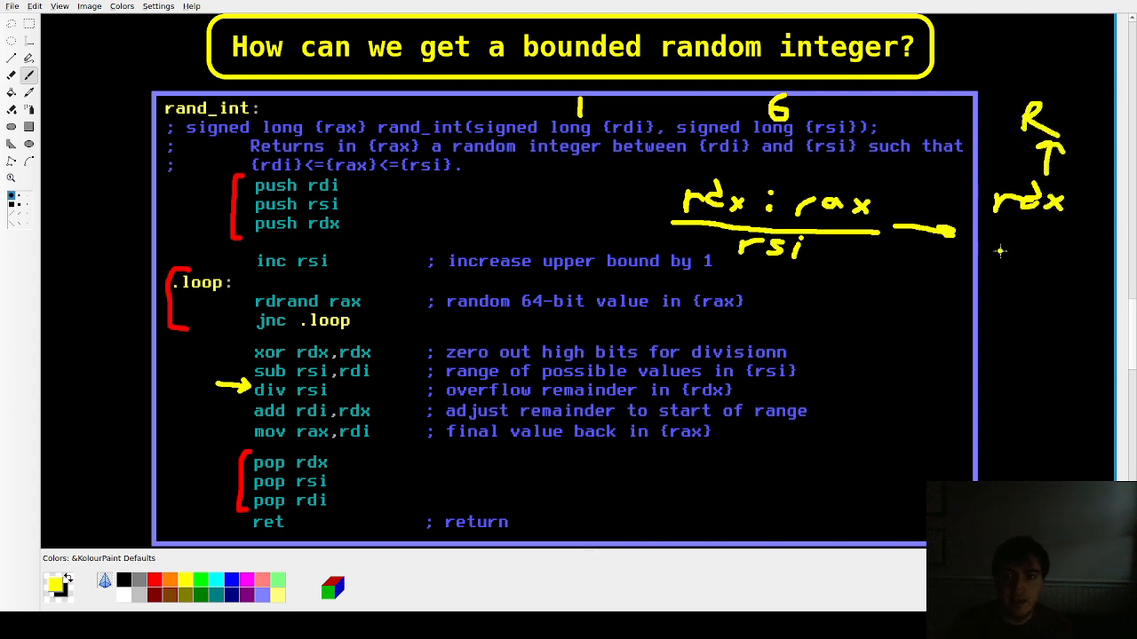
- Sketch the remainder R in rdx with quotient rax beneath, and the remainder's range from zero
drag(994, 252, 1065, 253)
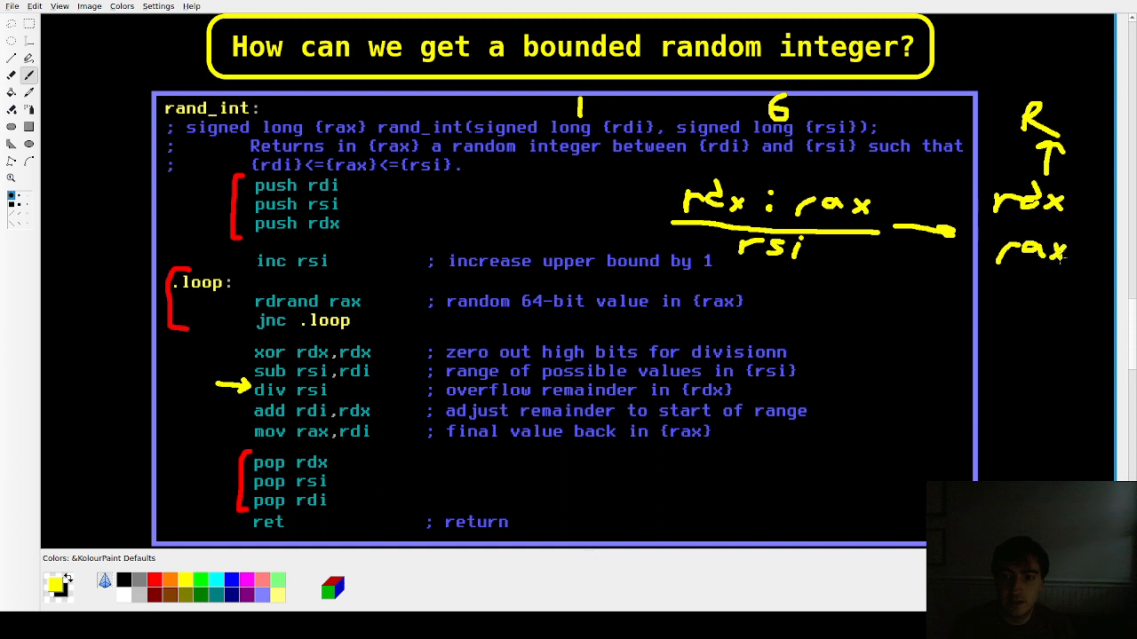
drag(1027, 266, 1009, 334)
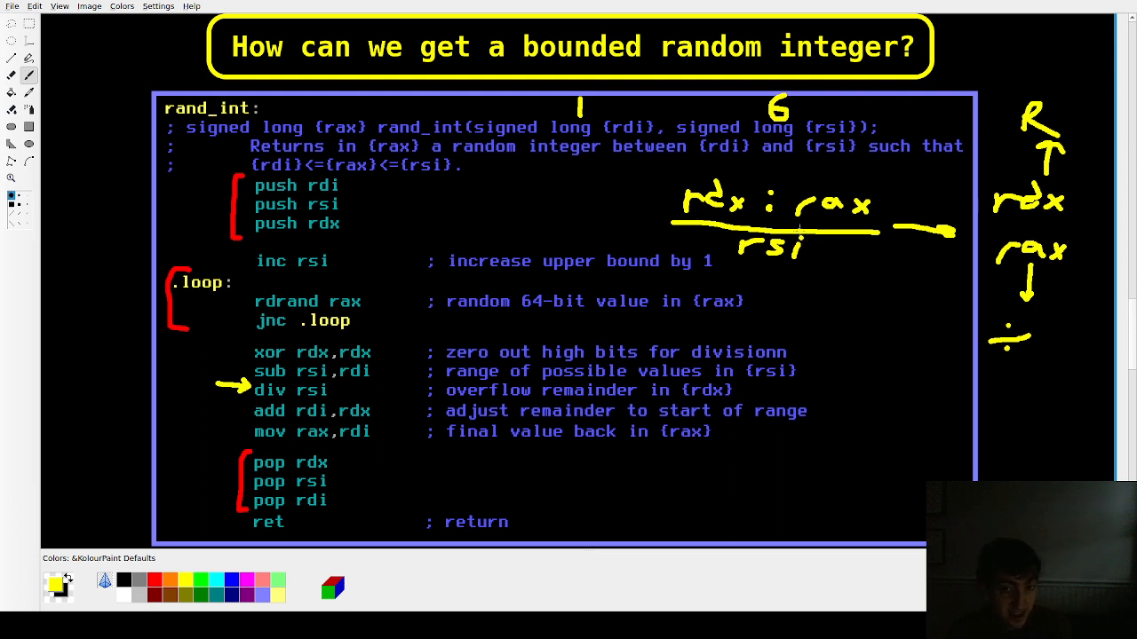
mouse_move(780, 220)
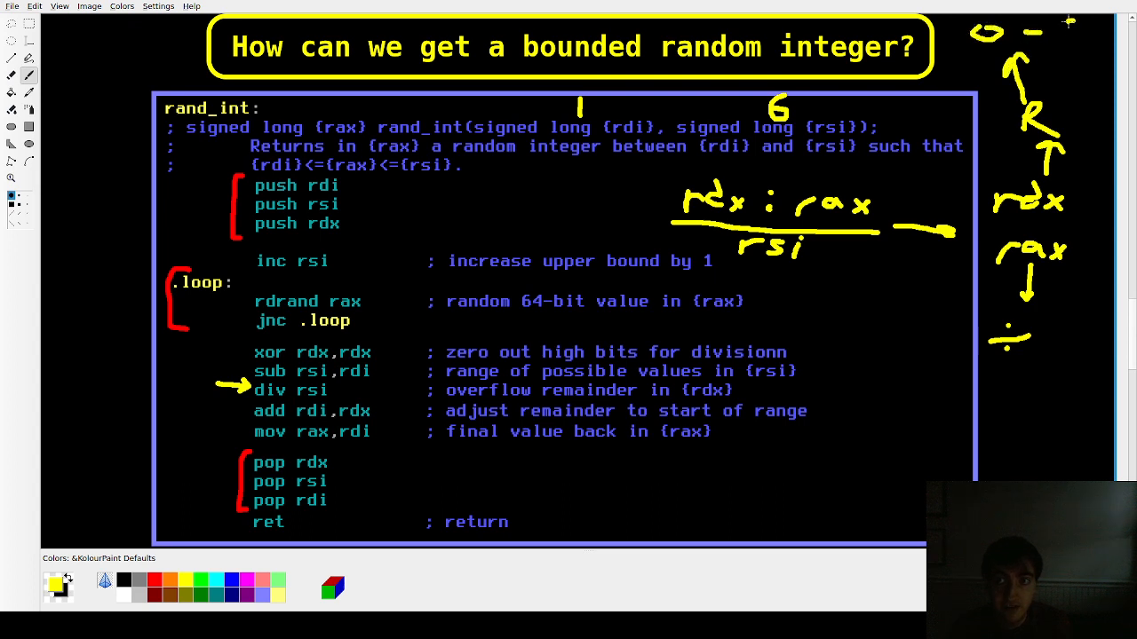
drag(1063, 39, 1080, 26)
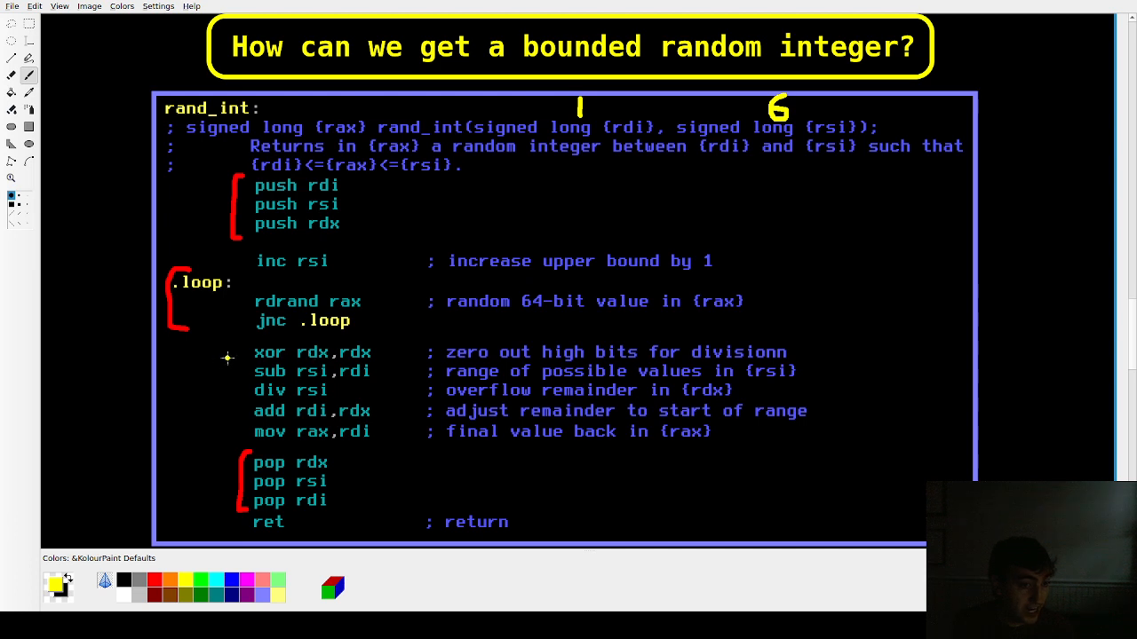
mouse_move(355, 356)
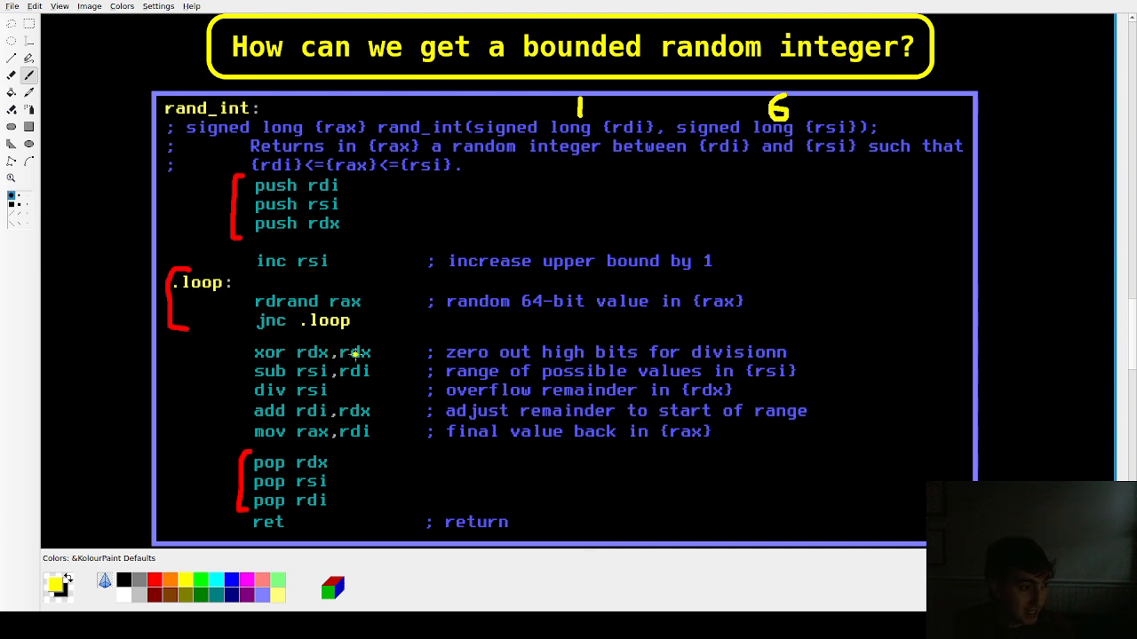
mouse_move(345, 340)
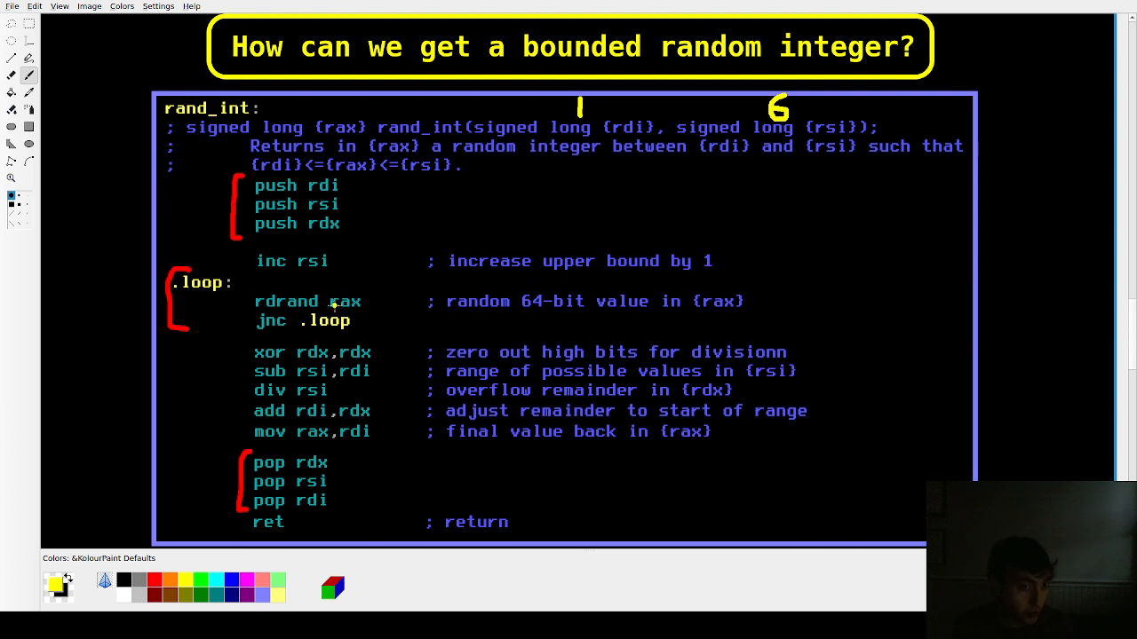
mouse_move(341, 355)
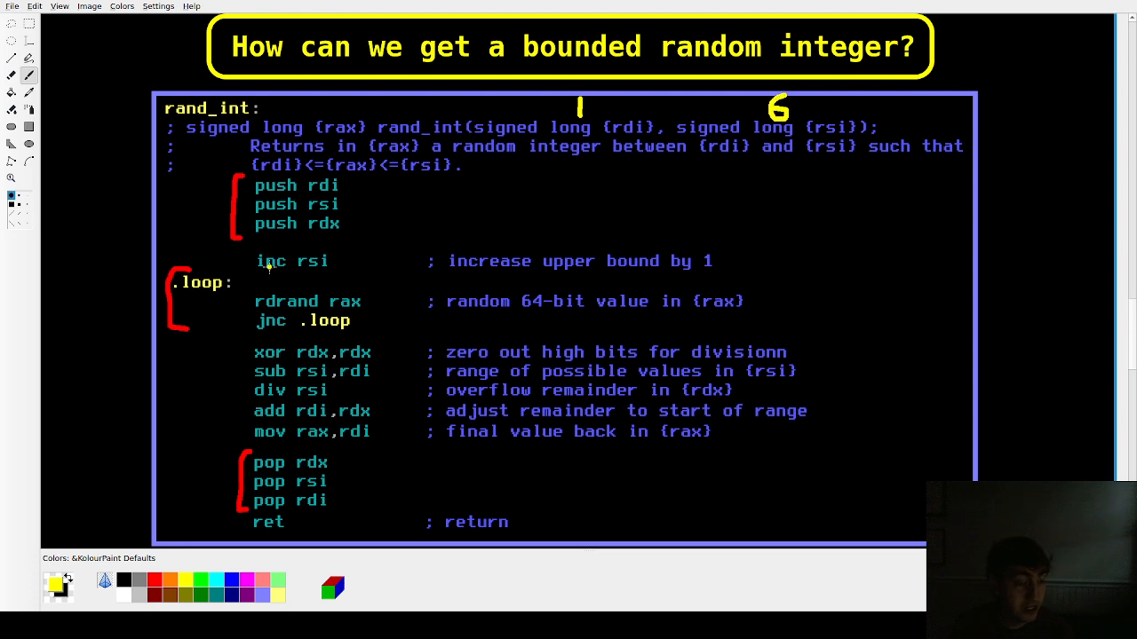
mouse_move(337, 371)
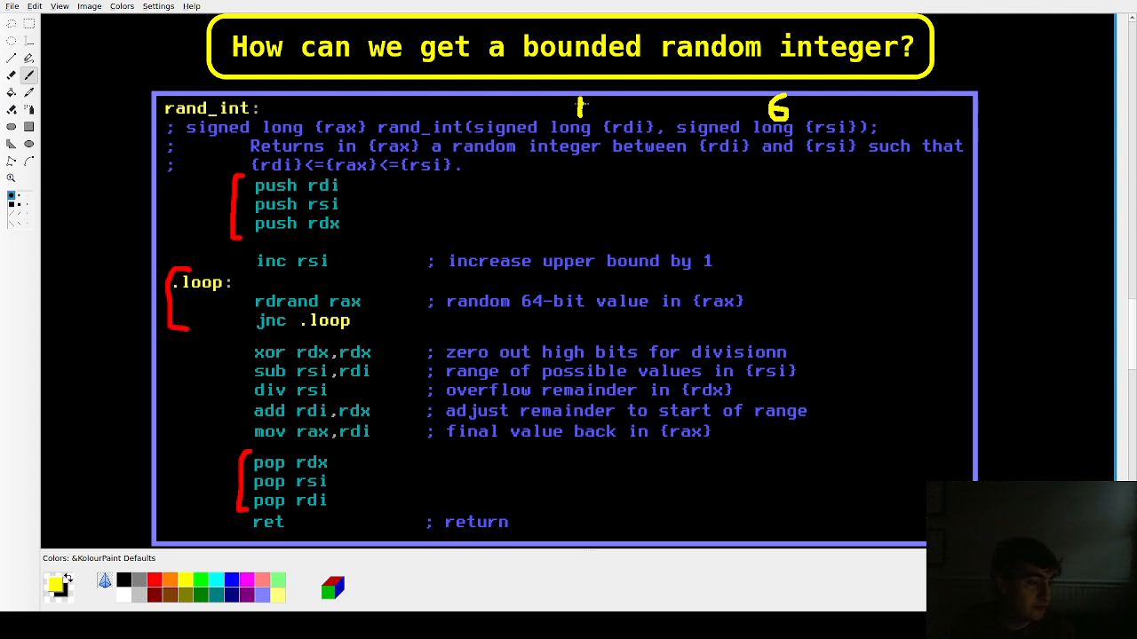
mouse_move(346, 318)
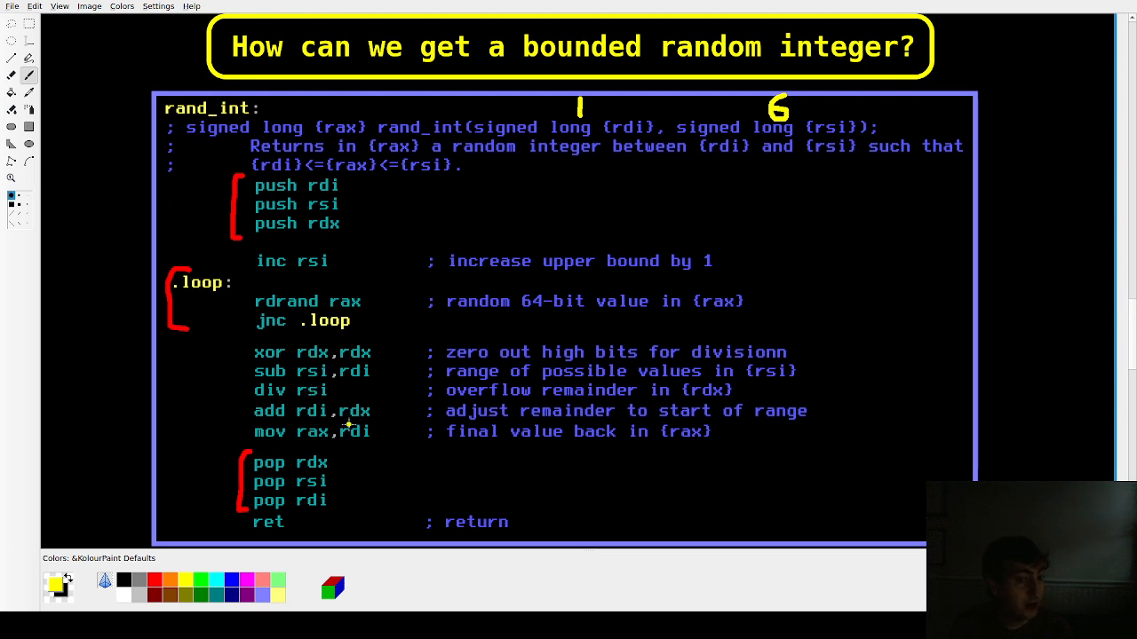
mouse_move(348, 421)
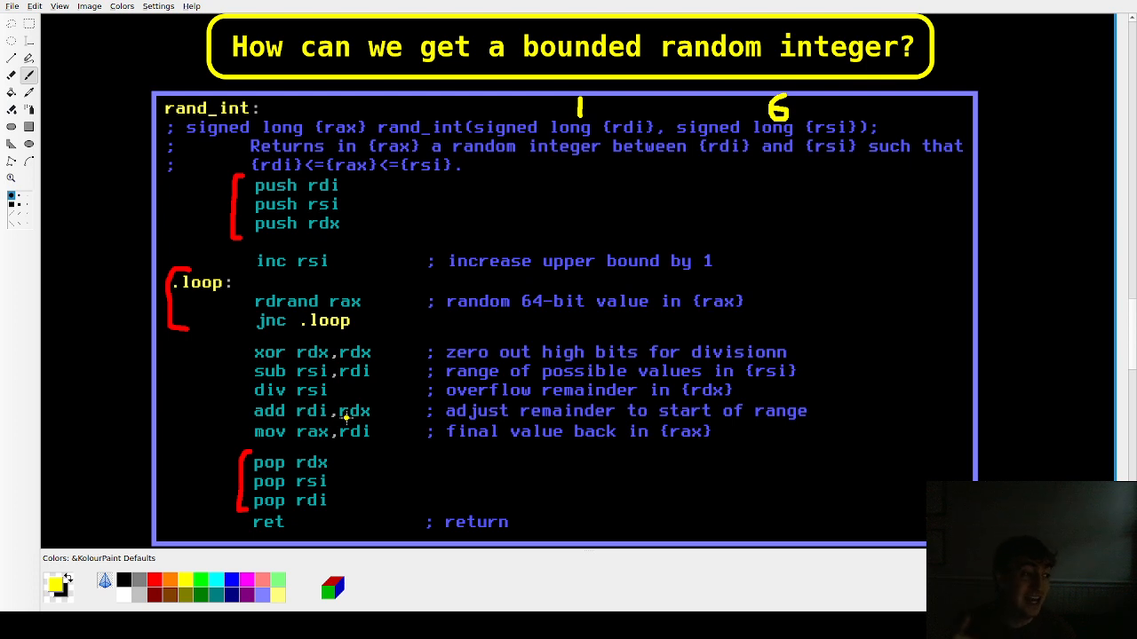
mouse_move(588, 110)
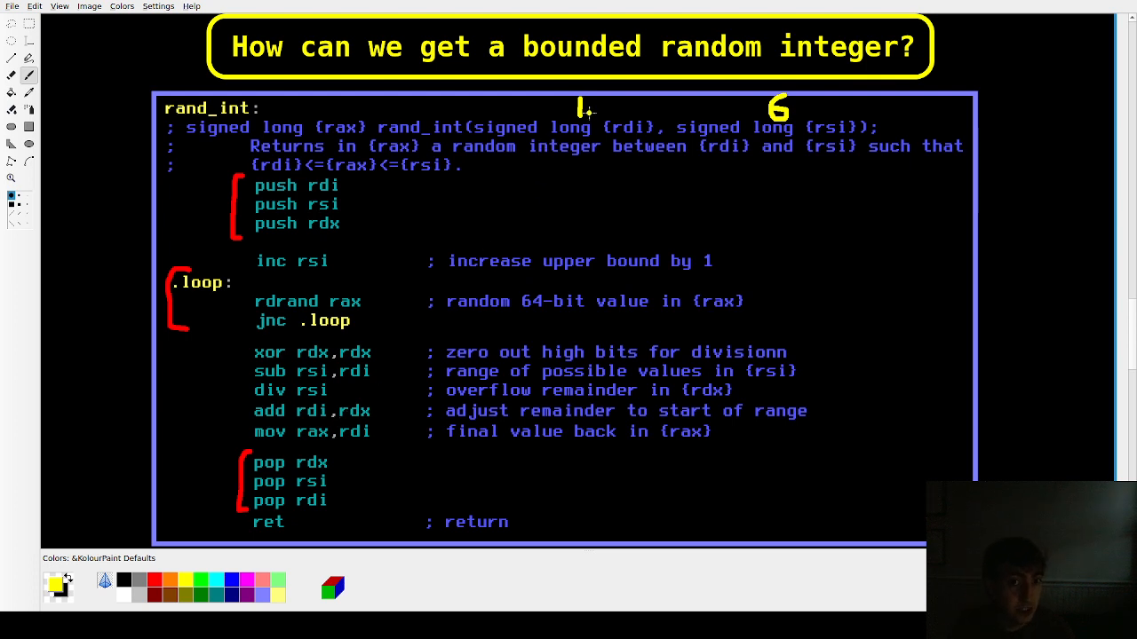
mouse_move(365, 407)
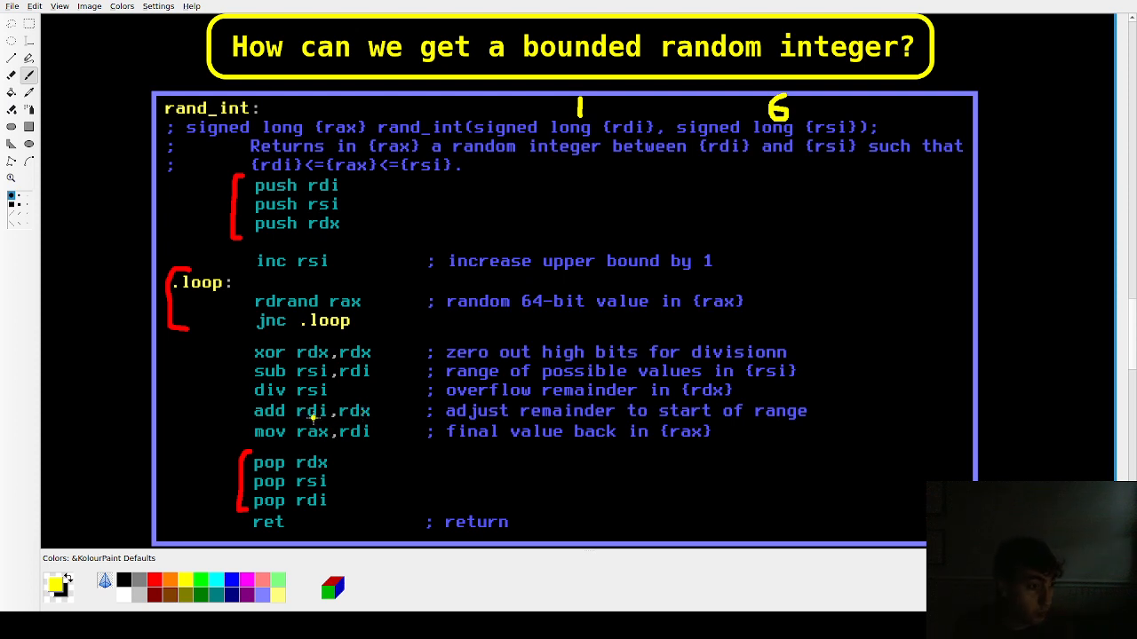
mouse_move(302, 445)
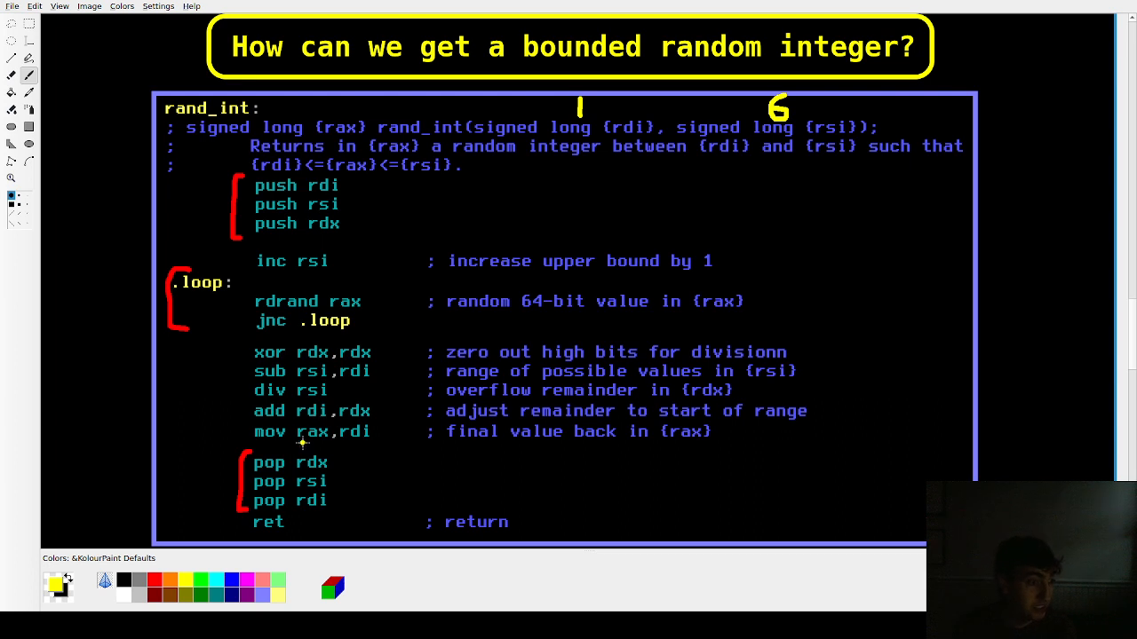
- Make a short pen stroke on the rand_int slide while clearing the annotations
drag(299, 445, 329, 444)
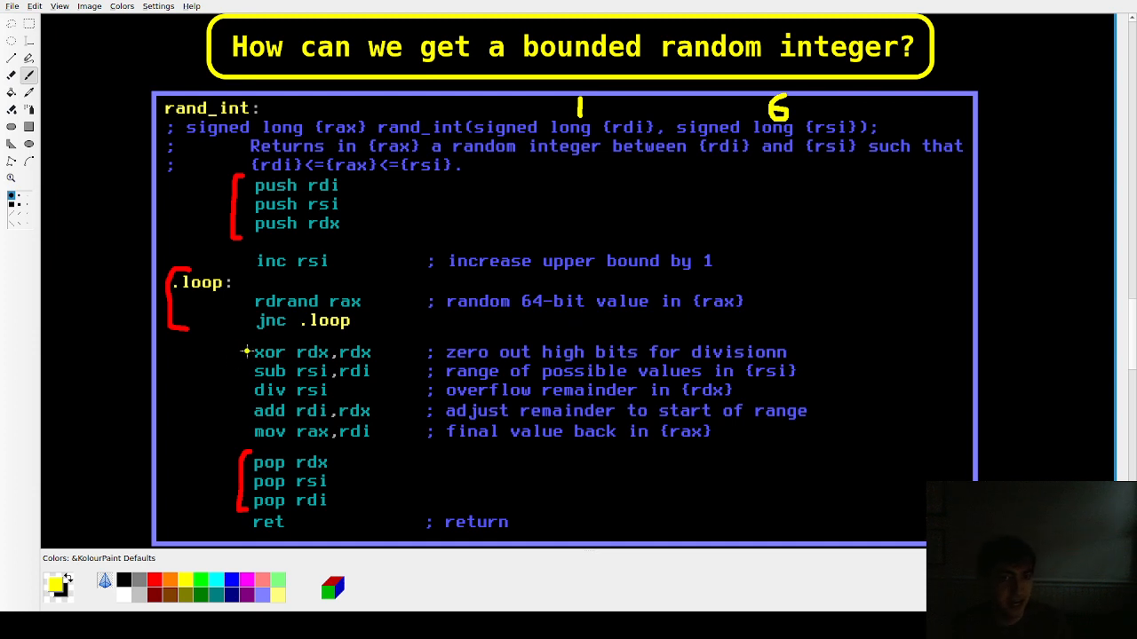
mouse_move(375, 385)
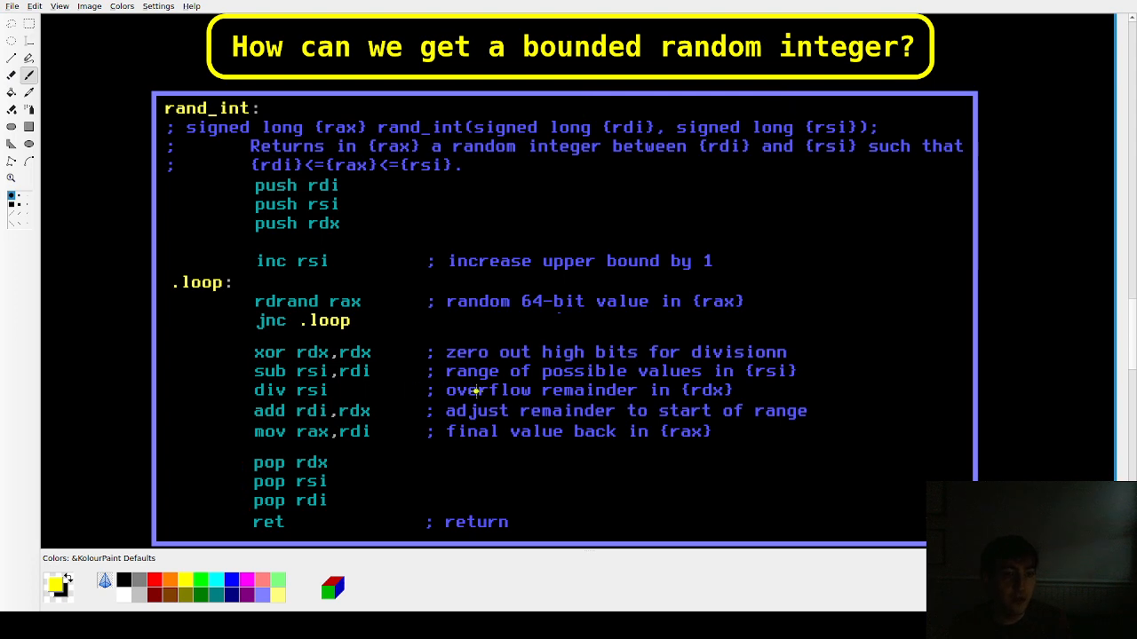
- Scroll down the bounded-float slide to show the full rand_float code
scroll(down, 3)
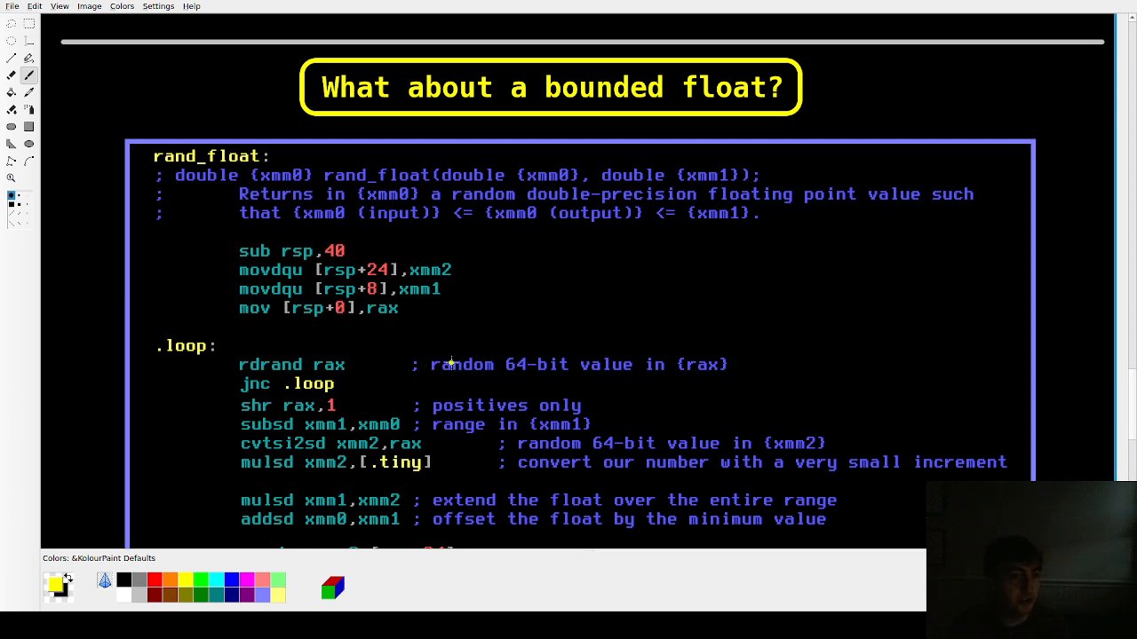
mouse_move(1126, 323)
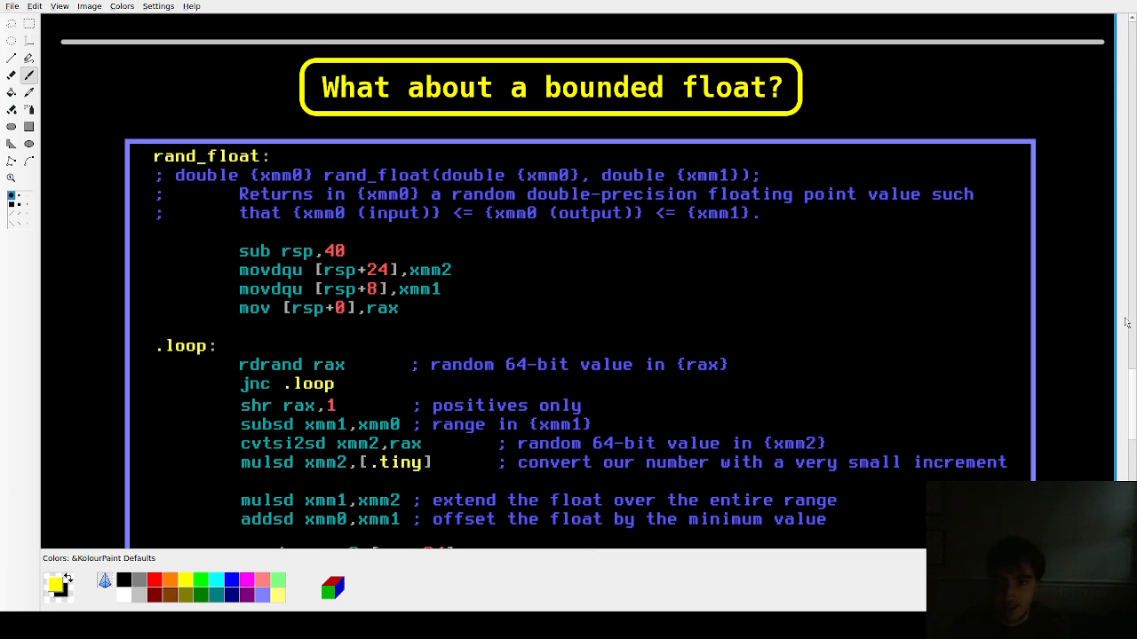
scroll(down, 3)
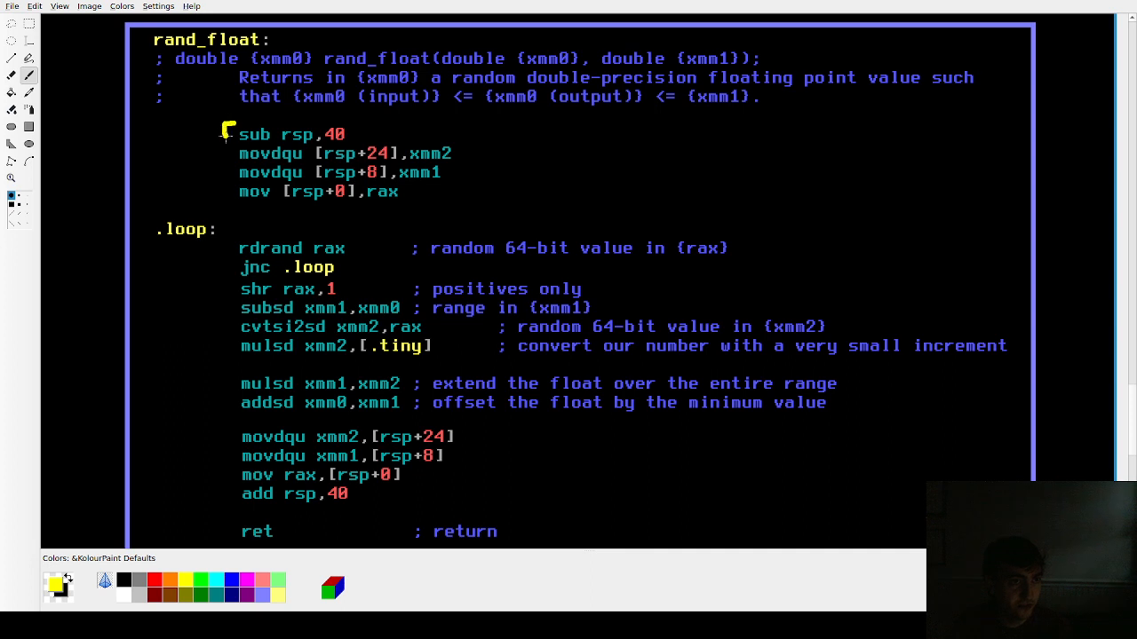
- Bracket rand_float's stack setup, stack restore and .loop lines in yellow
drag(228, 133, 227, 195)
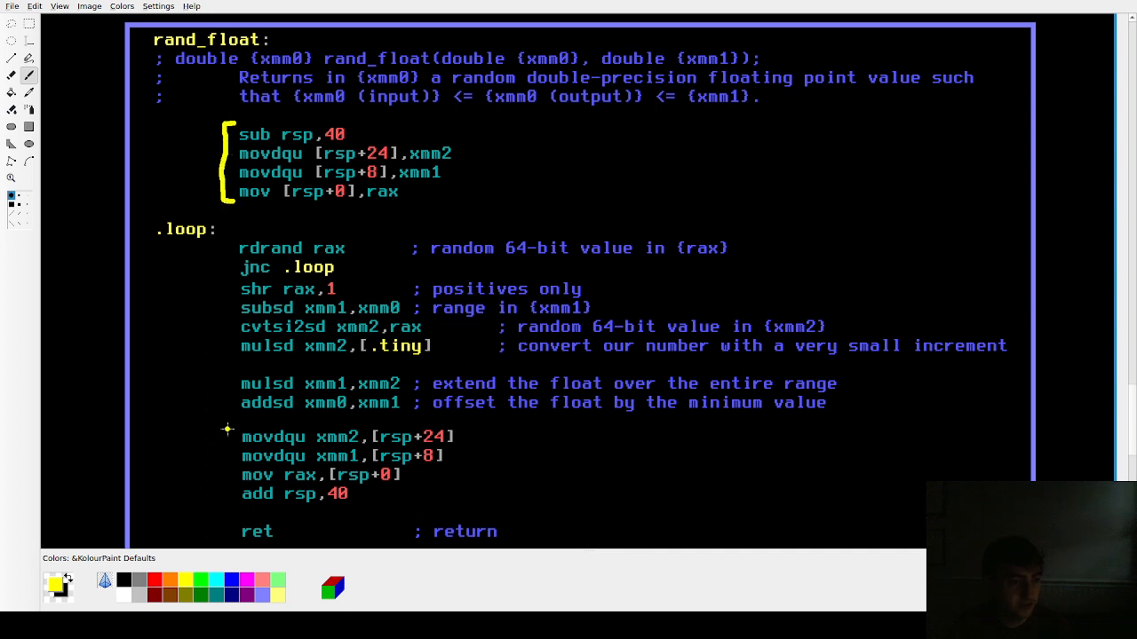
drag(228, 431, 227, 498)
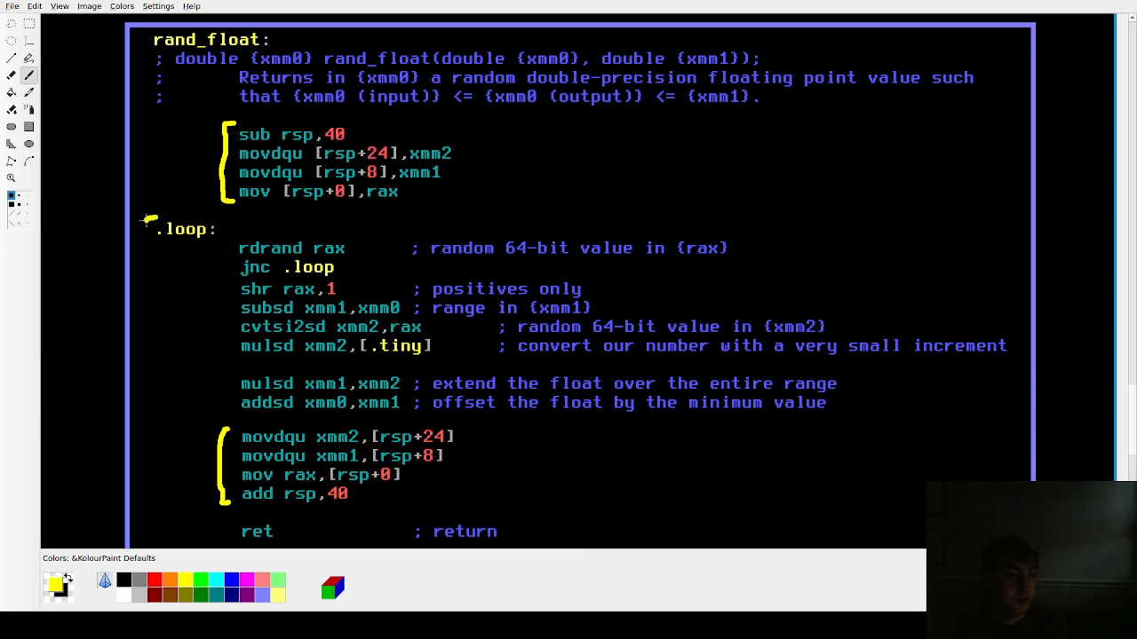
drag(151, 222, 159, 275)
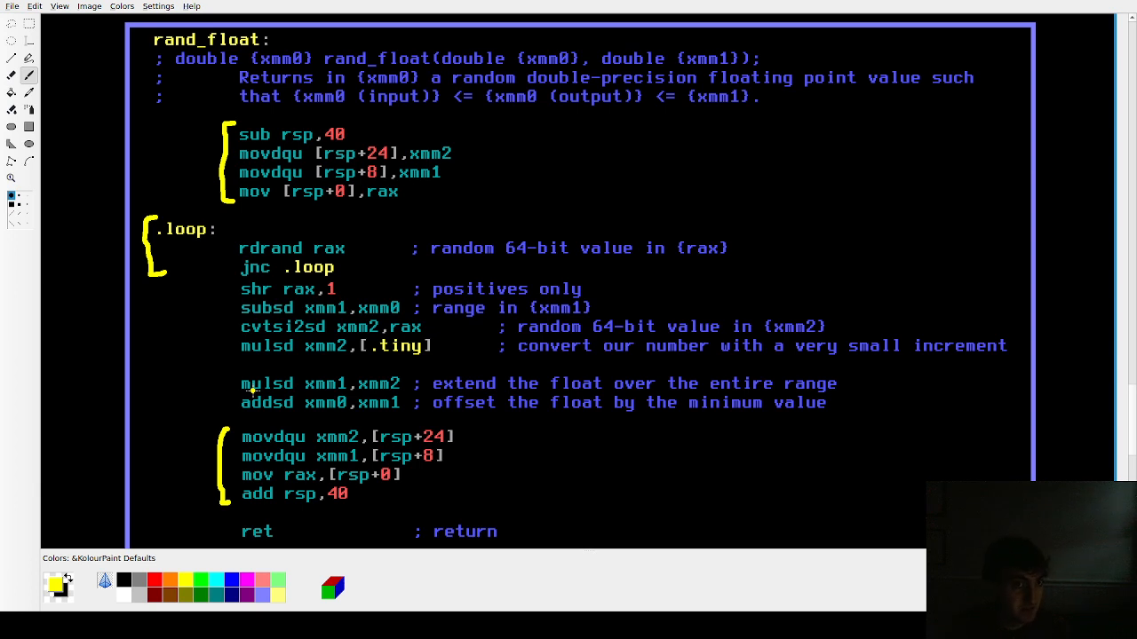
mouse_move(359, 266)
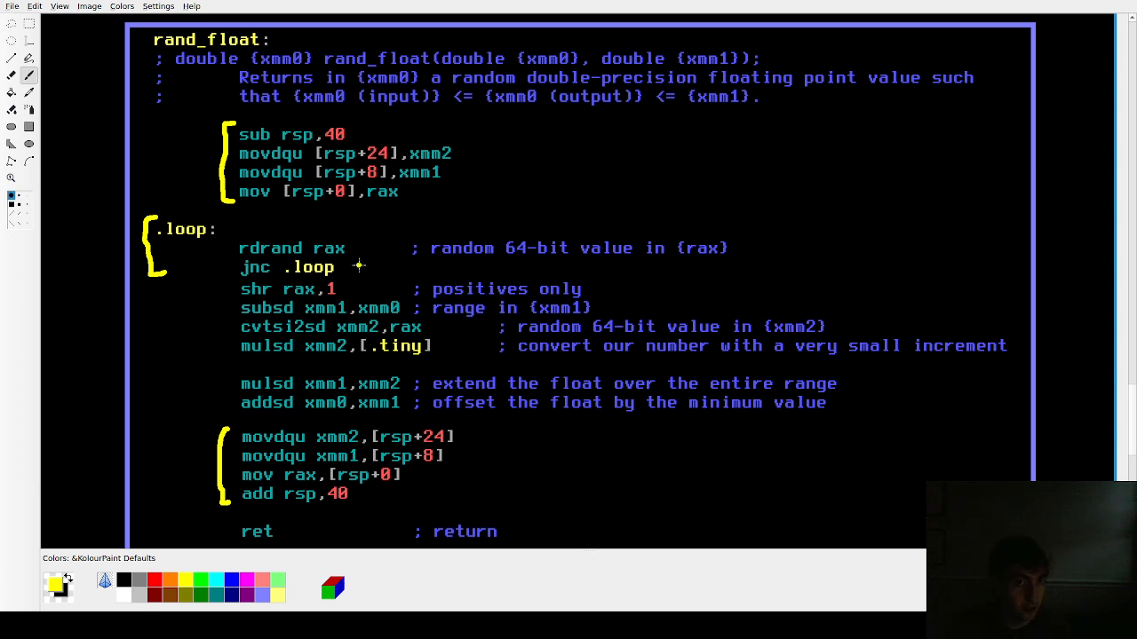
mouse_move(419, 302)
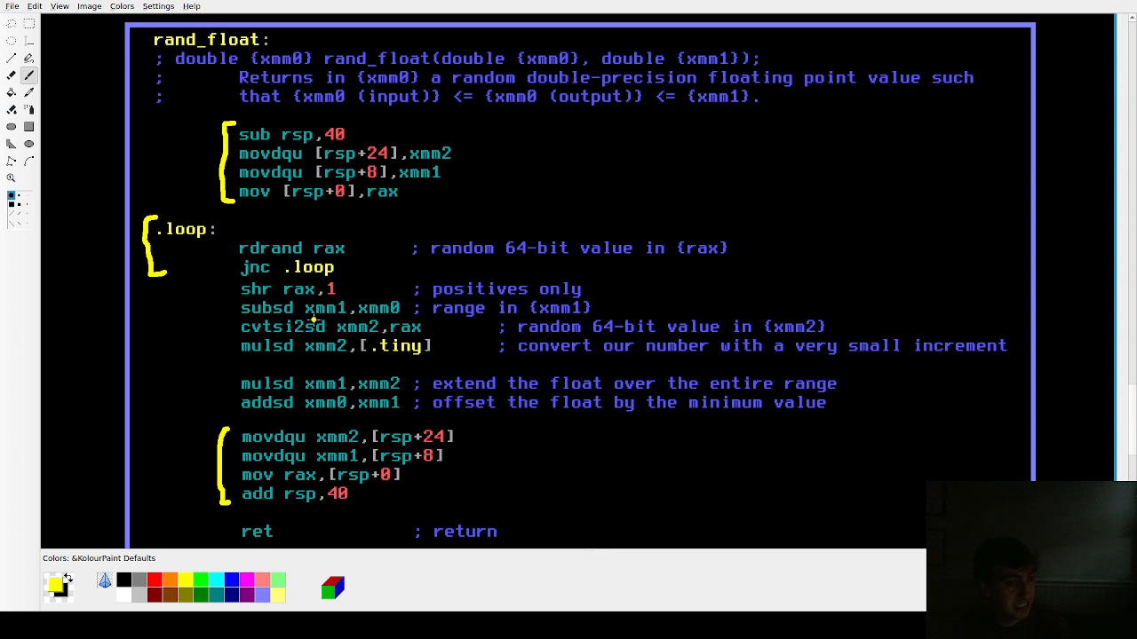
mouse_move(318, 312)
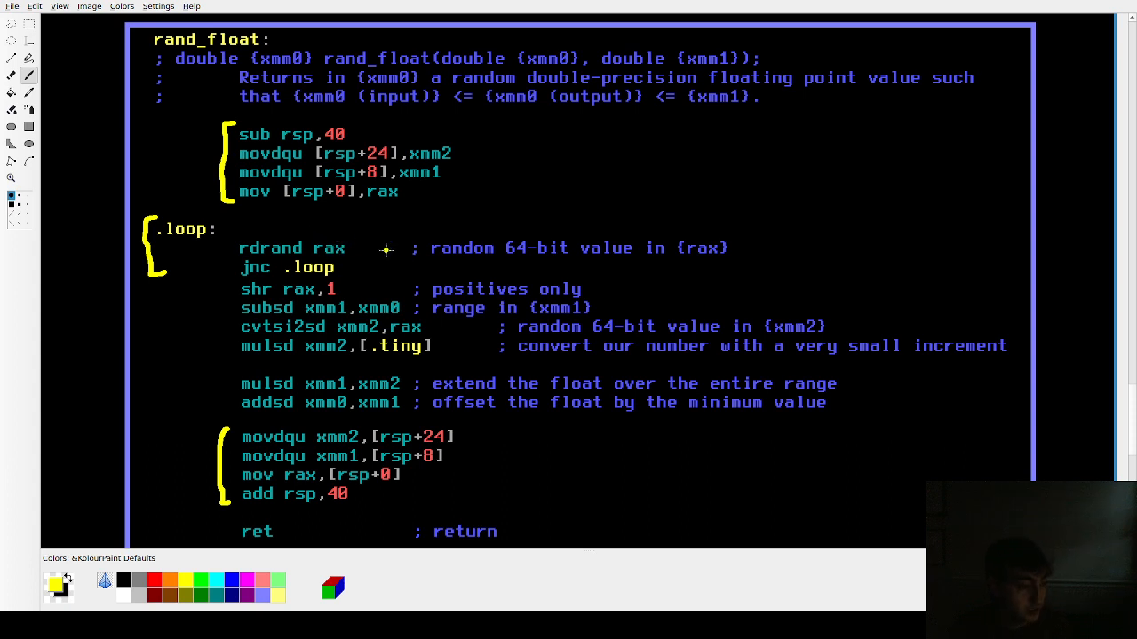
mouse_move(256, 295)
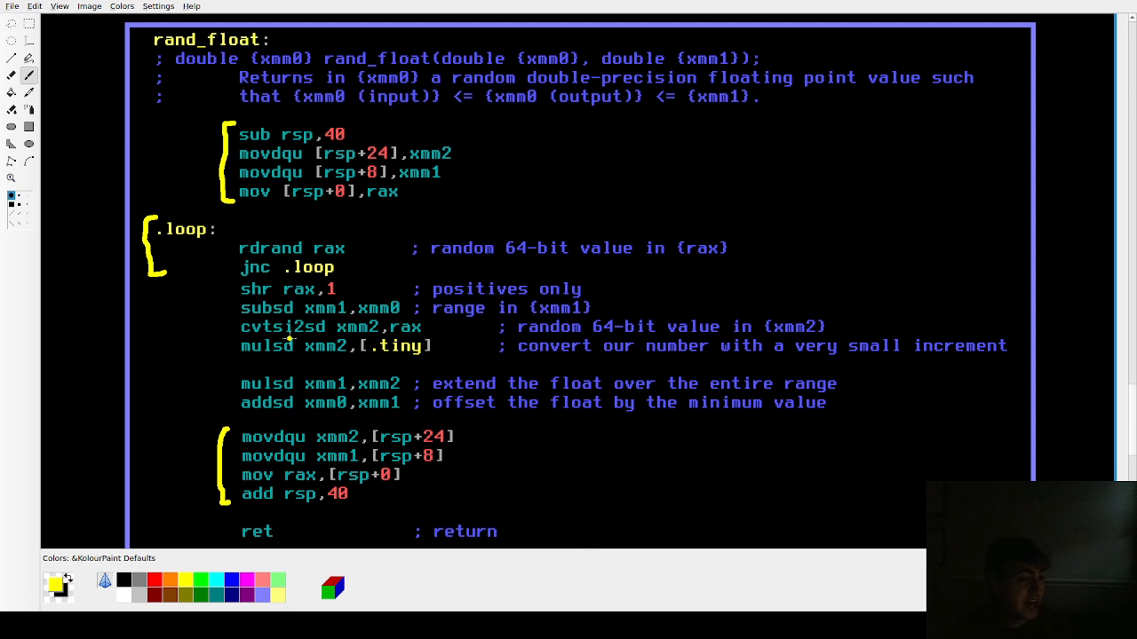
mouse_move(293, 345)
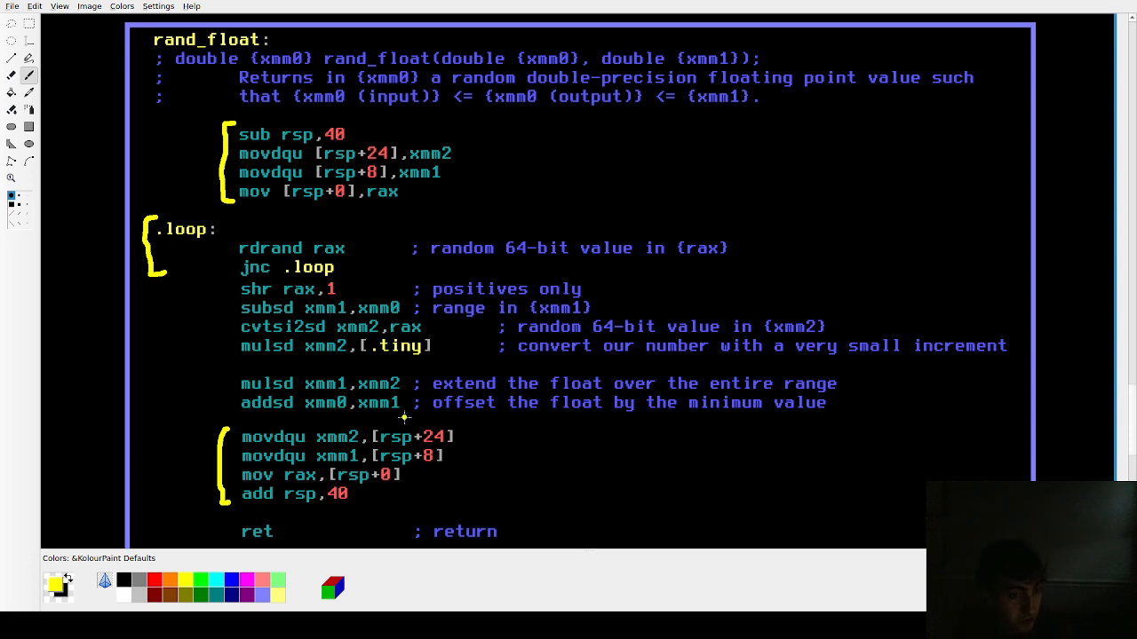
mouse_move(364, 327)
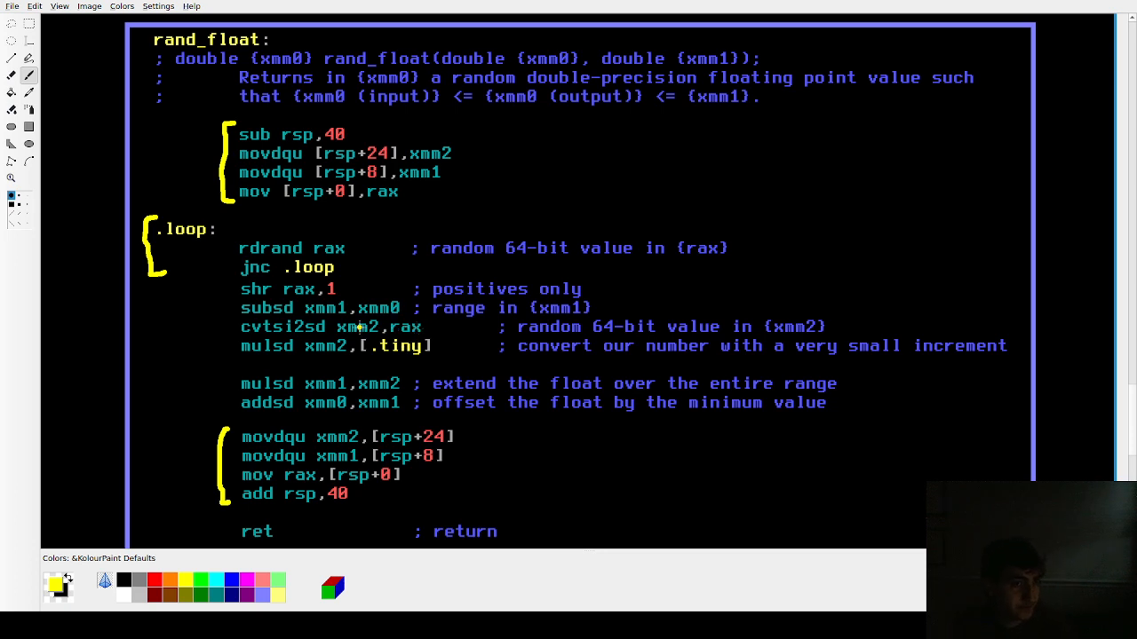
mouse_move(259, 362)
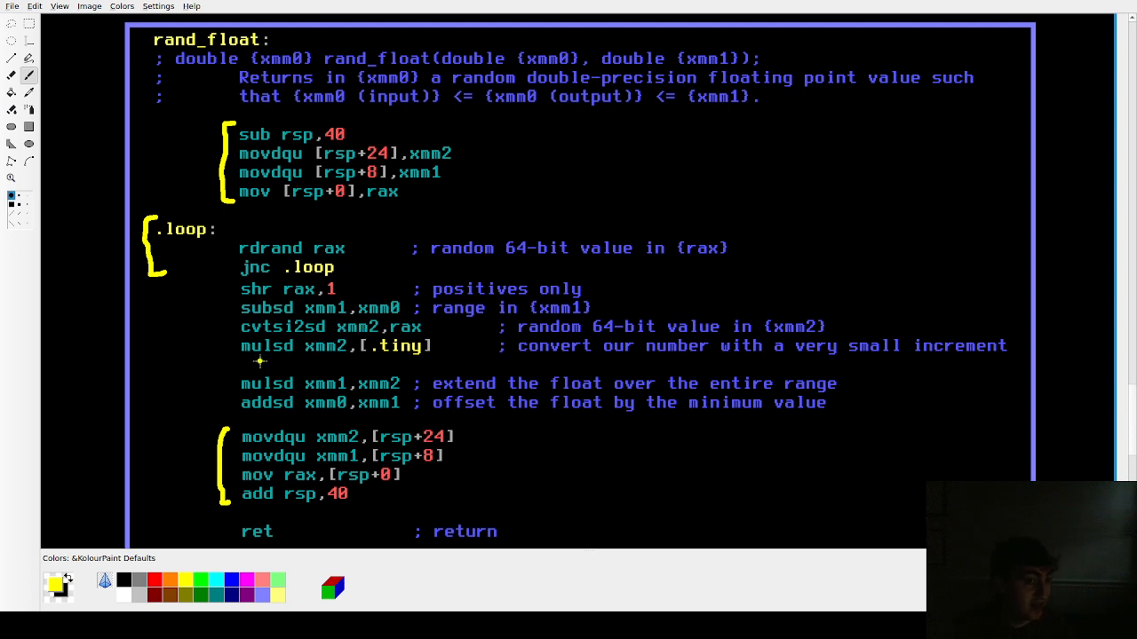
mouse_move(373, 334)
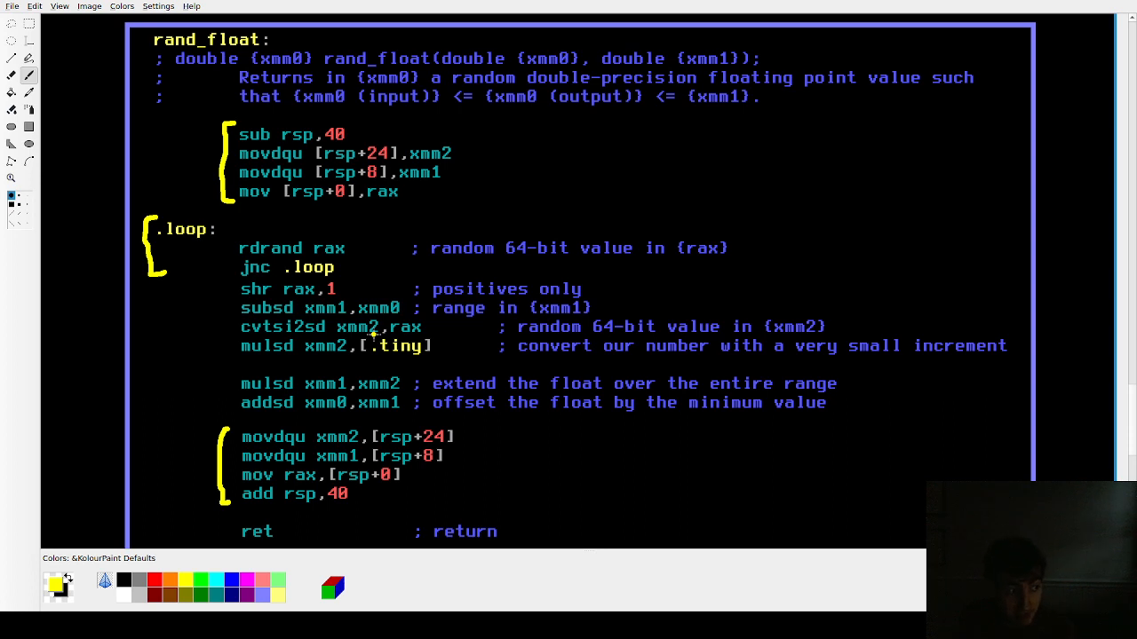
mouse_move(415, 359)
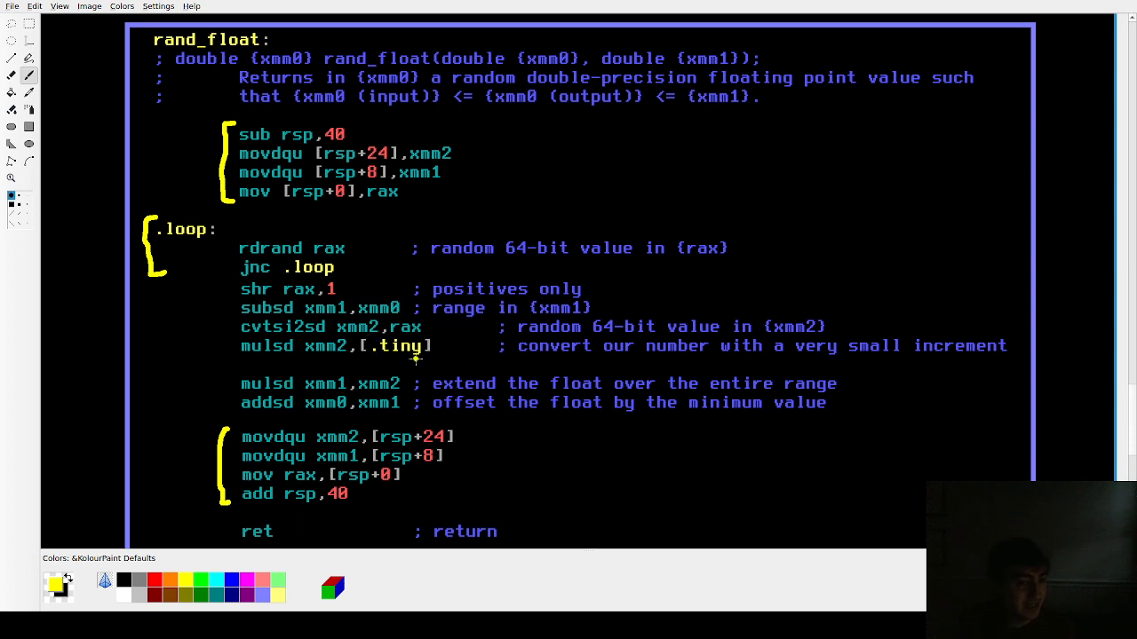
- Scroll down through the rand_float slide while explaining the bracketed lines
scroll(down, 3)
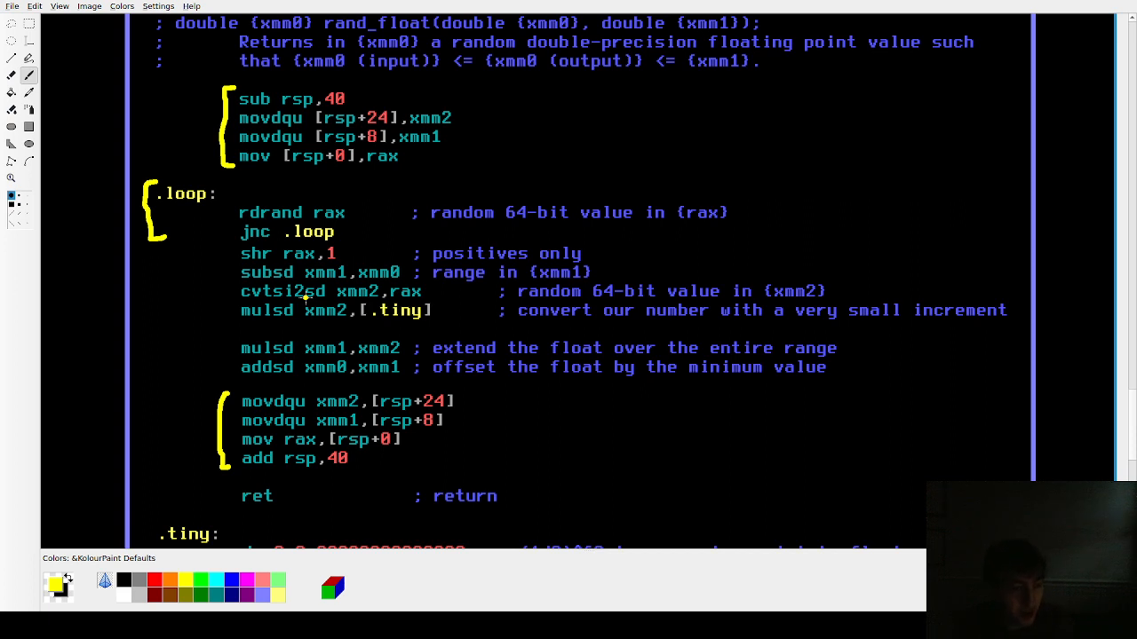
mouse_move(322, 316)
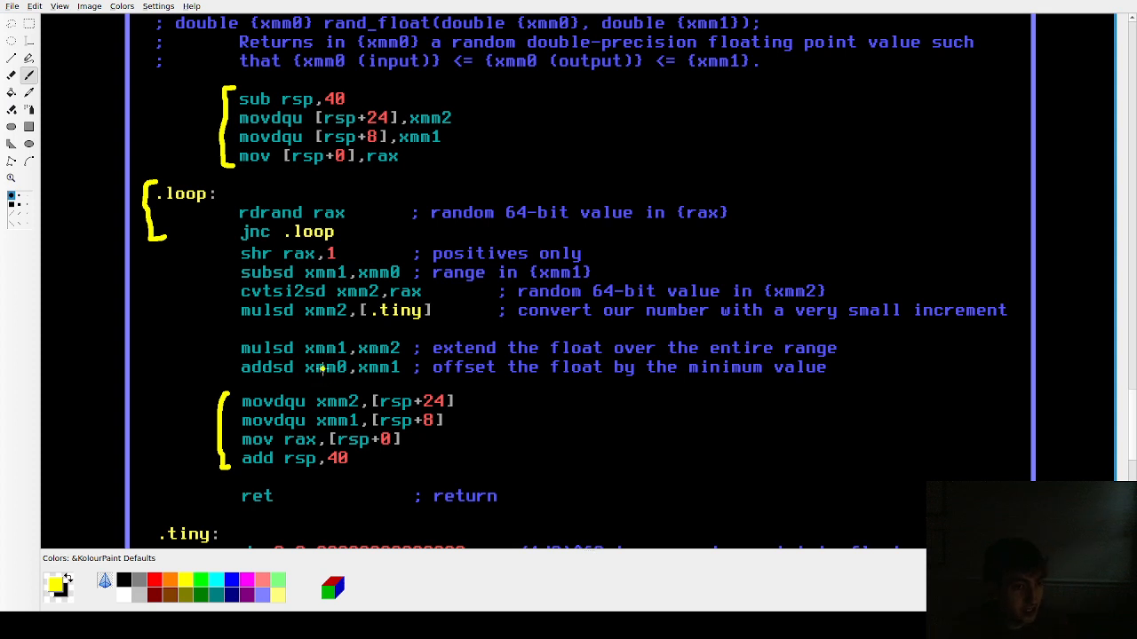
mouse_move(320, 367)
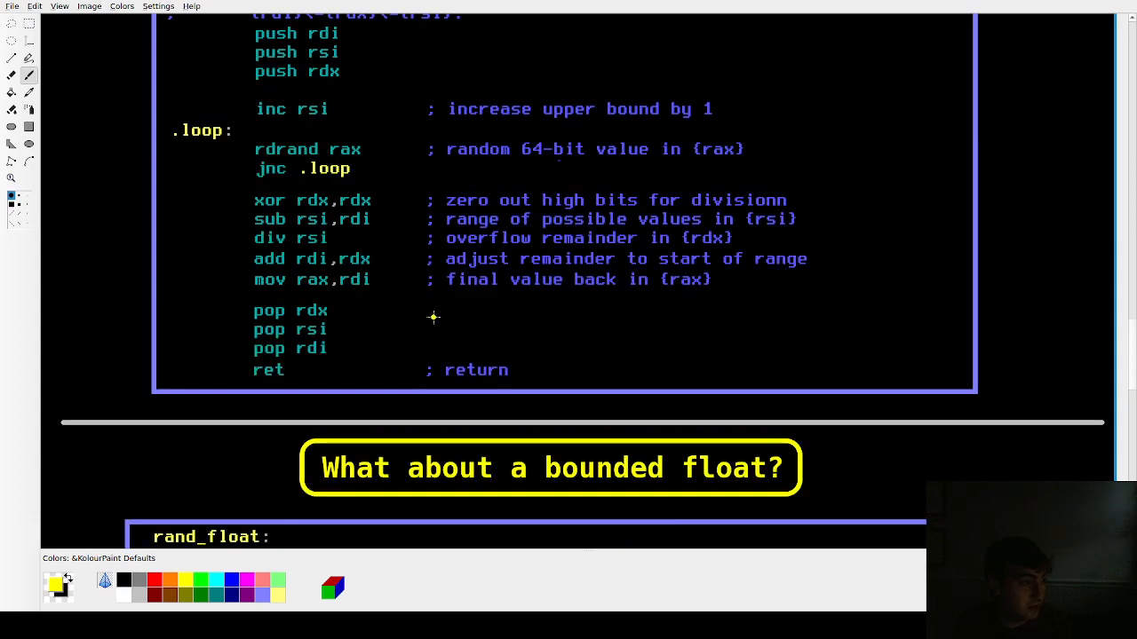
mouse_move(401, 292)
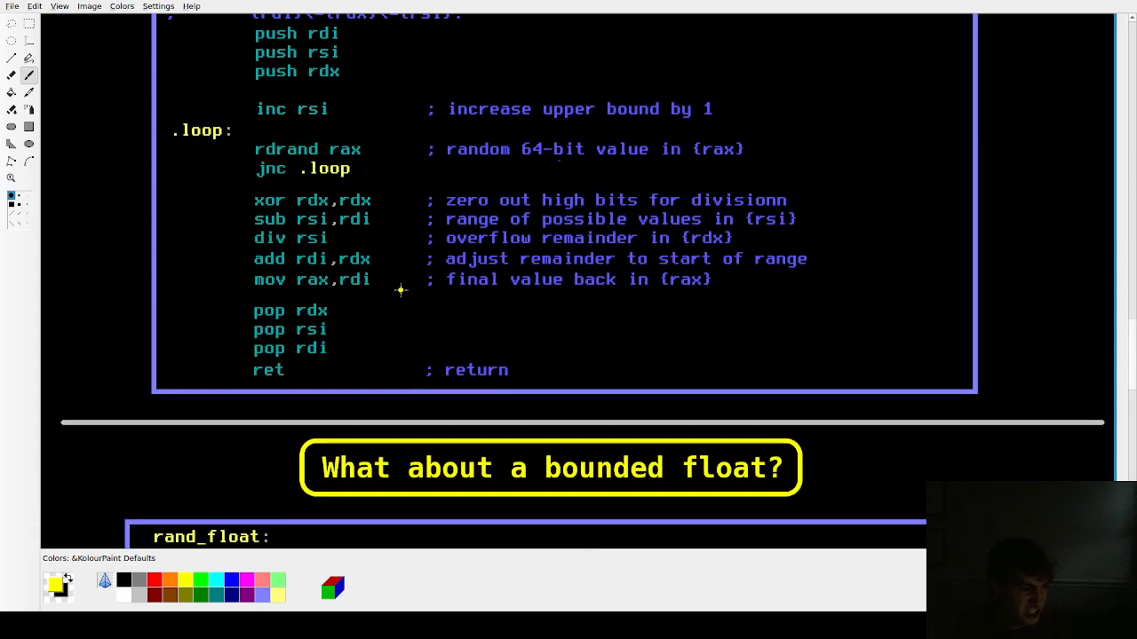
scroll(down, 3)
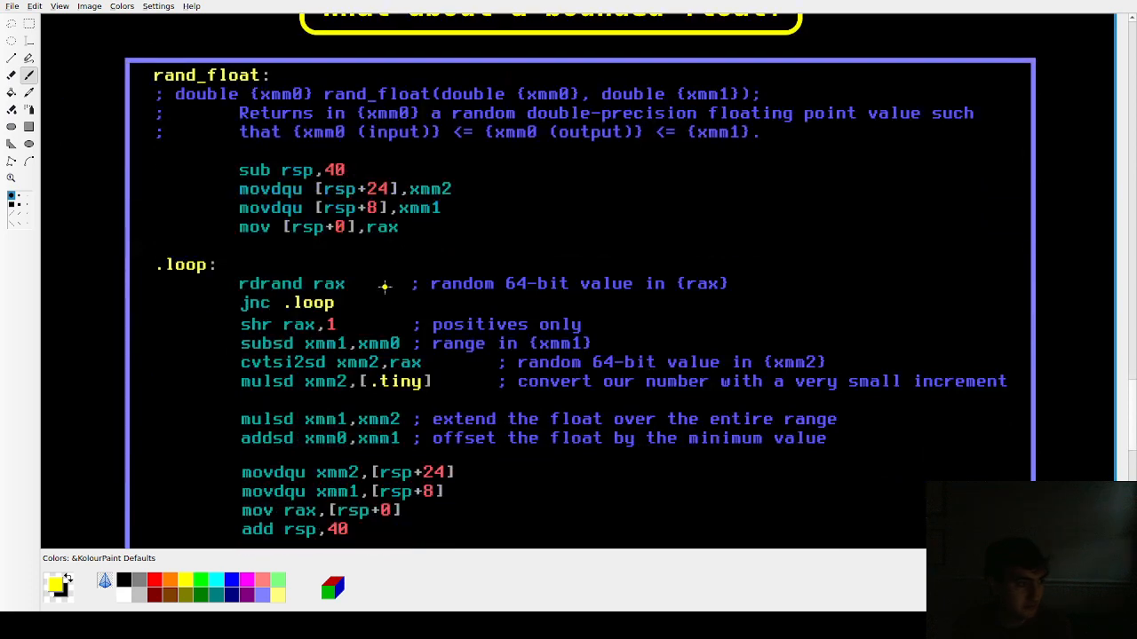
mouse_move(400, 256)
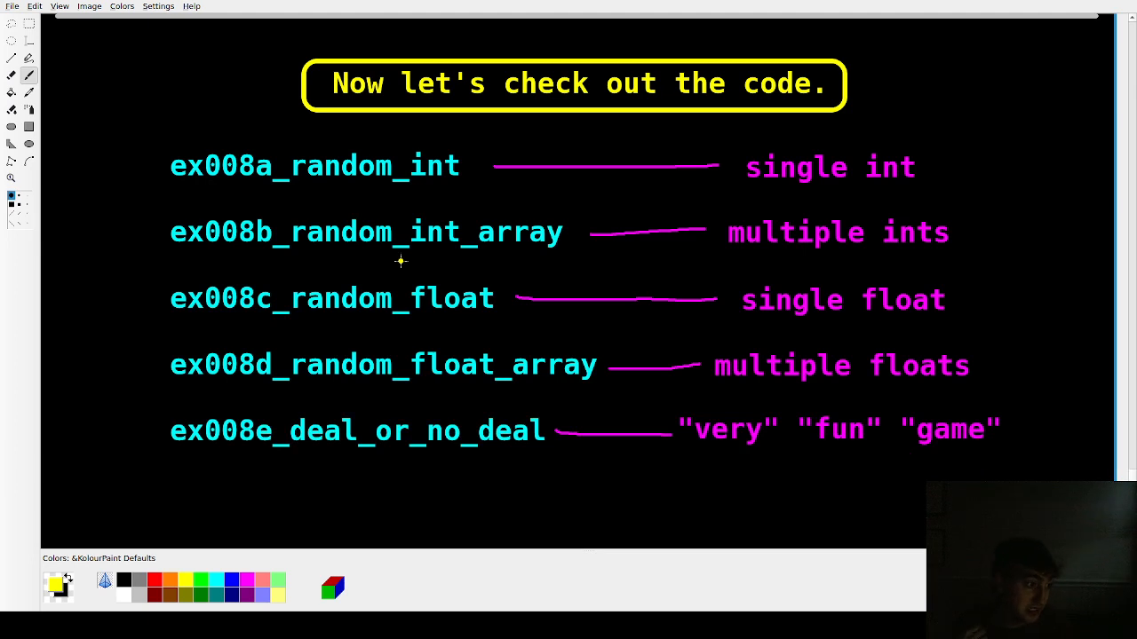
mouse_move(138, 158)
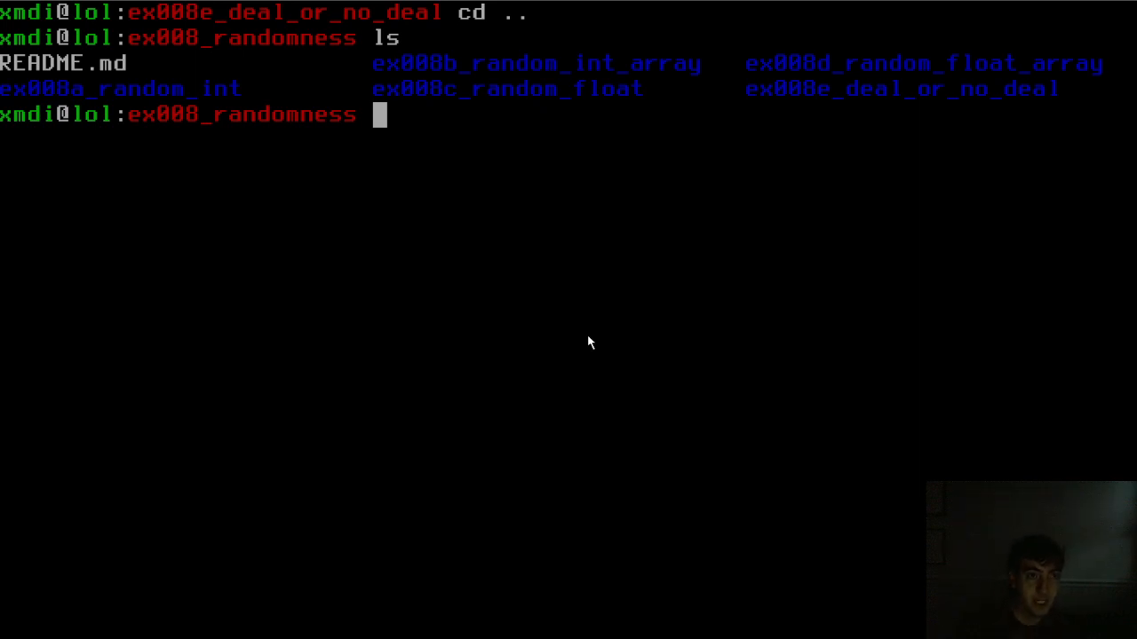
mouse_move(593, 341)
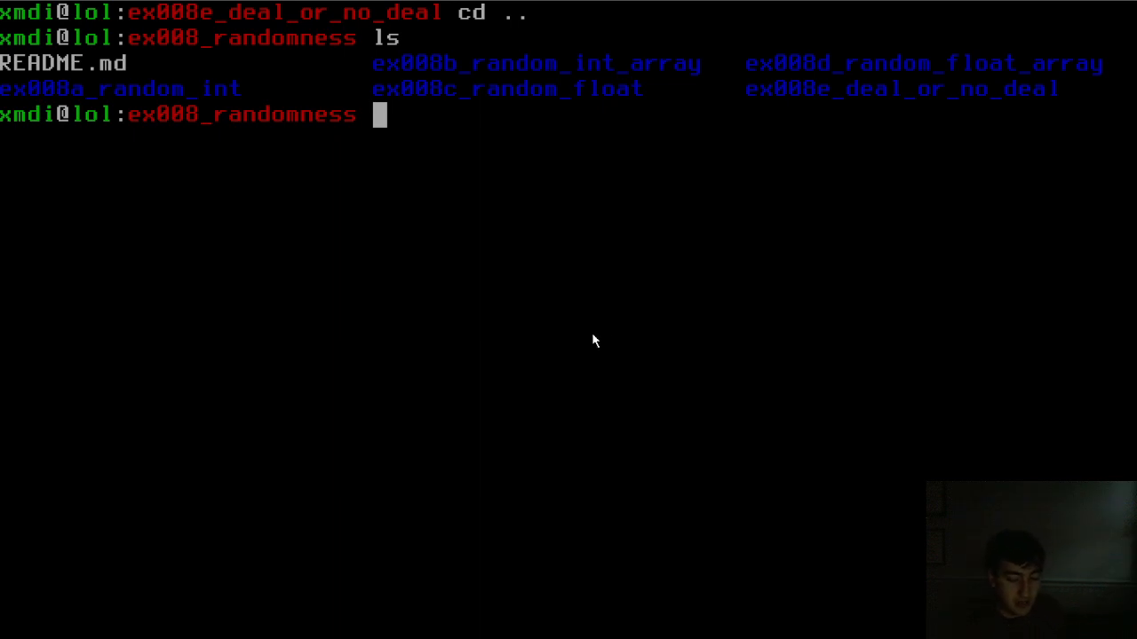
- Change into the ex008a_random_int folder and scroll through its source in Vim
text(cd ex008a)
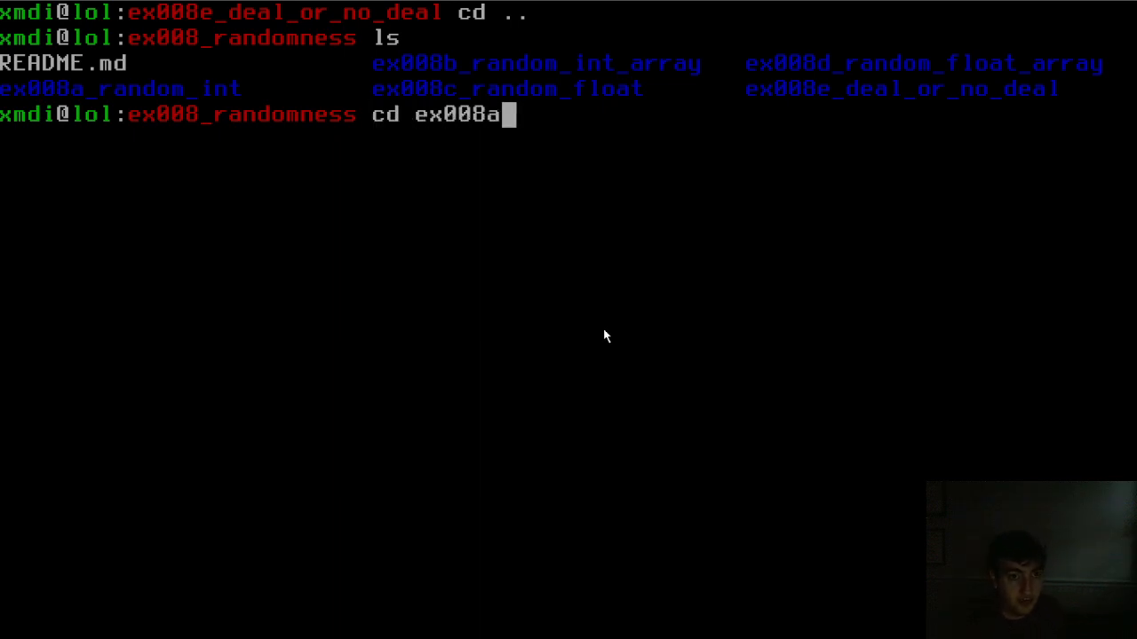
key(Tab)
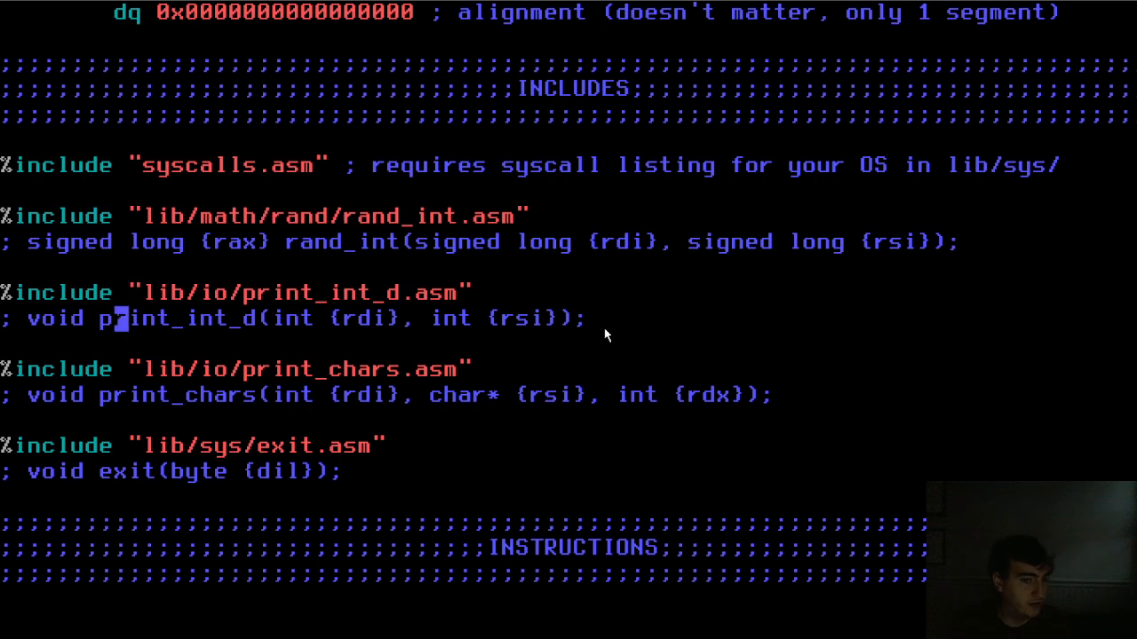
scroll(down, 3)
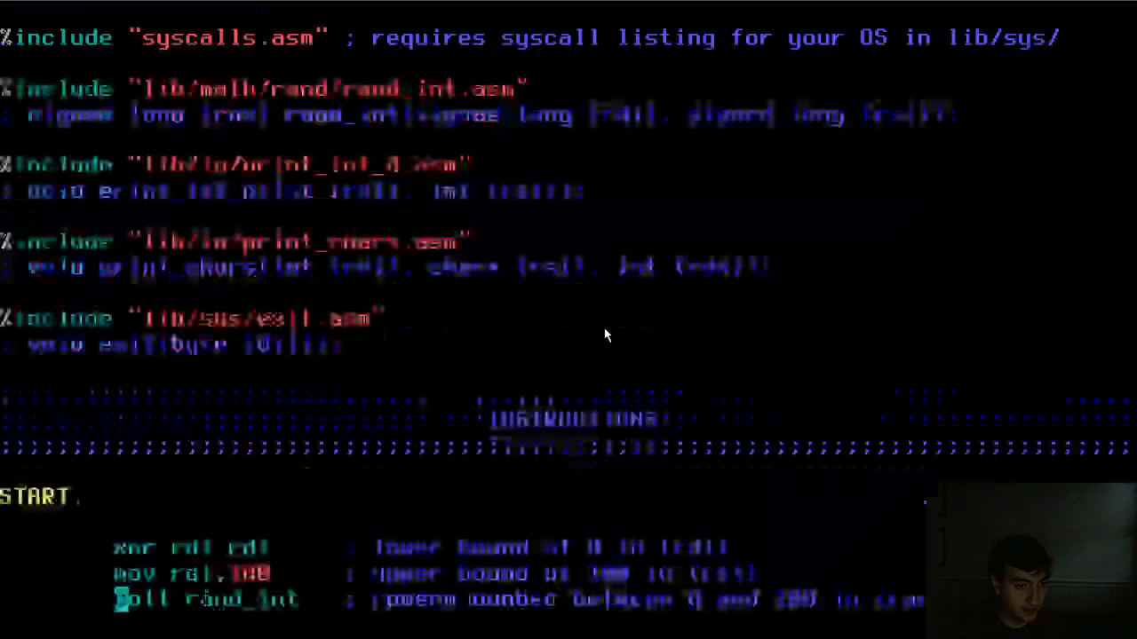
scroll(down, 3)
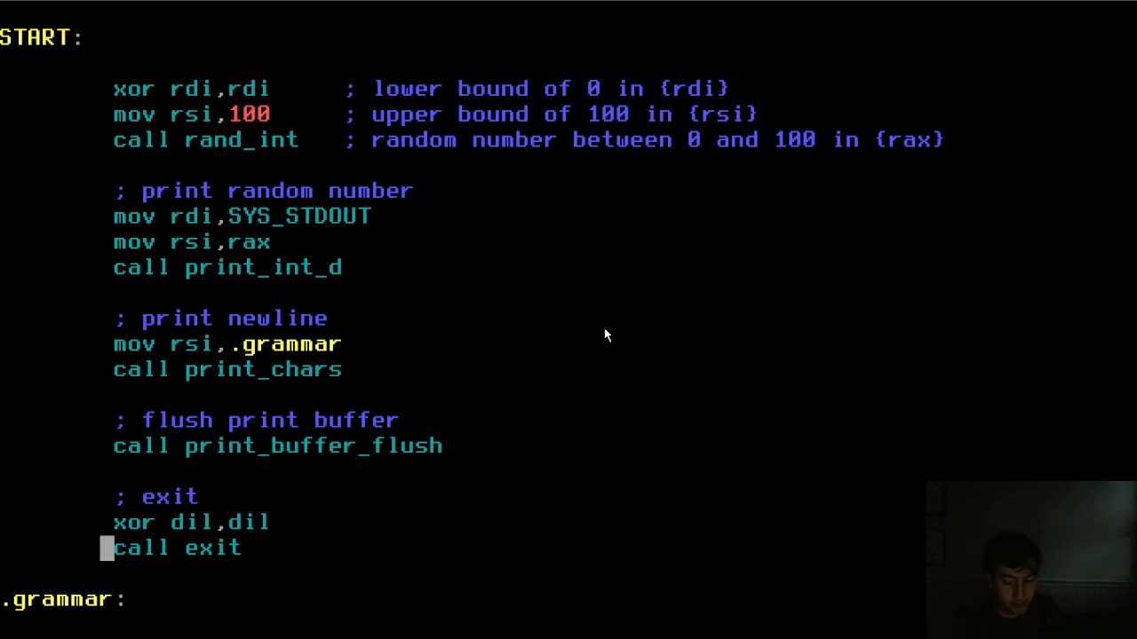
- Quit Vim with :wqa, run ./run.sh and ./binary, then cd toward the next ex008 example
text(:wqa)
text(./run.sh)
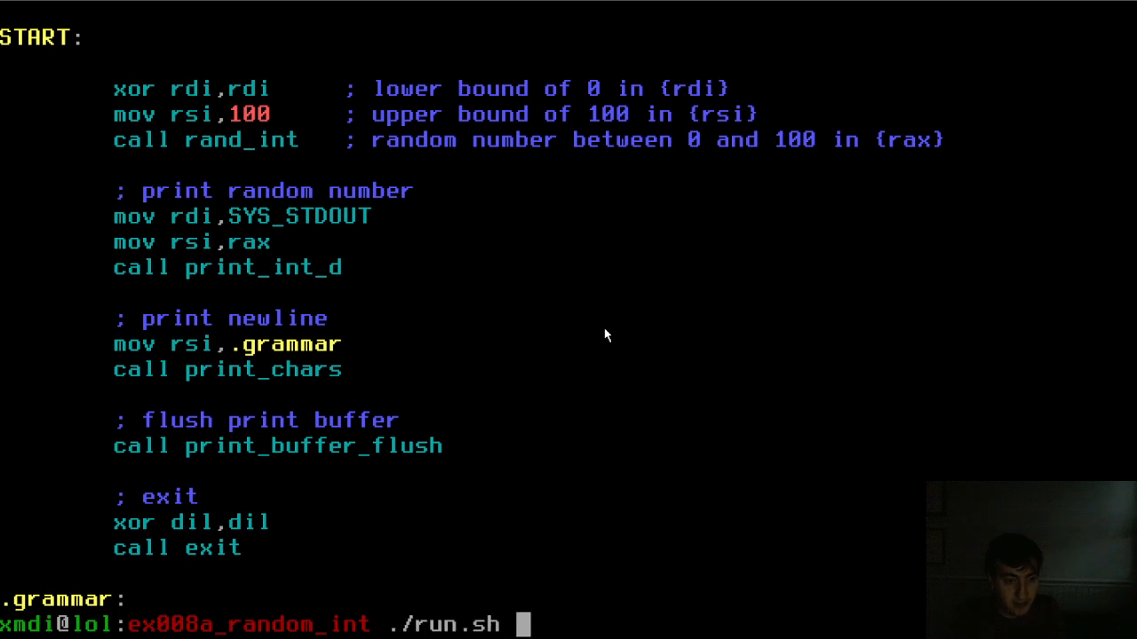
key(Return)
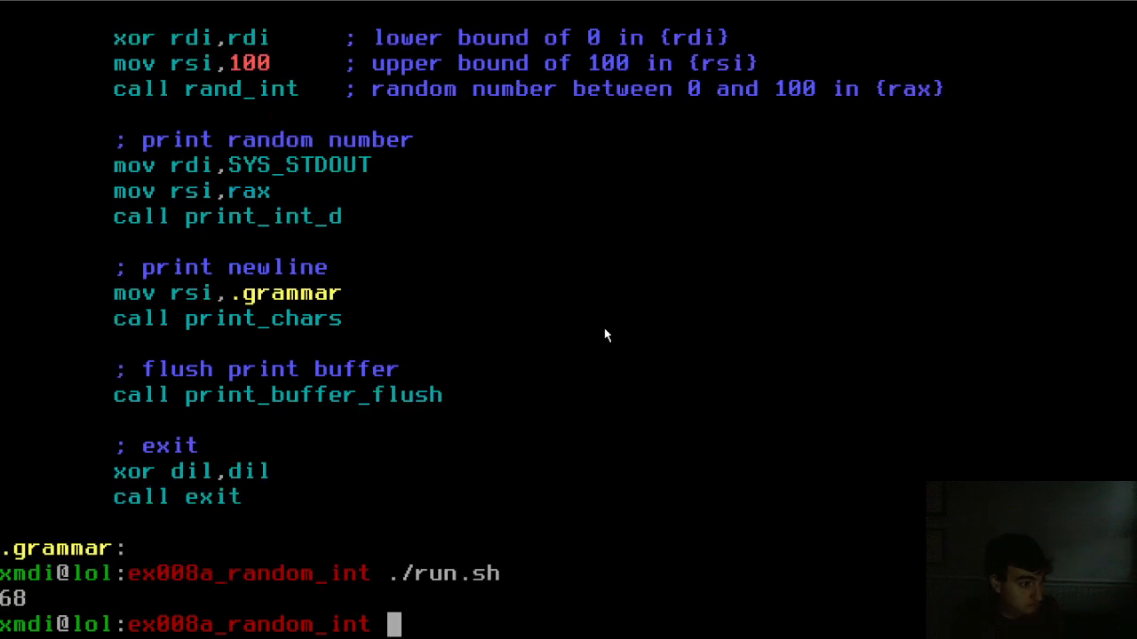
text(./b)
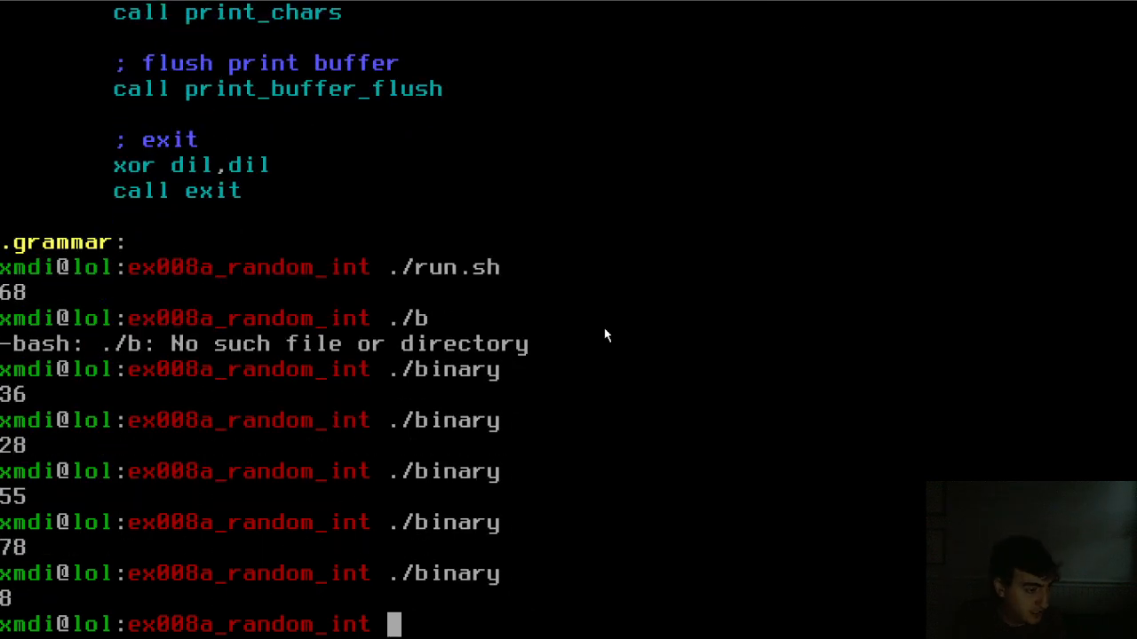
text(cd ../ex008)
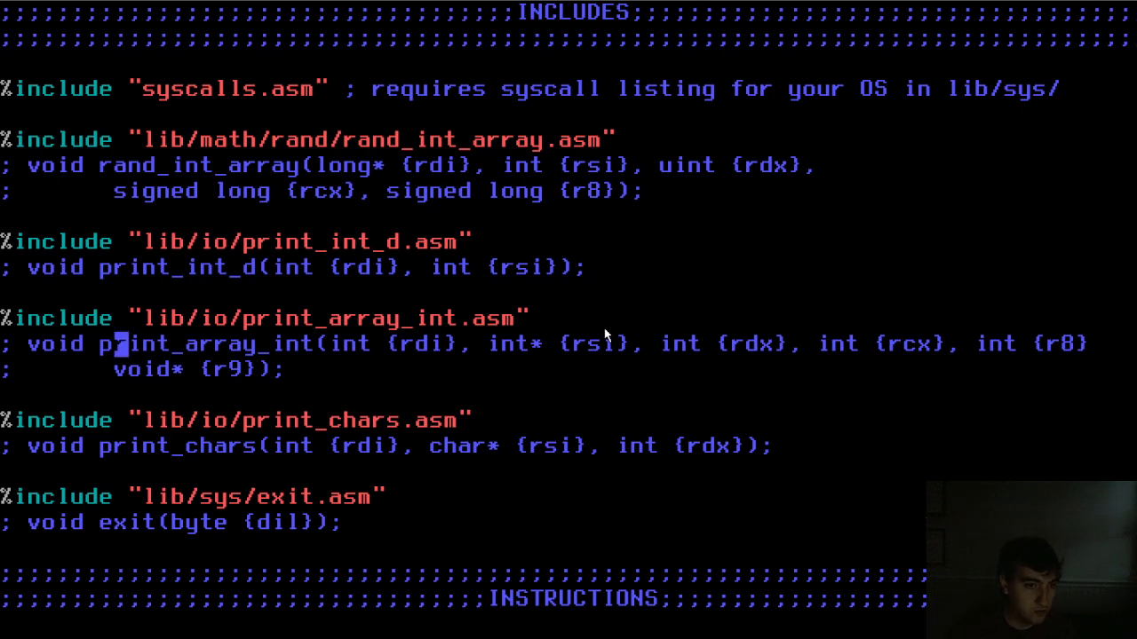
- Scroll through ex008b code.asm, then run ./binary to print sixteen random integers and cd onward
scroll(down, 3)
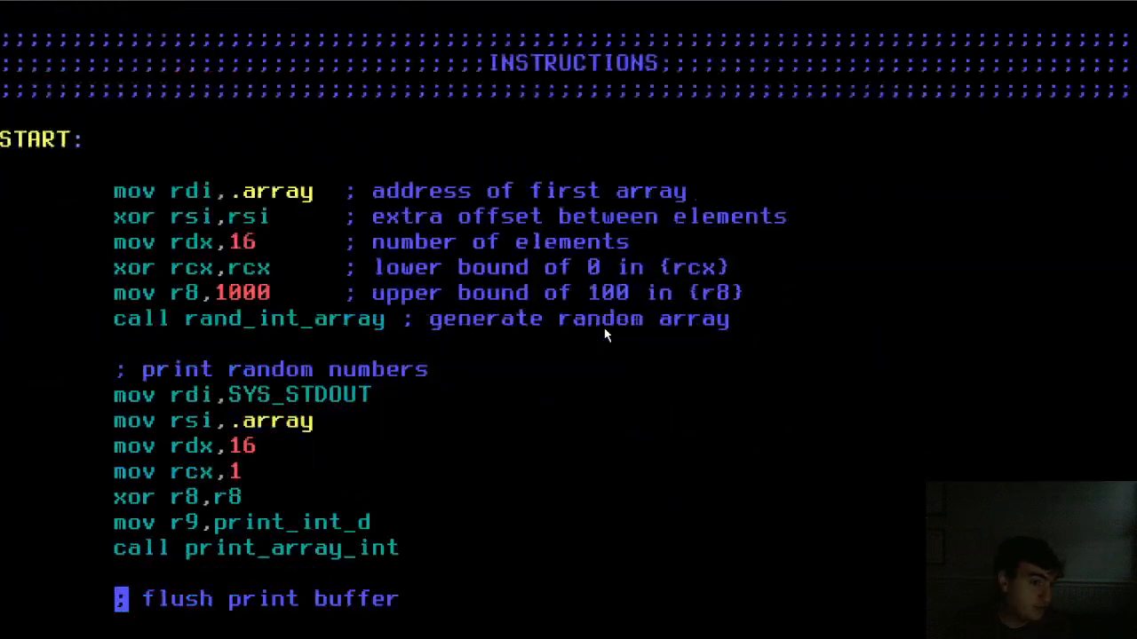
scroll(down, 3)
text(./run.sh)
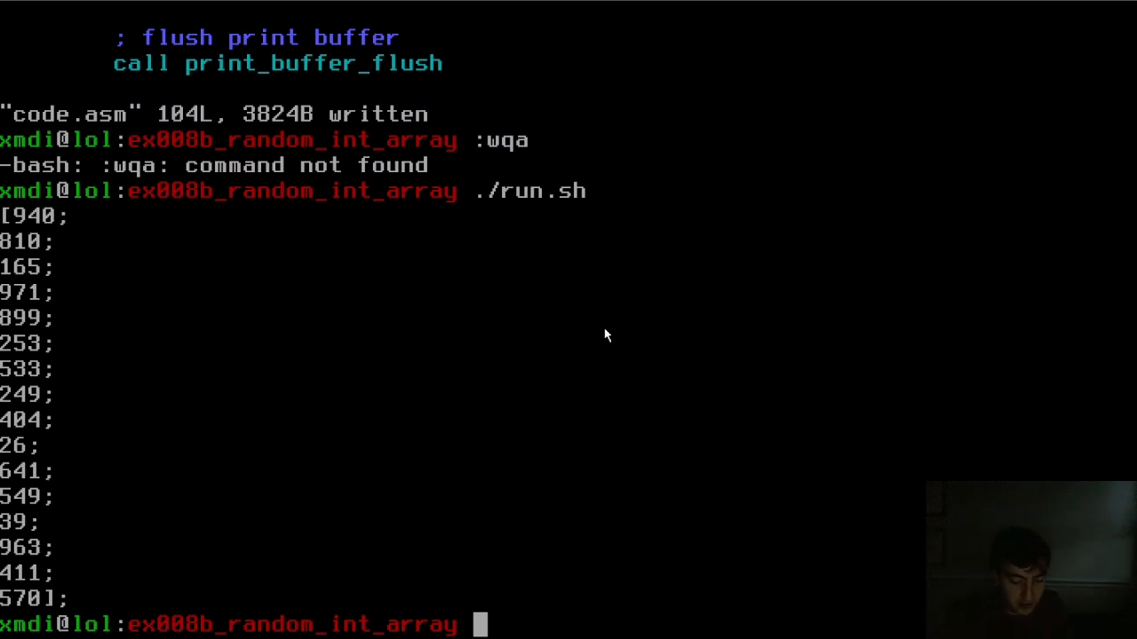
text(./binary)
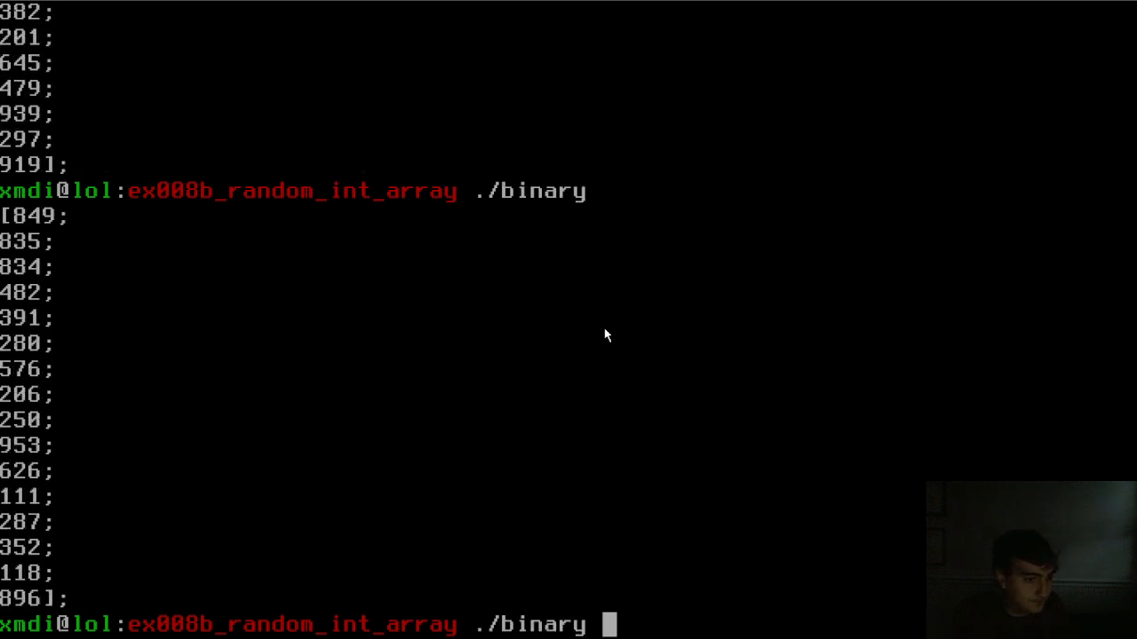
text(cd ../e)
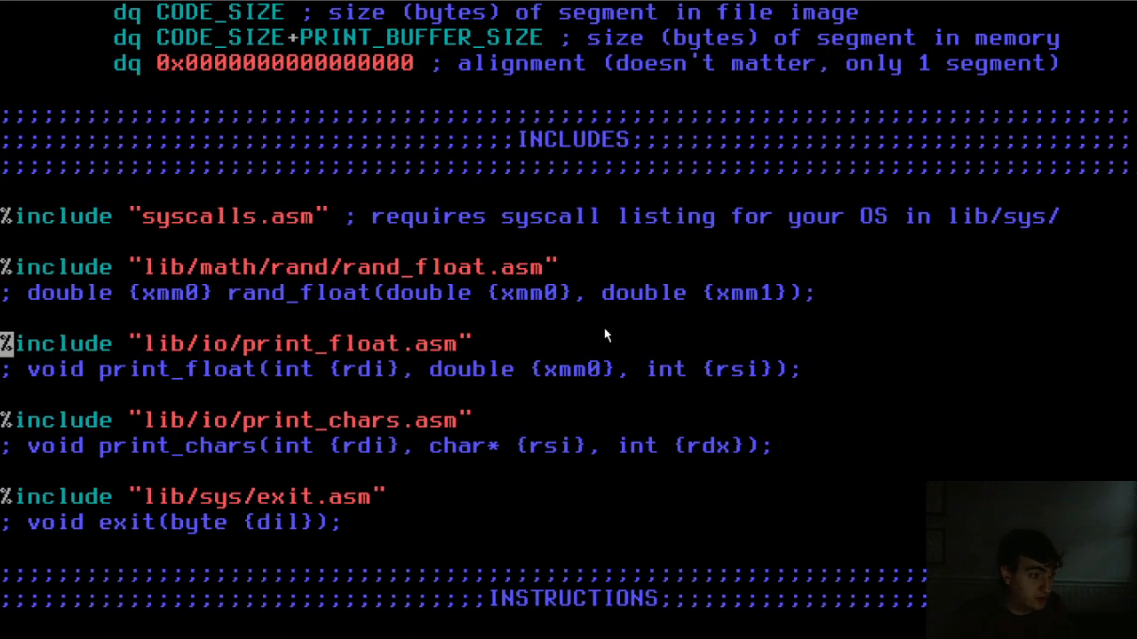
- Scroll through the ex008c random float source in Vim
scroll(down, 3)
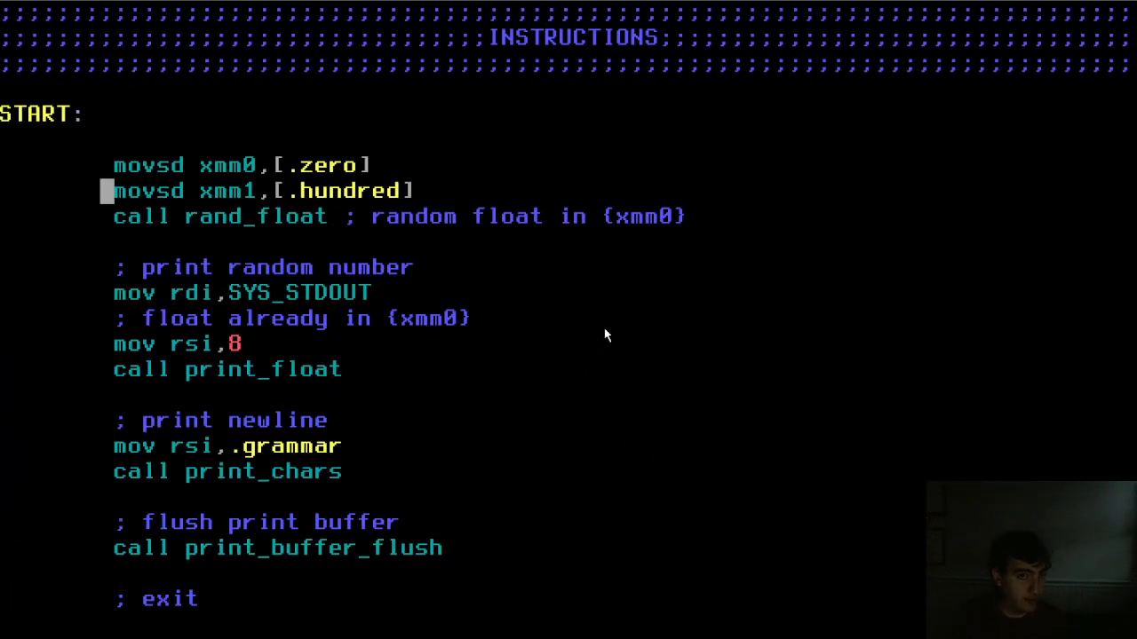
scroll(down, 3)
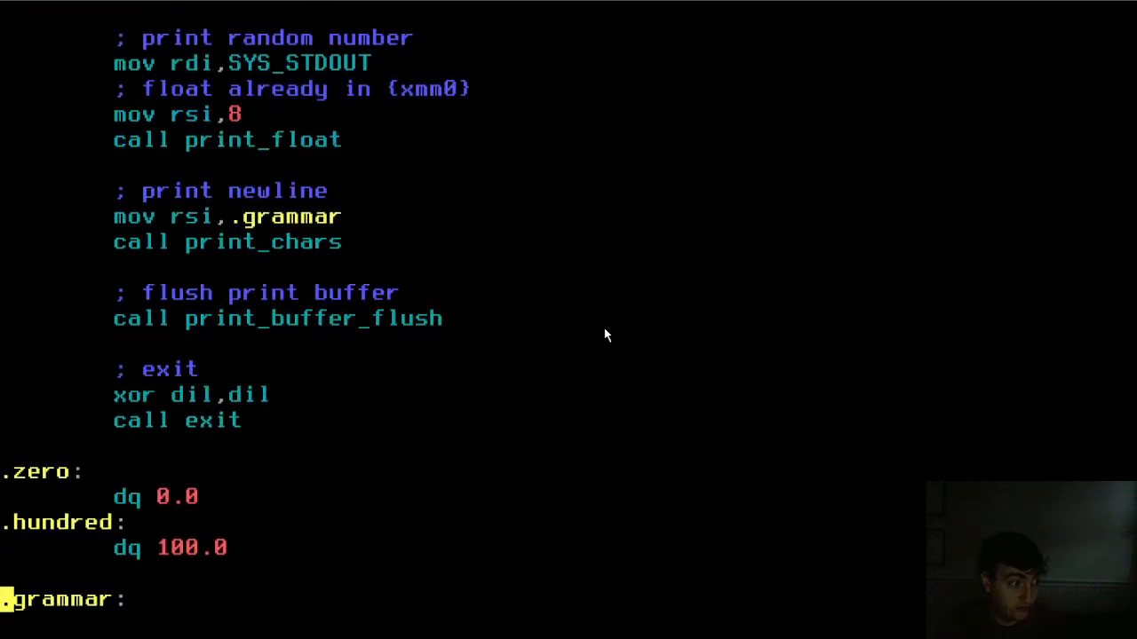
scroll(down, 3)
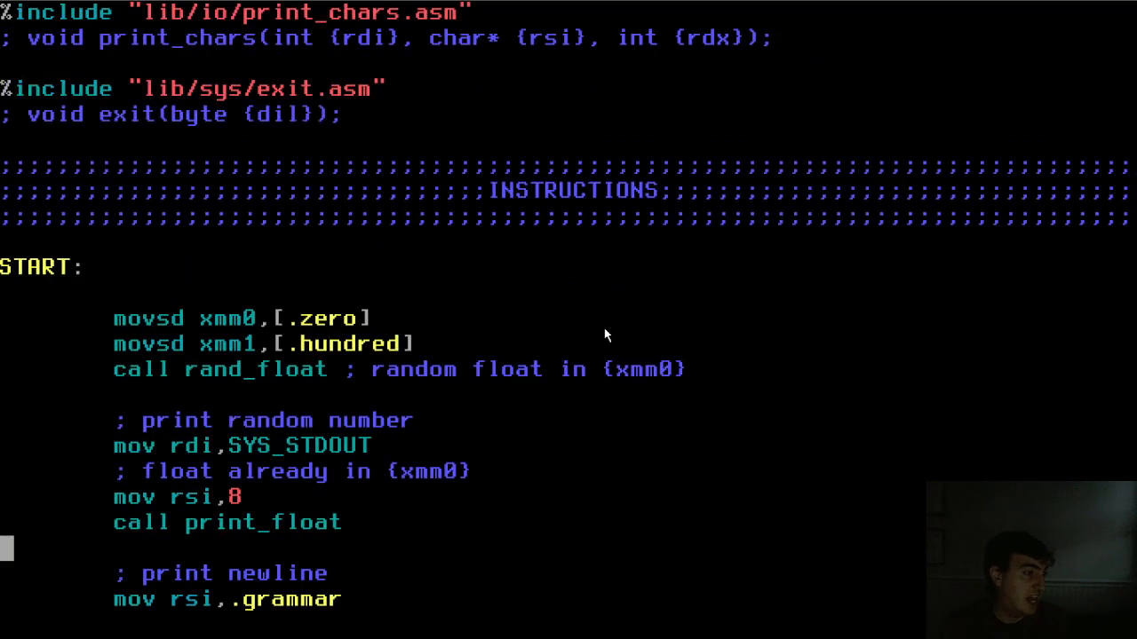
scroll(down, 3)
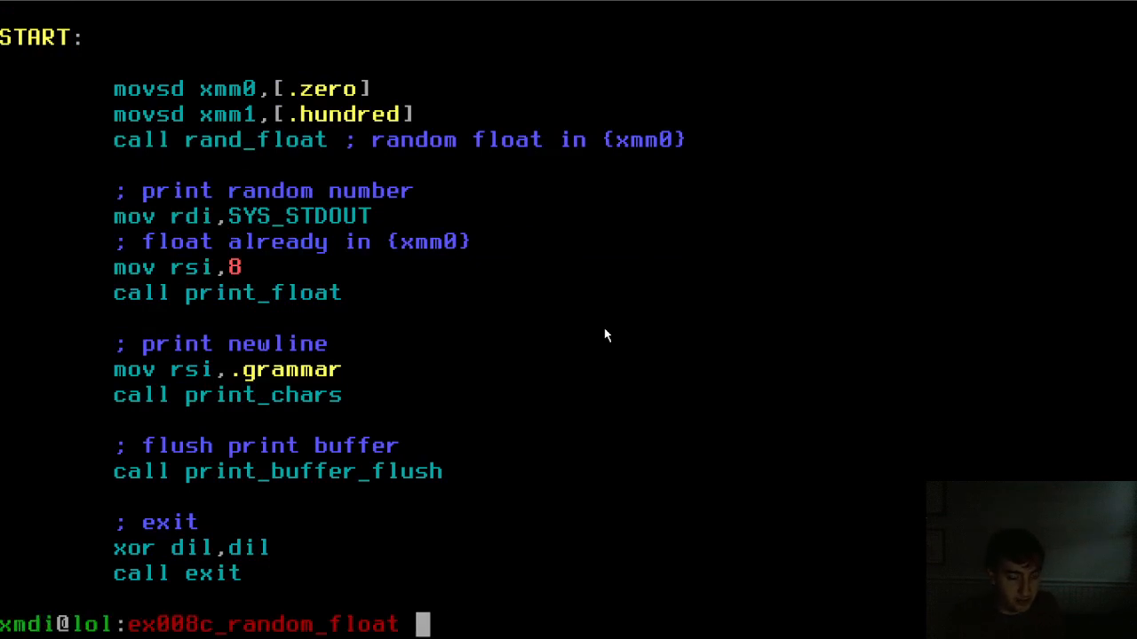
- Build with ./run.sh and rerun ./binary for new random floats between 0 and 100, then cd onward
text(./run.sh)
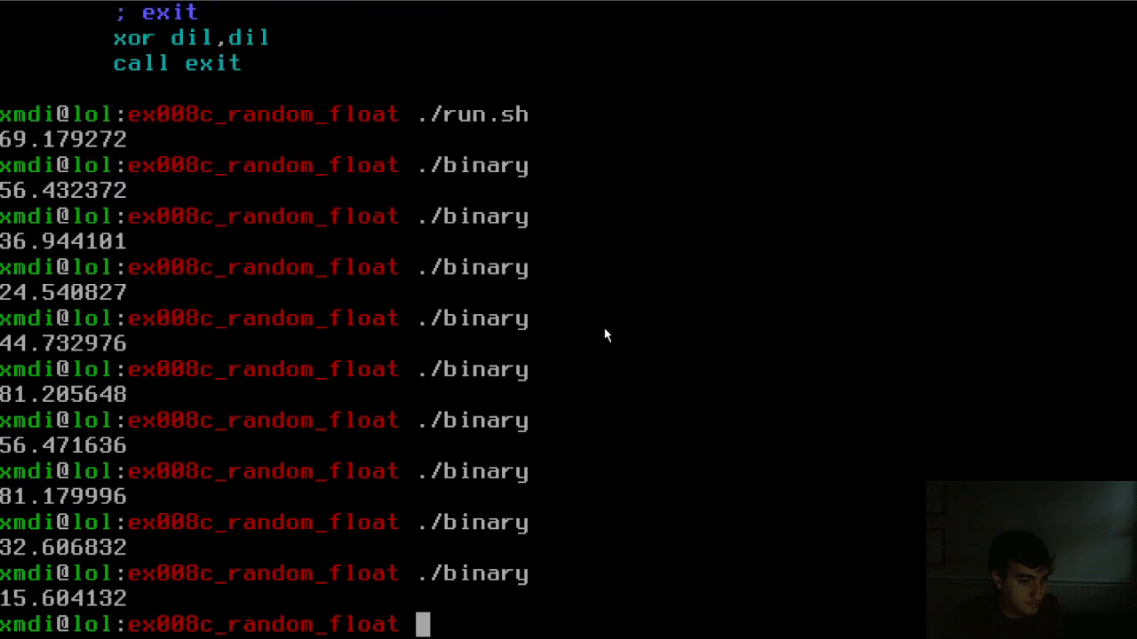
key(Return)
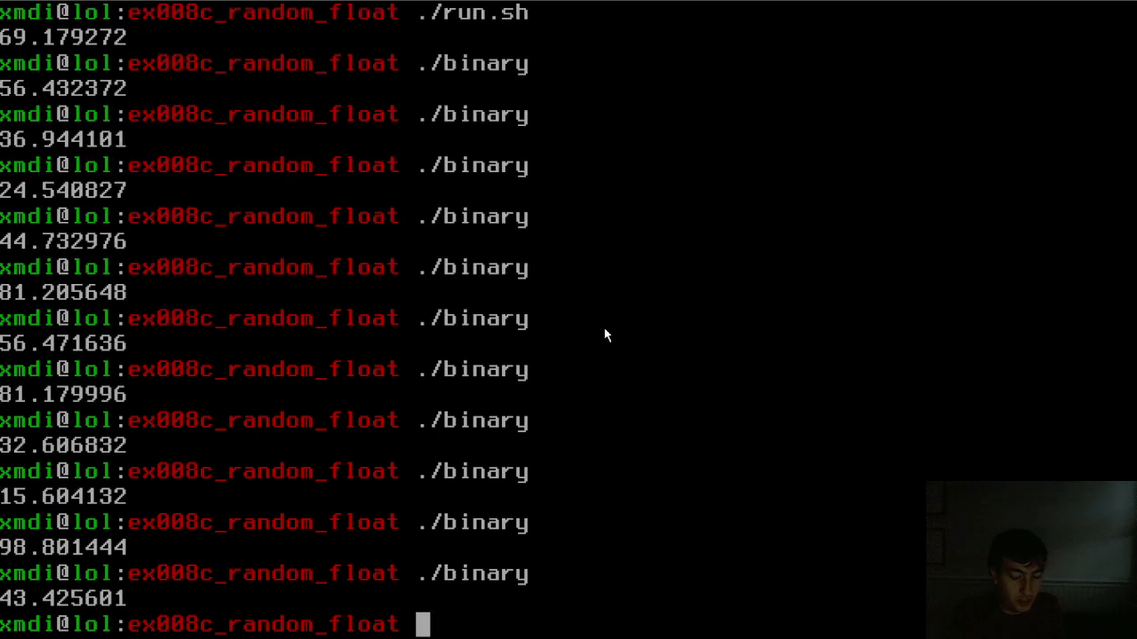
text(cd ../e)
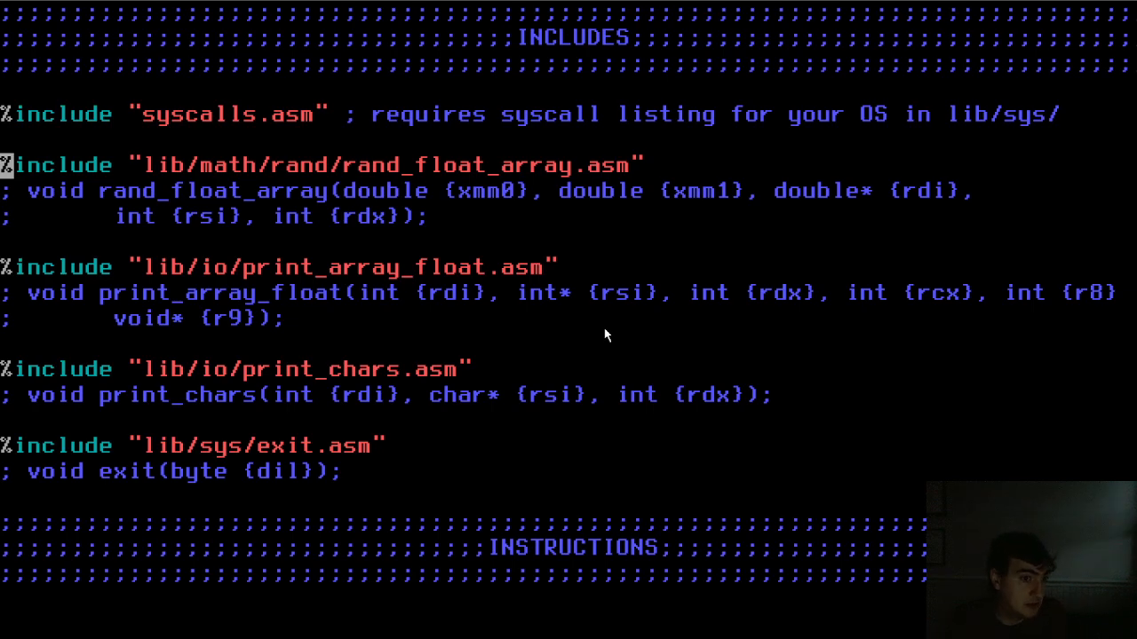
- Review the ex008d source, adding a call print_buffer_flush line
scroll(down, 3)
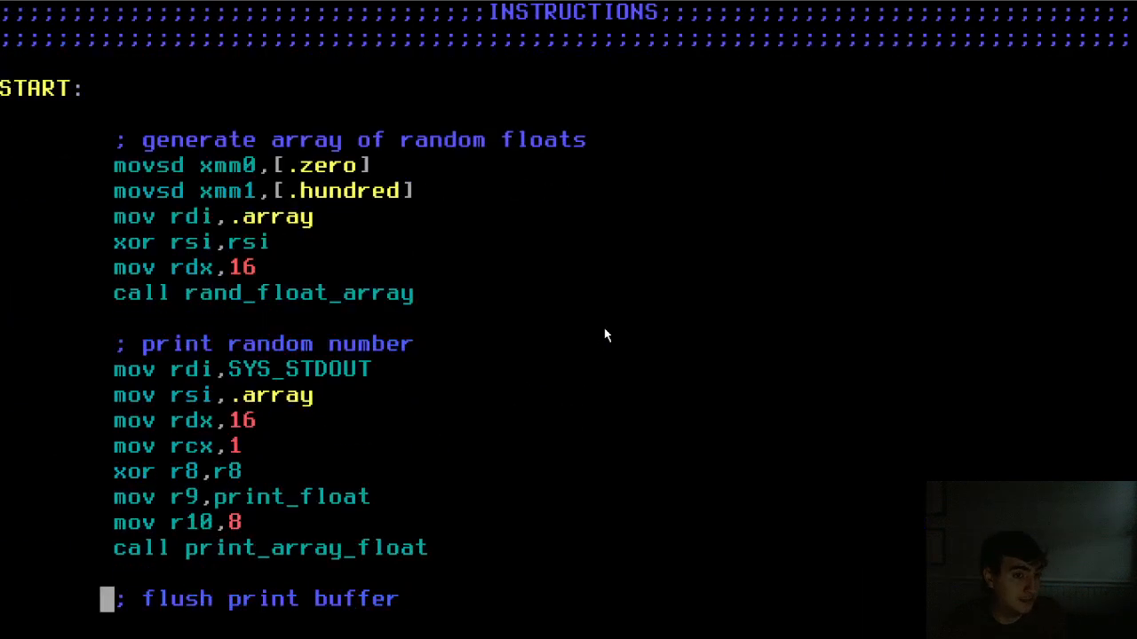
text(call print_buffer_flush)
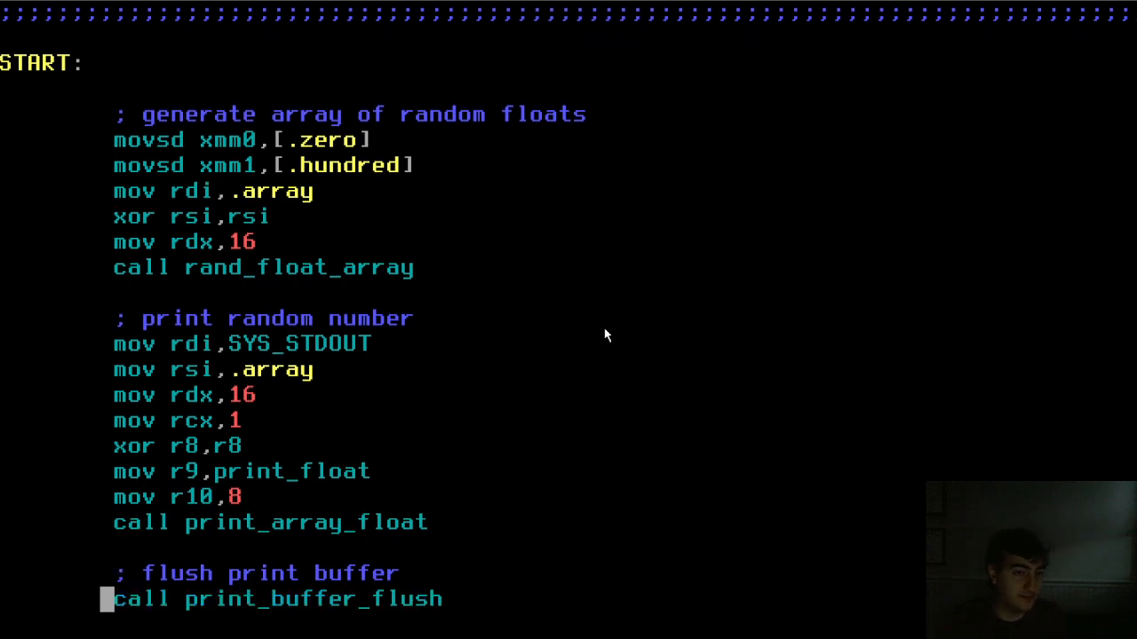
scroll(down, 3)
text(./run.sh)
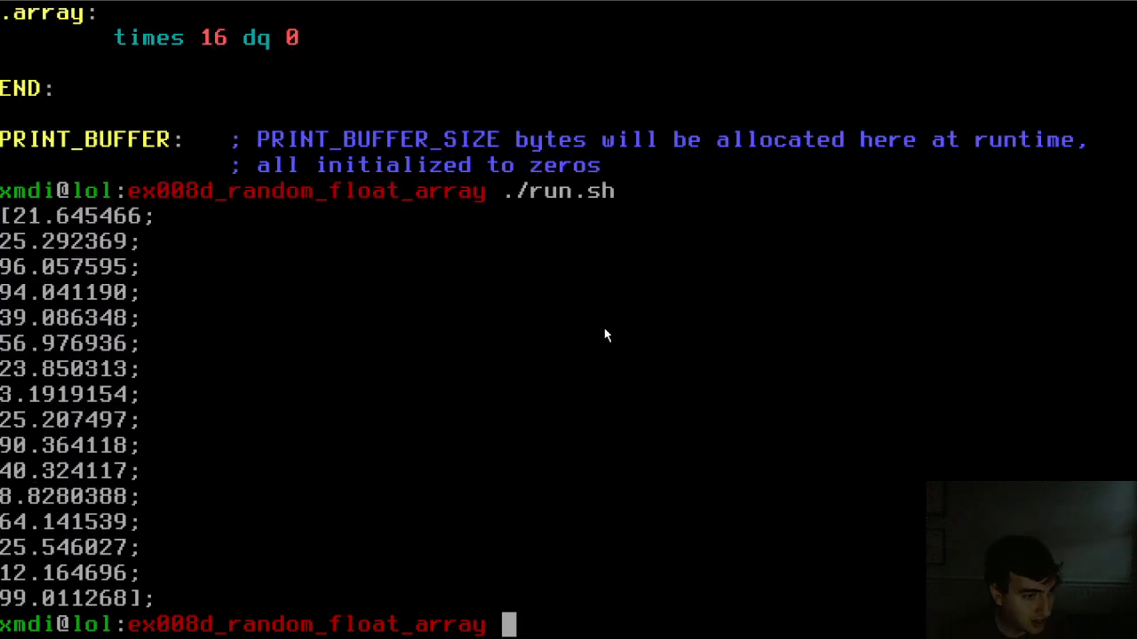
mouse_move(32, 596)
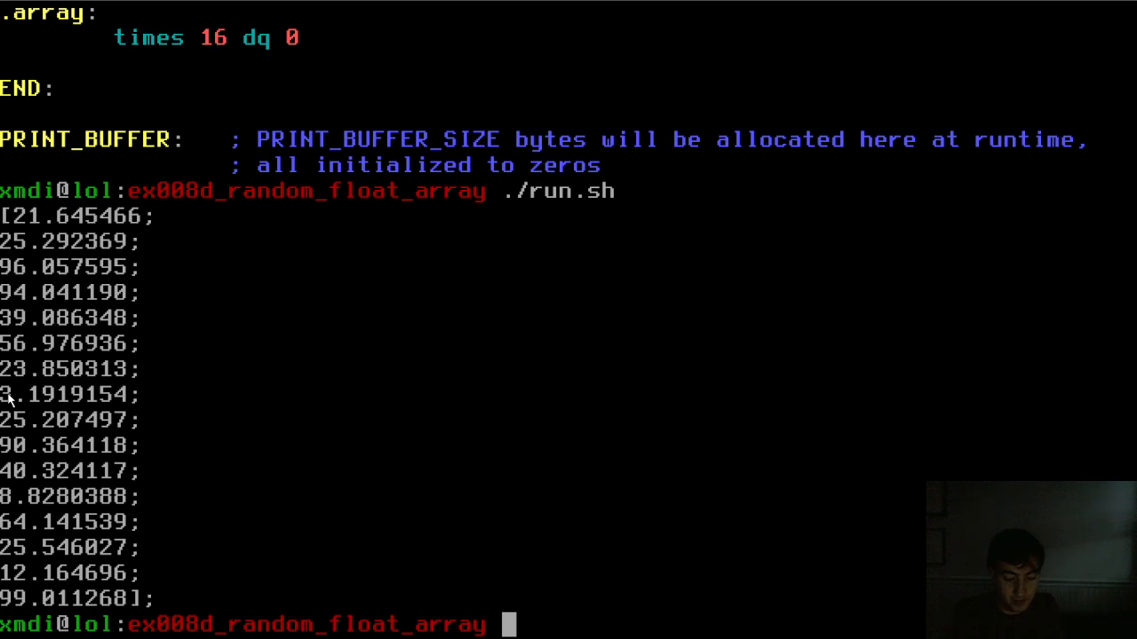
- Run ./binary to print arrays of sixteen random floats, then cd toward the next ex008 folder
text(./binary)
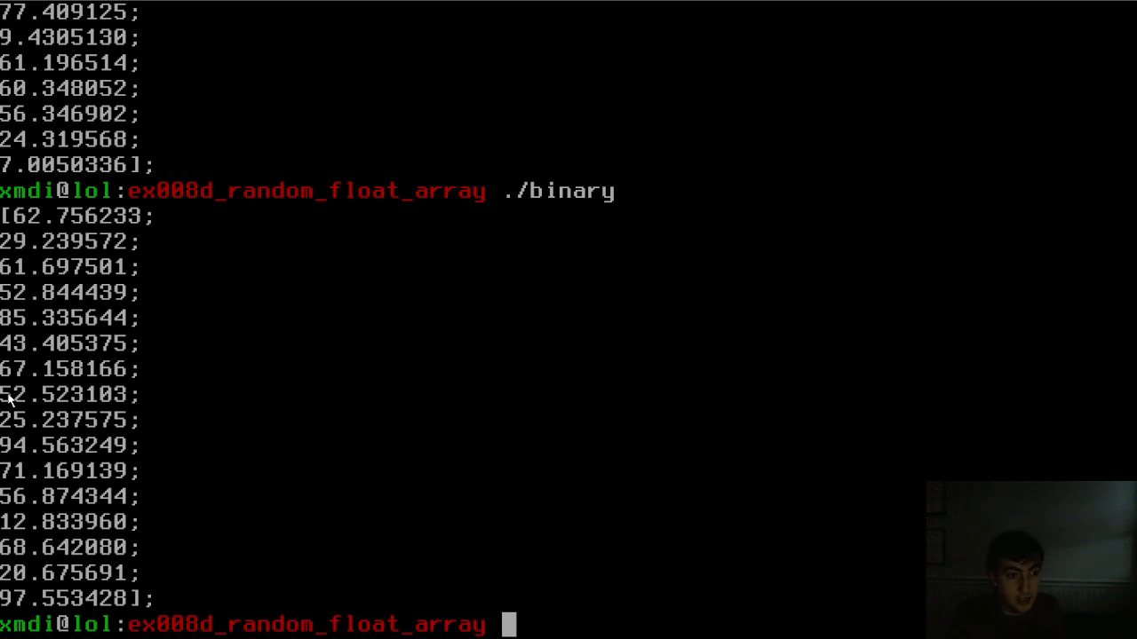
text(vim)
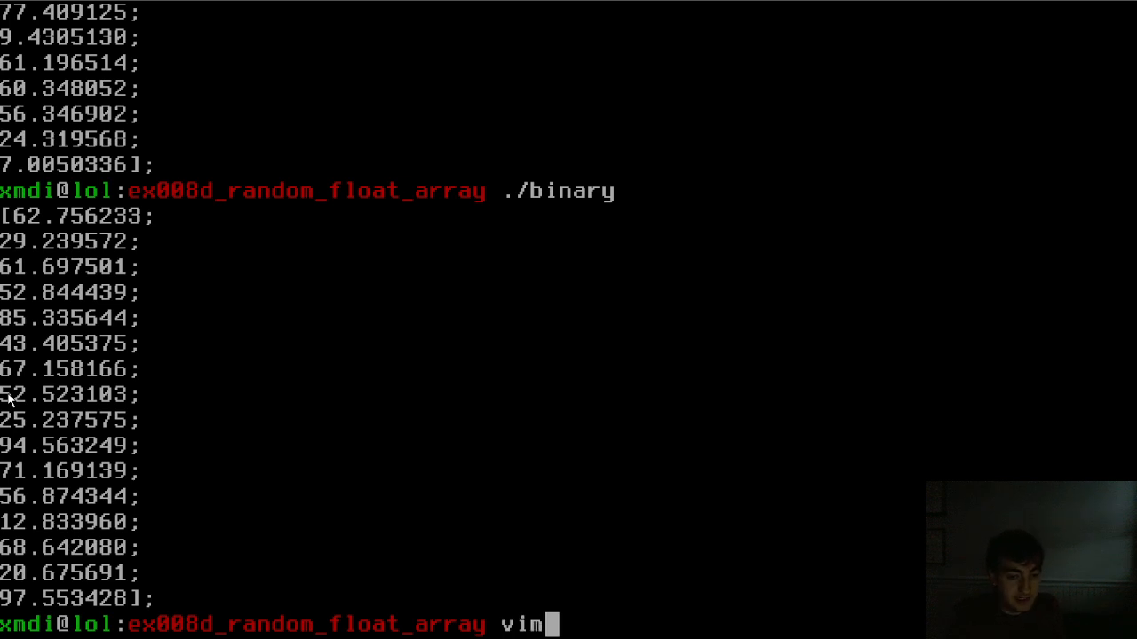
text(cd ../ex008e_deal_or_no_deal/)
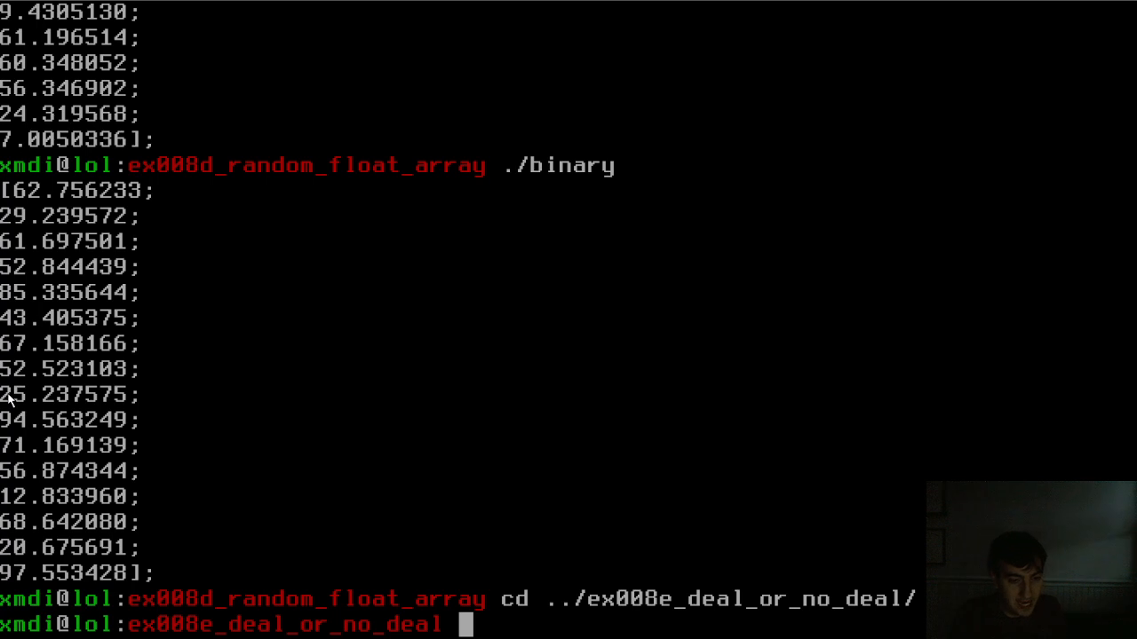
- Open the ex008e_deal_or_no_deal code.asm in Vim for reading
text(vim code.asm)
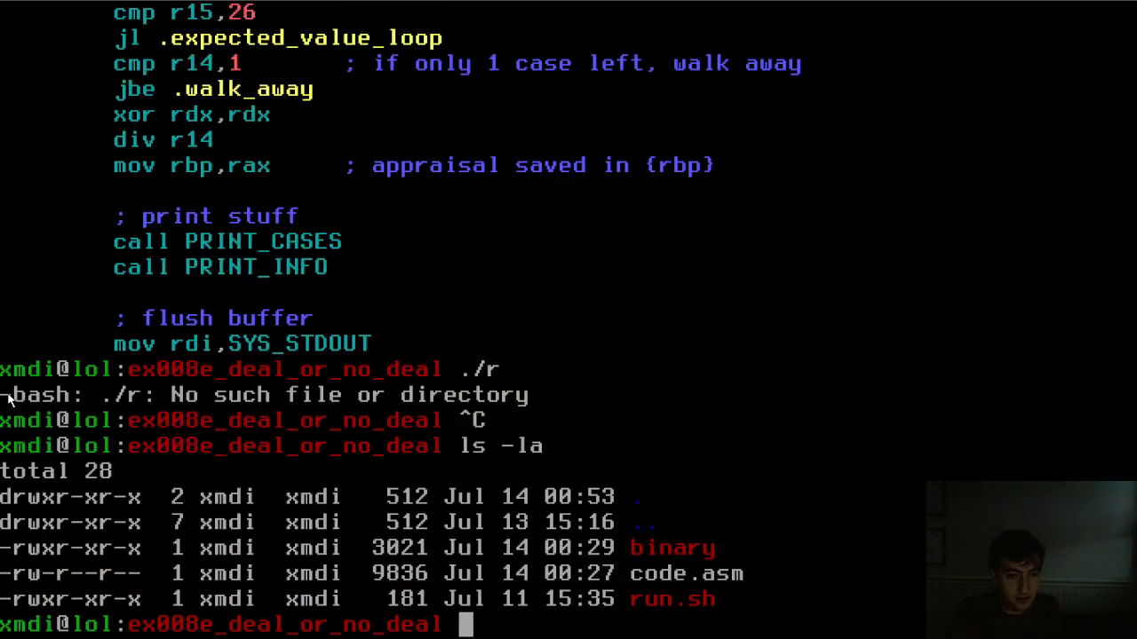
mouse_move(412, 561)
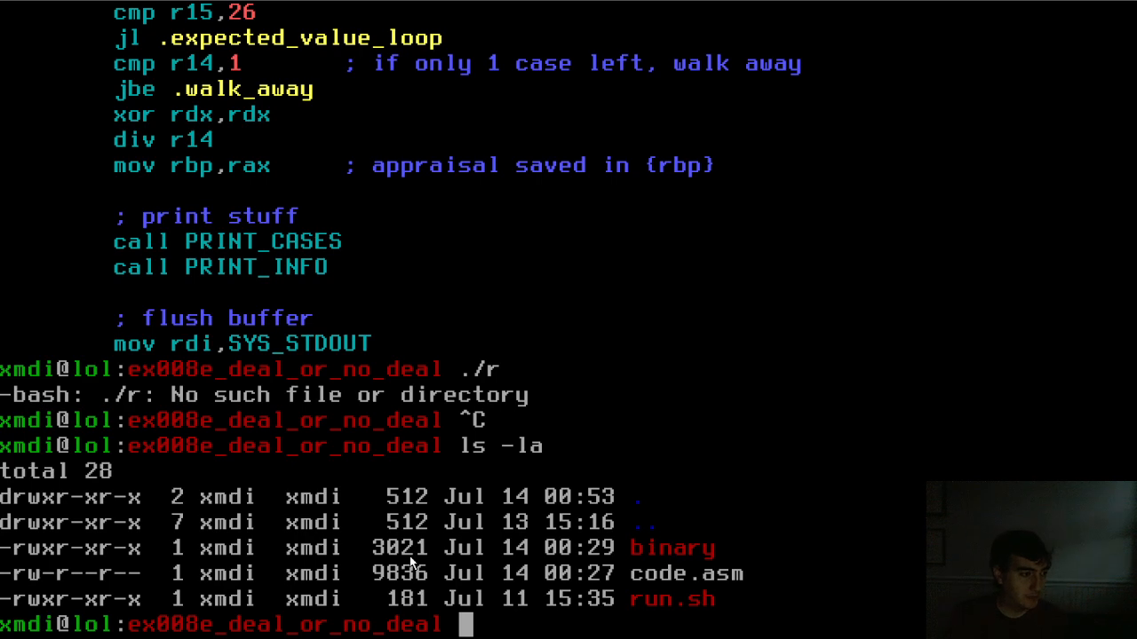
text(vim code.asm)
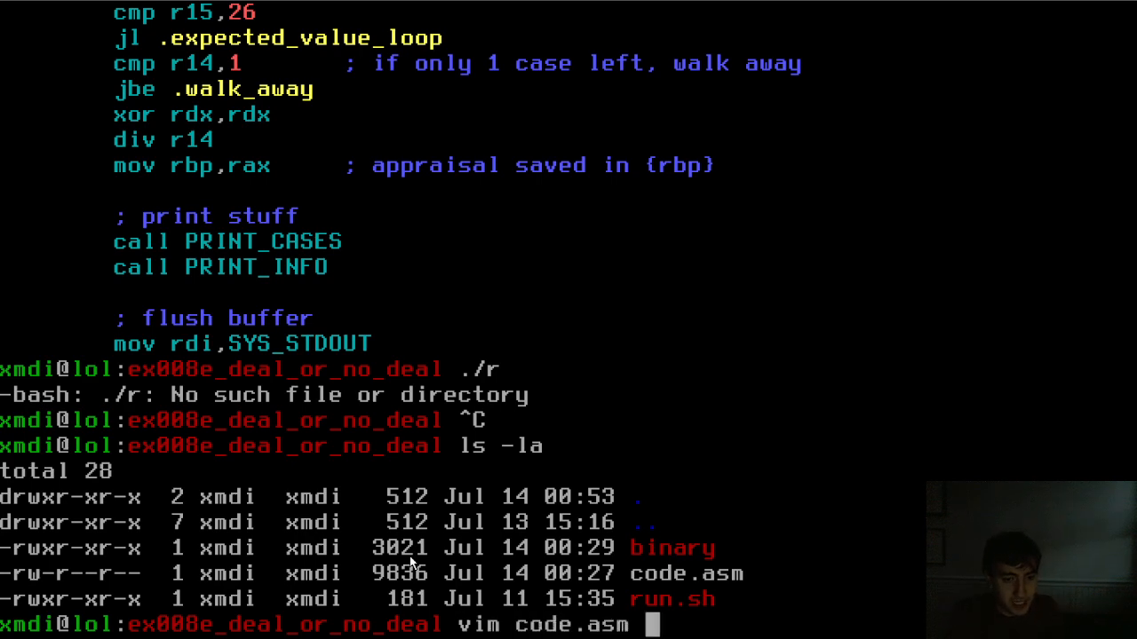
key(Return)
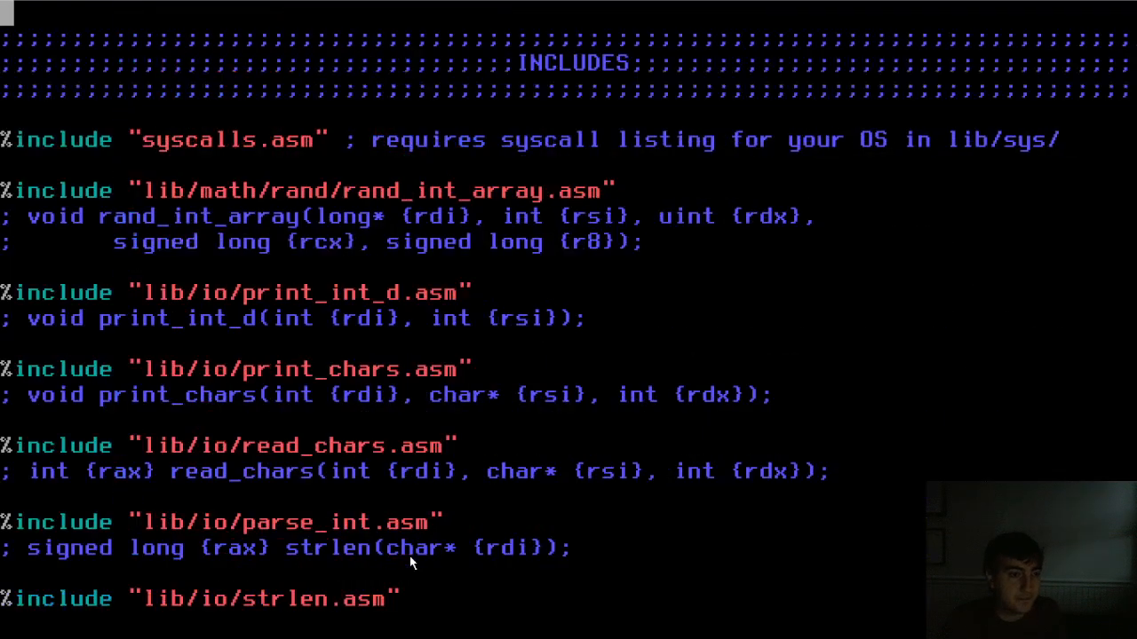
- Scroll through the ansi_move_cursor and exit includes into the PRINT_CASES routine
scroll(down, 3)
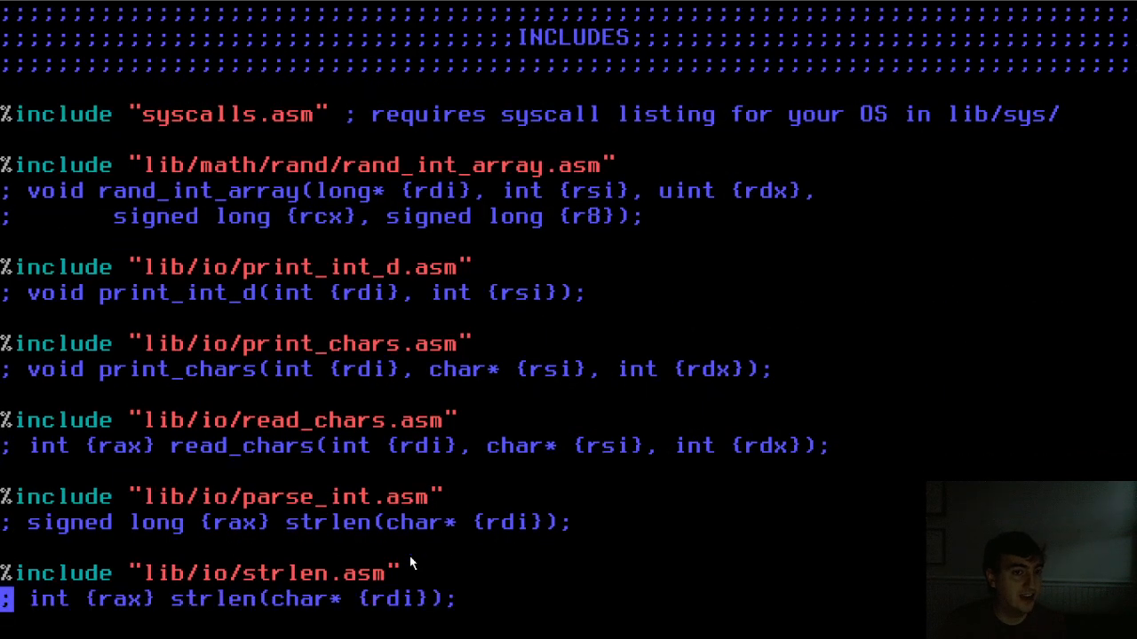
scroll(down, 3)
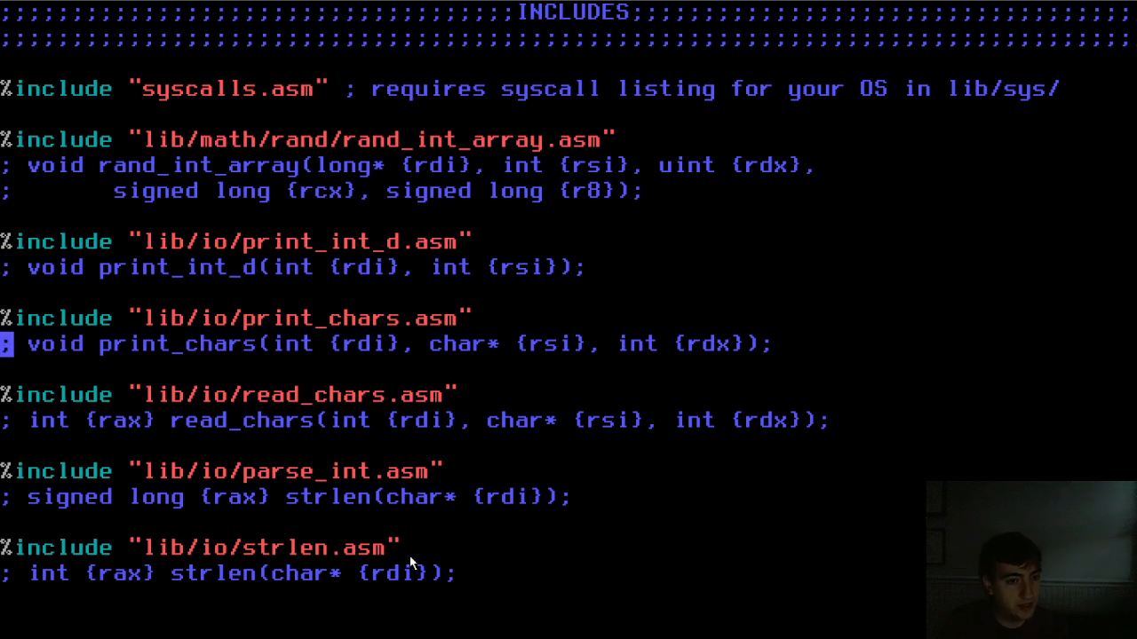
scroll(down, 3)
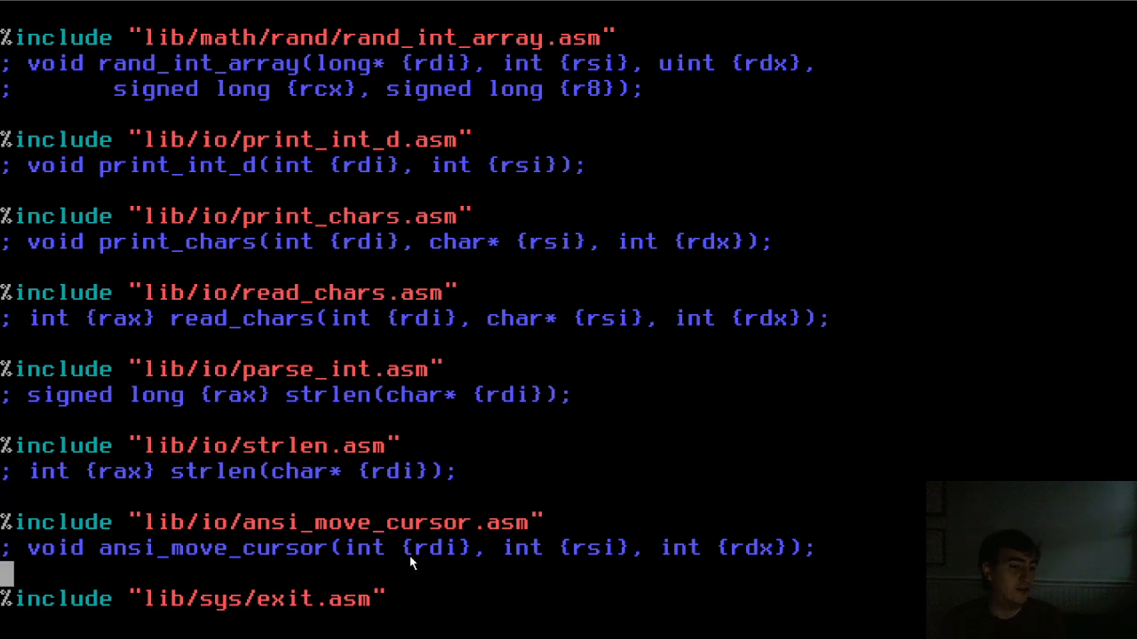
scroll(down, 3)
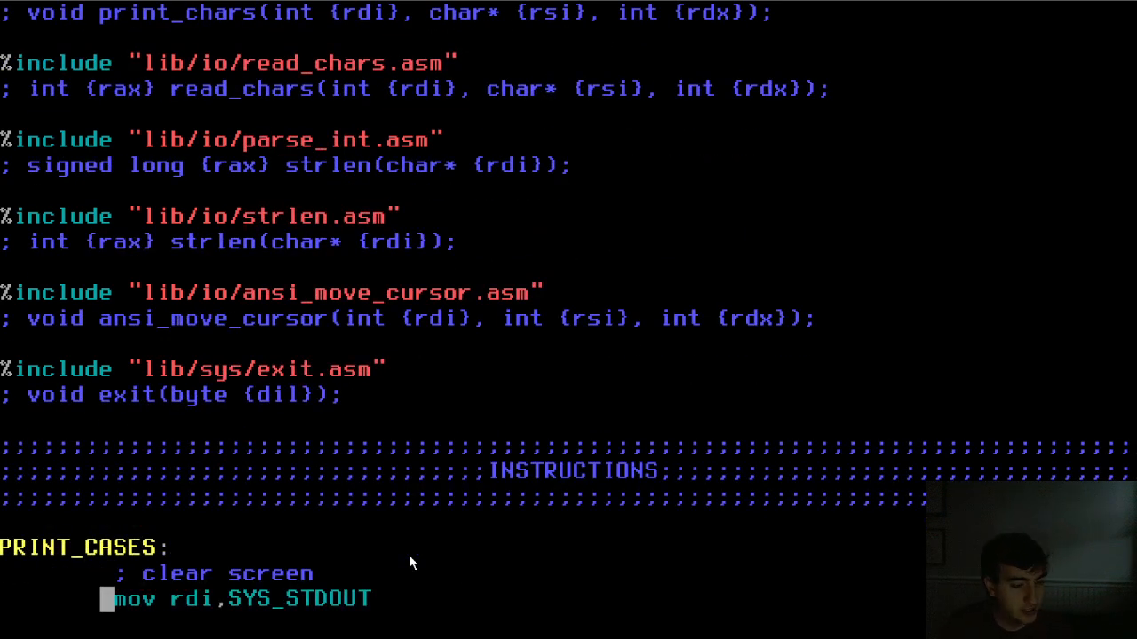
- Scroll past PRINT_CASES, PRINT_INFO and .grammar text data to the START routine's shuffling setup
scroll(down, 3)
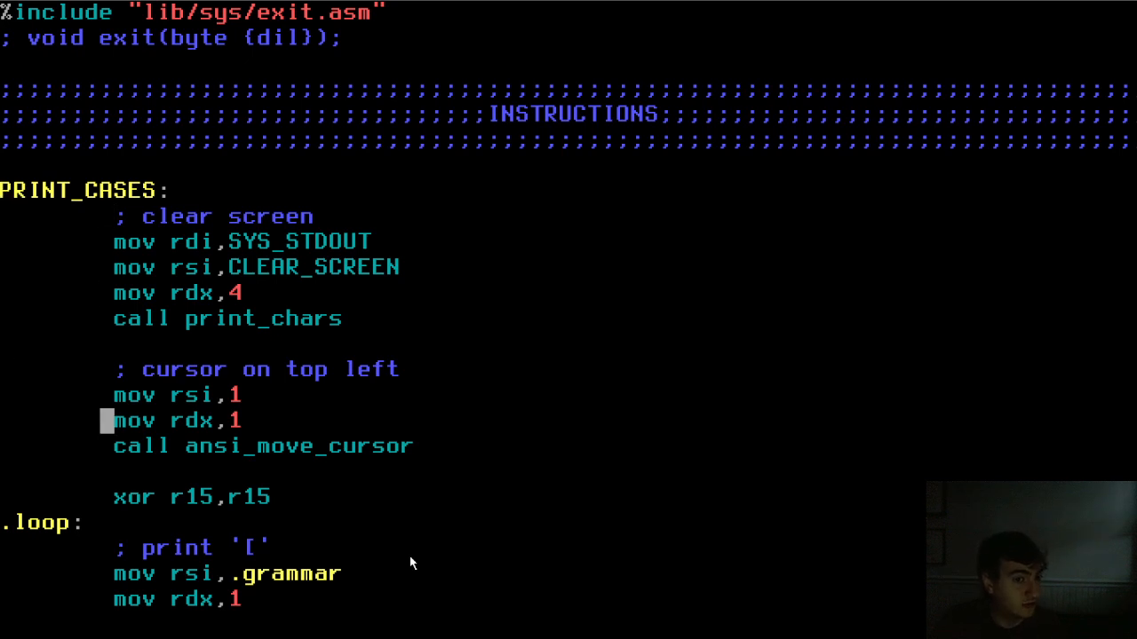
scroll(down, 3)
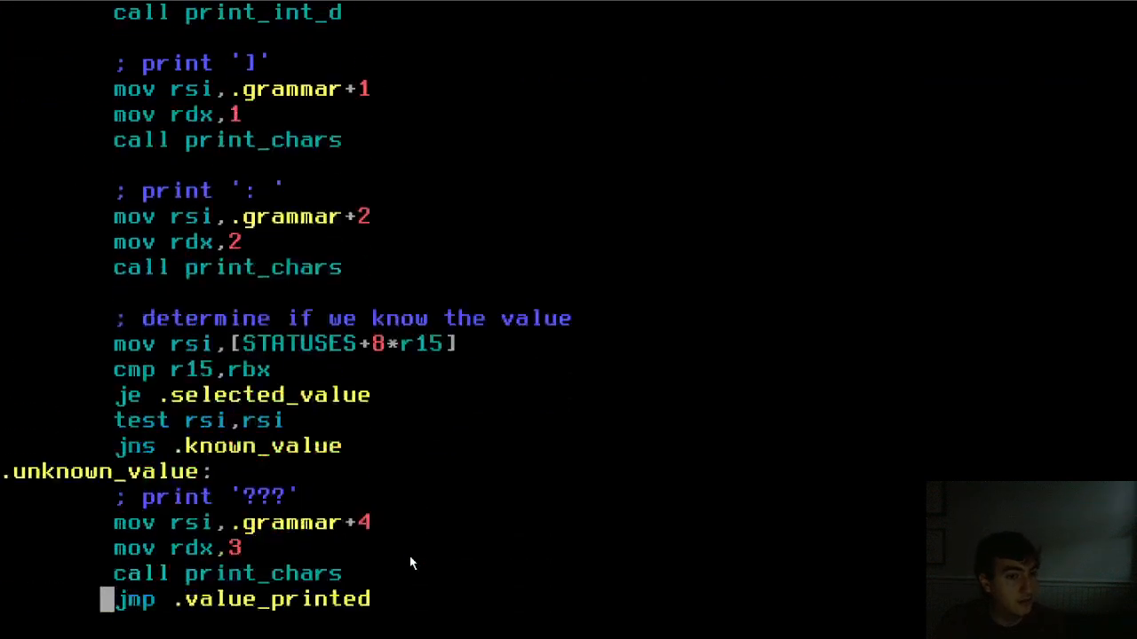
scroll(down, 3)
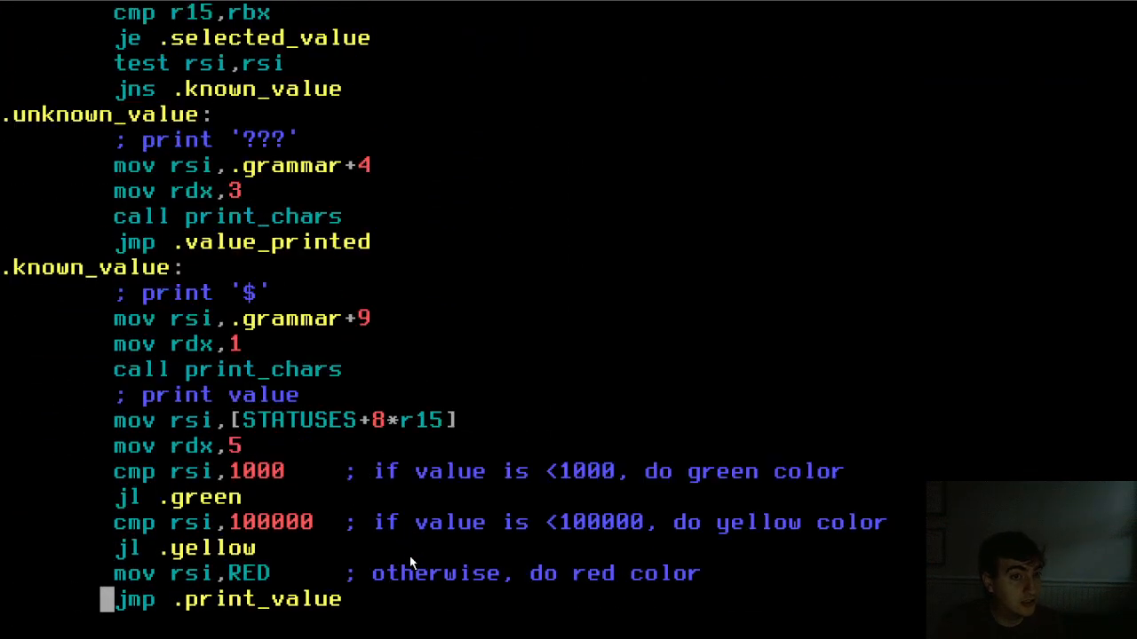
scroll(down, 3)
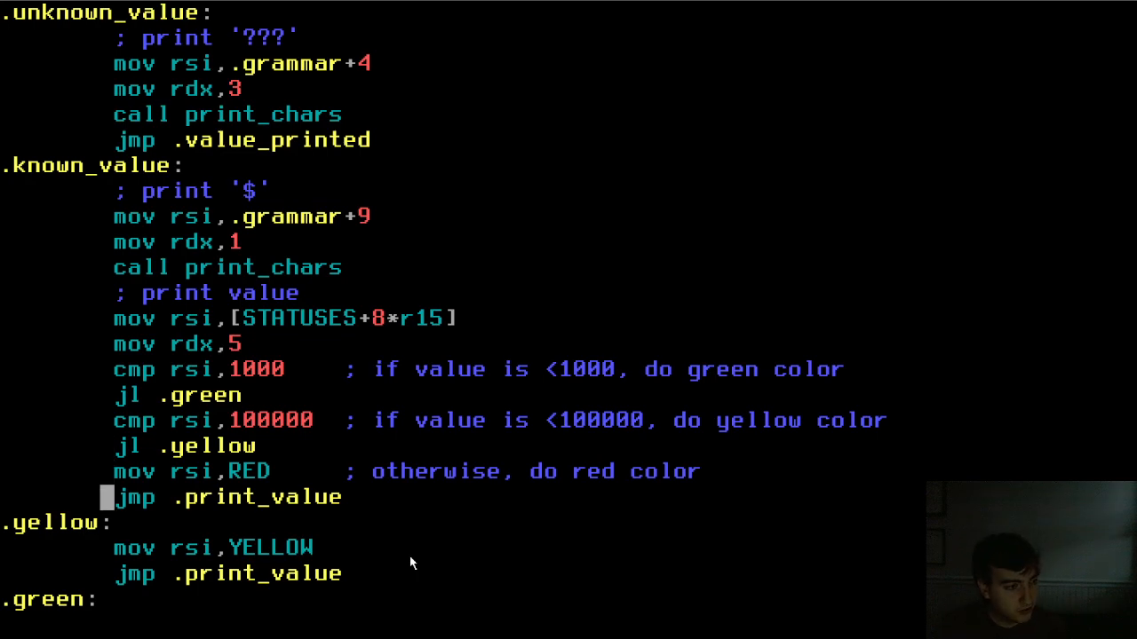
scroll(down, 3)
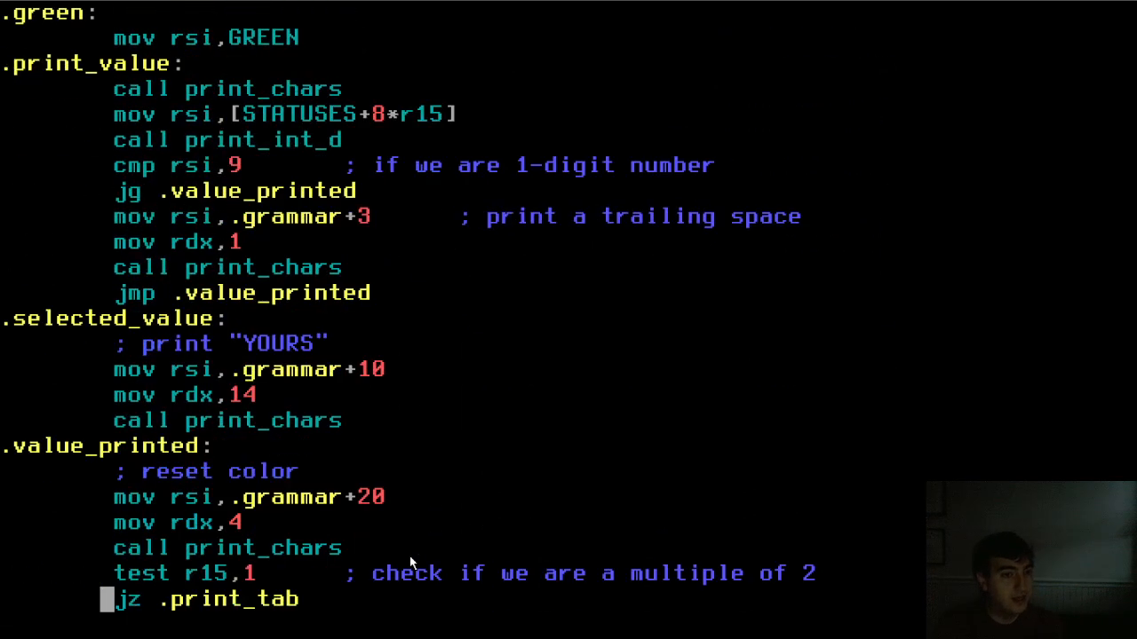
scroll(down, 3)
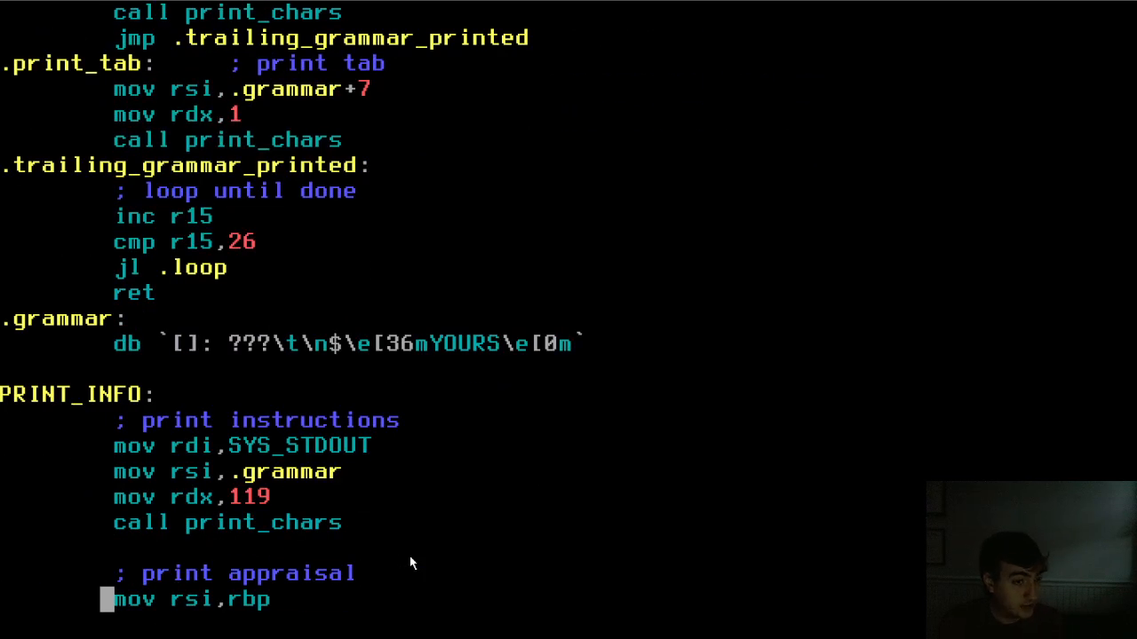
scroll(down, 3)
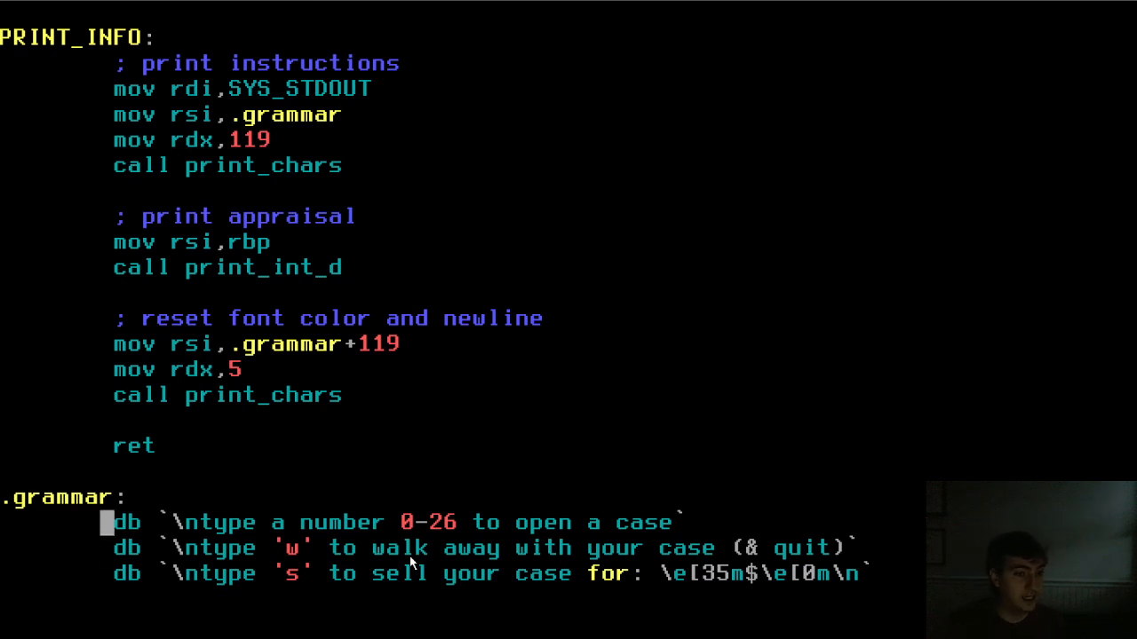
scroll(down, 3)
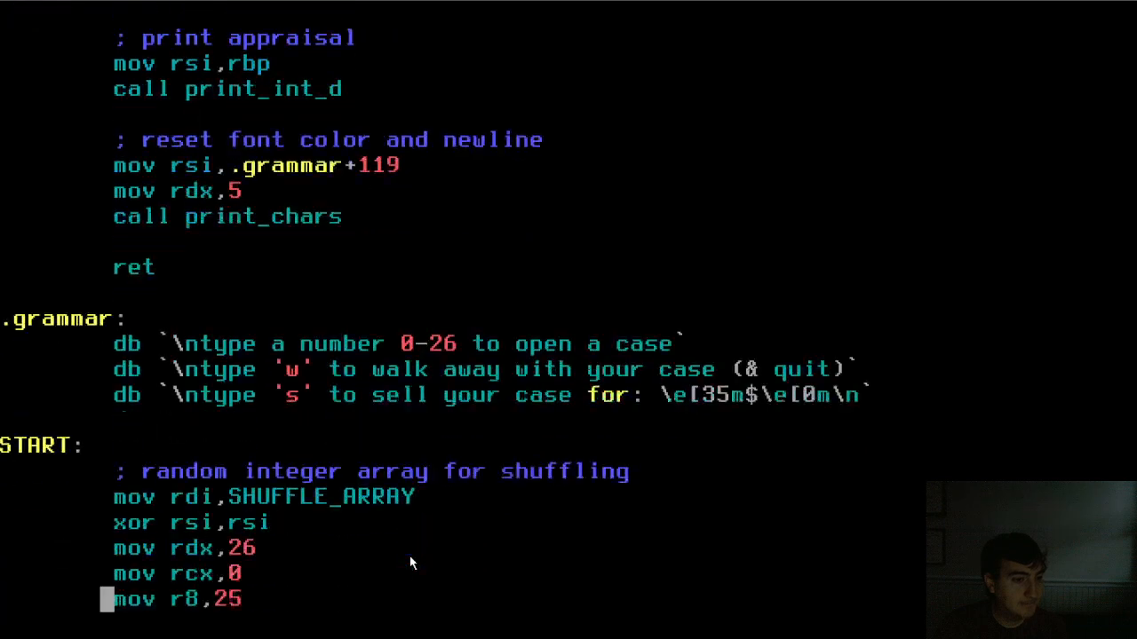
scroll(down, 3)
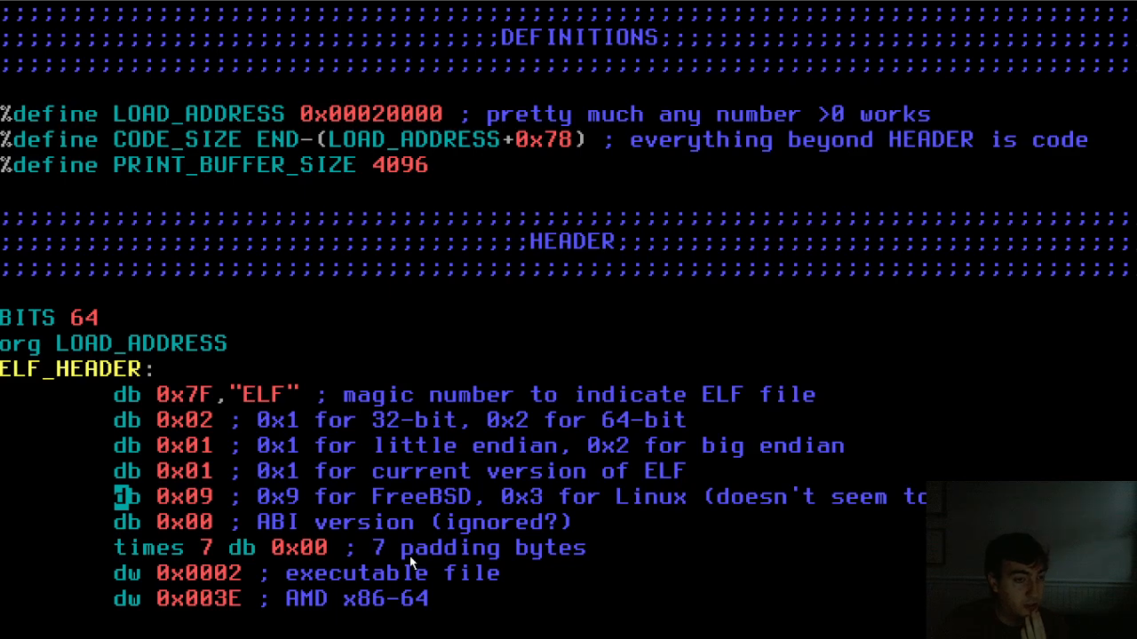
scroll(down, 3)
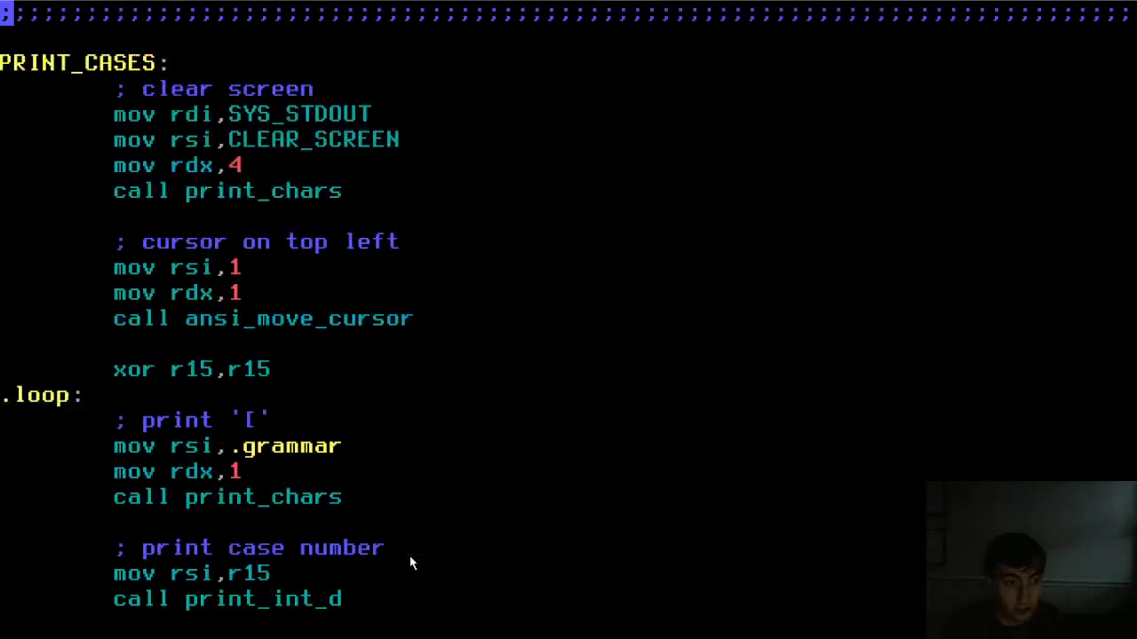
scroll(down, 3)
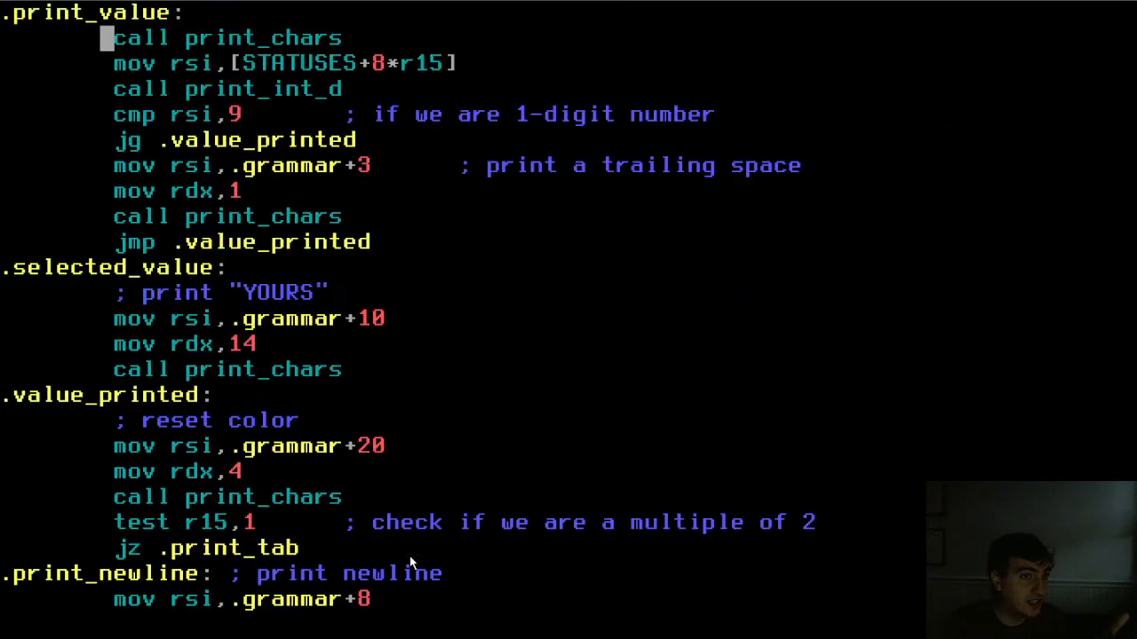
scroll(down, 3)
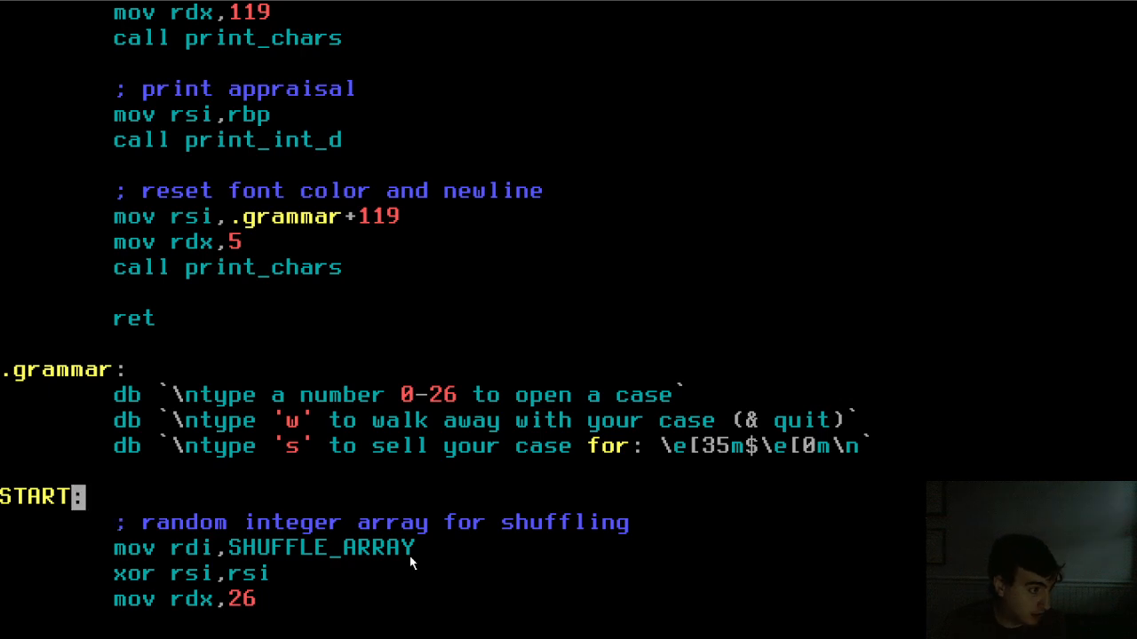
scroll(down, 3)
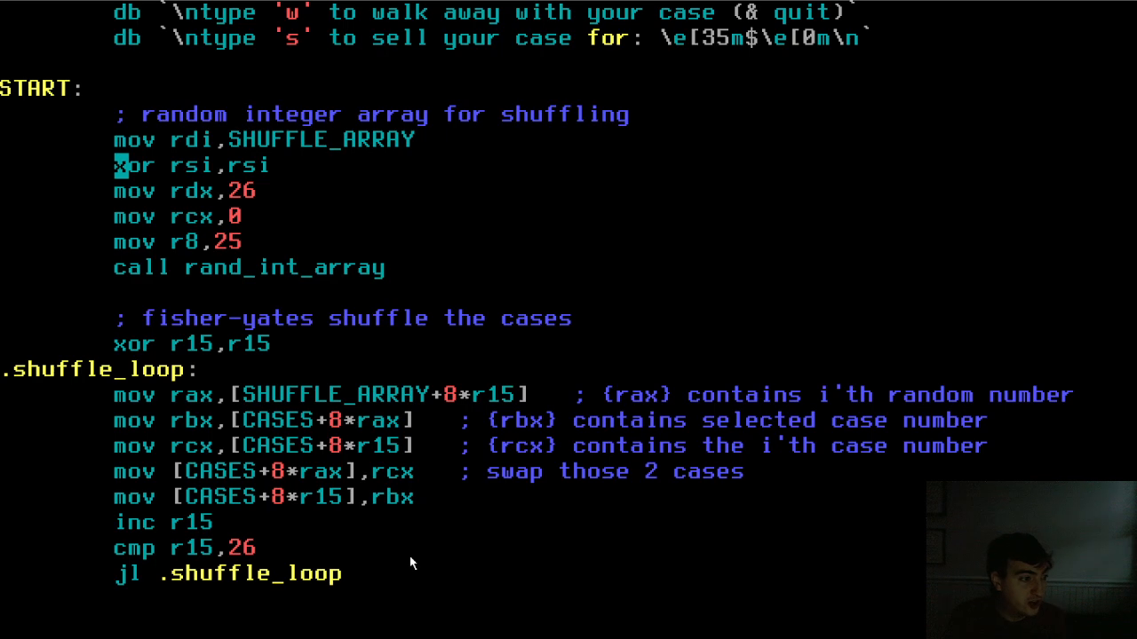
scroll(down, 3)
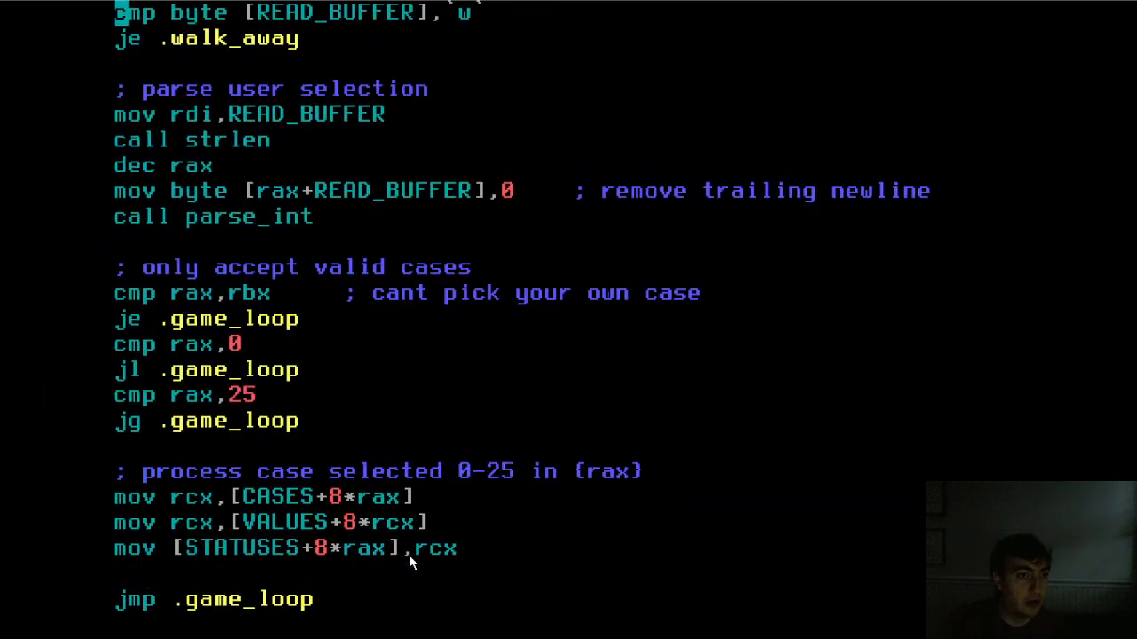
scroll(down, 3)
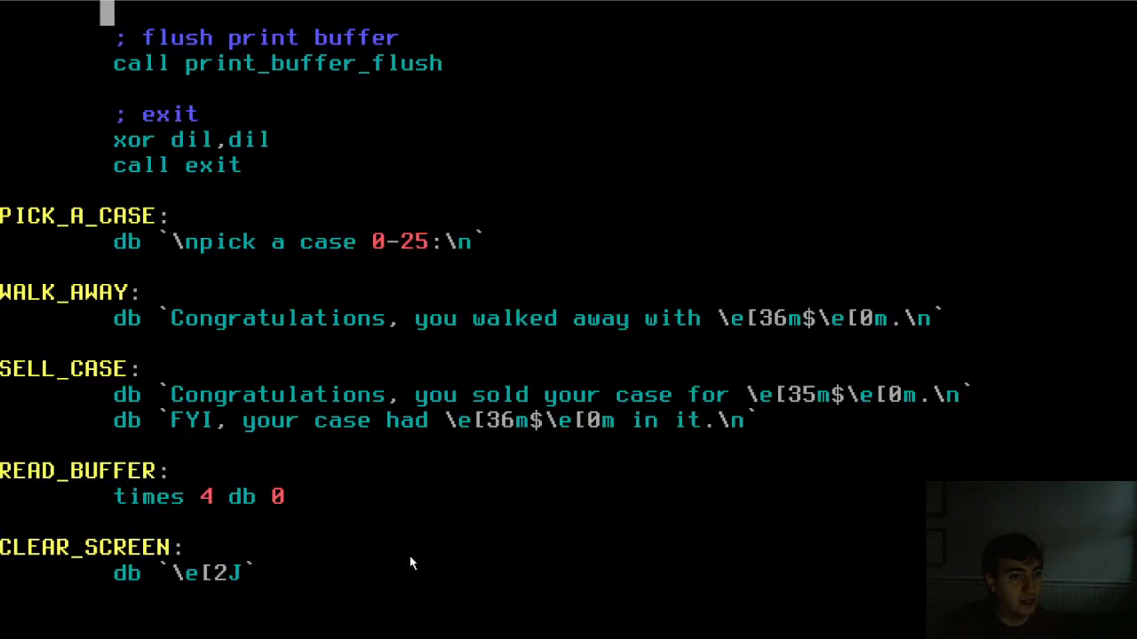
scroll(down, 3)
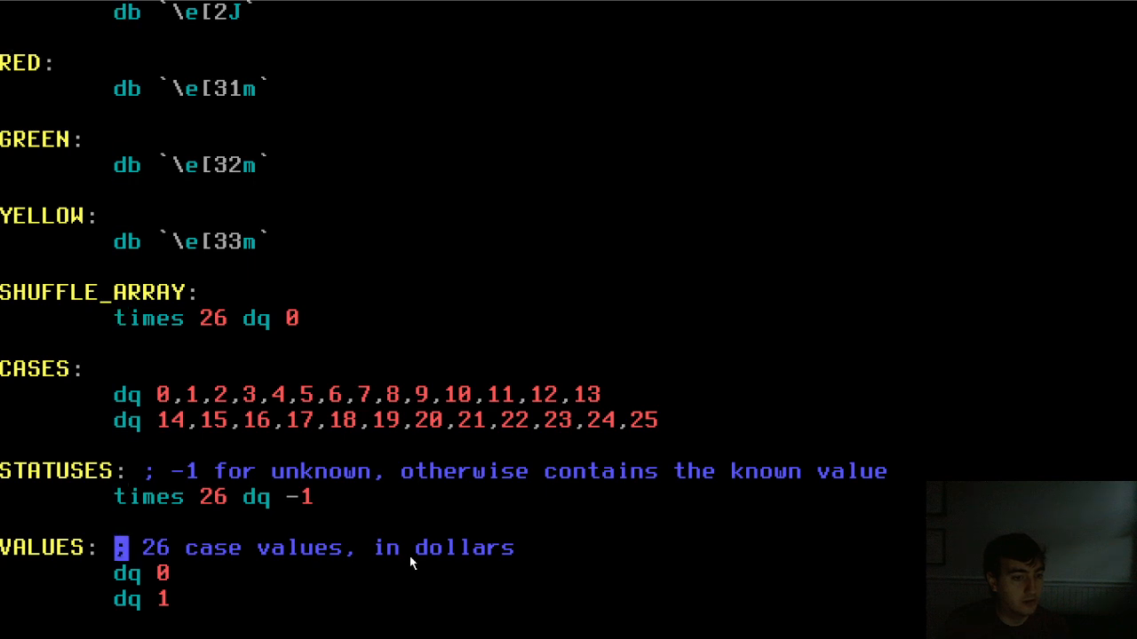
scroll(down, 3)
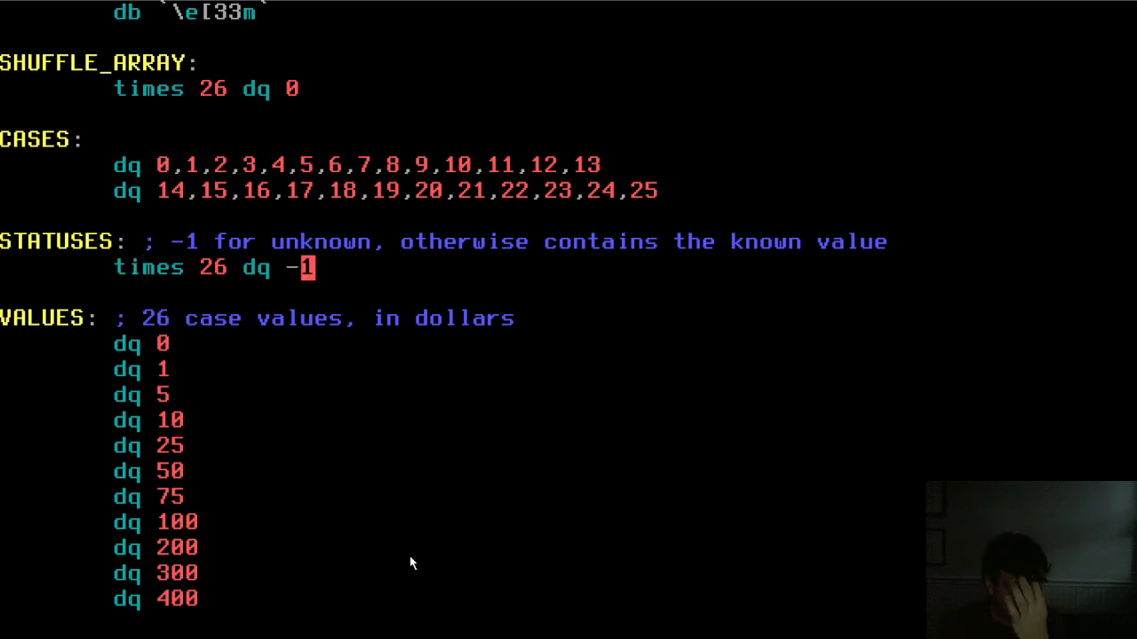
scroll(down, 3)
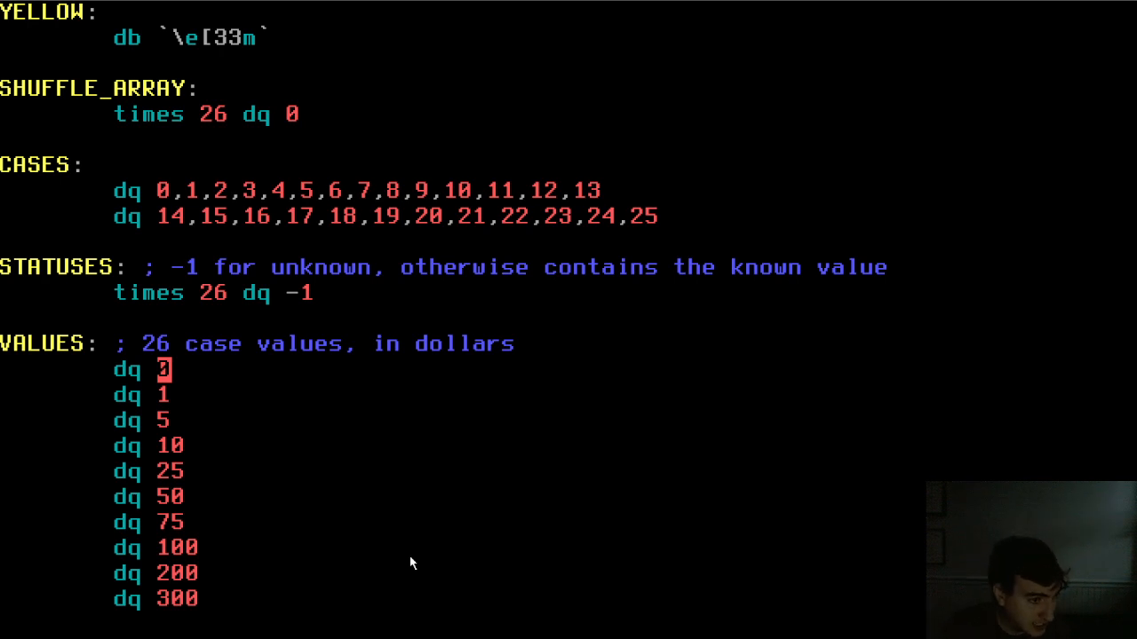
scroll(down, 3)
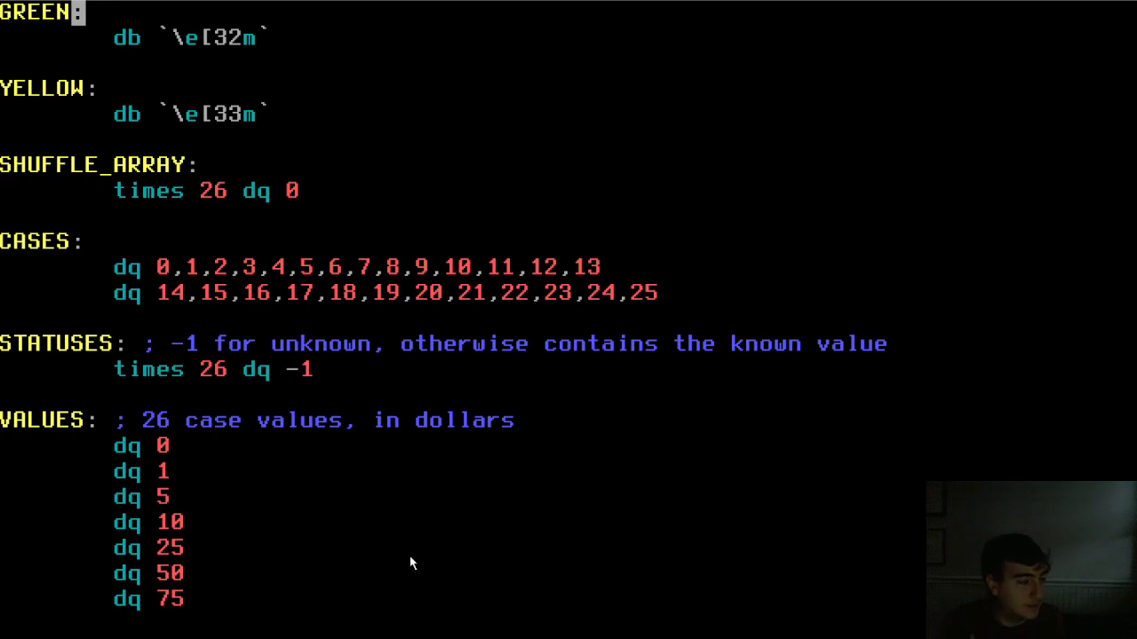
scroll(down, 3)
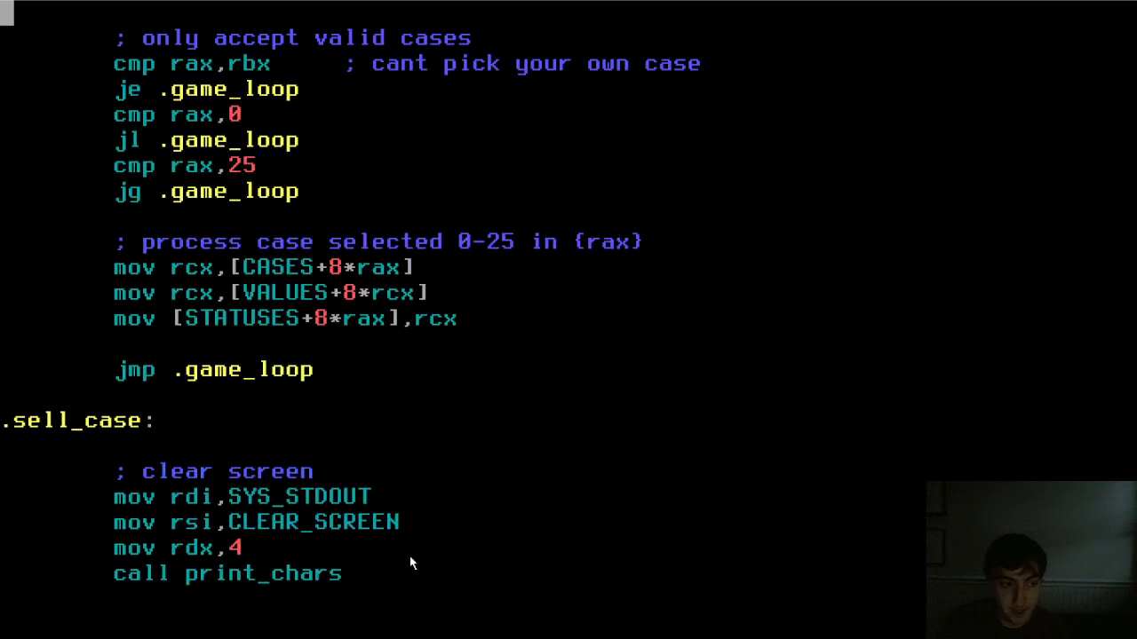
scroll(down, 3)
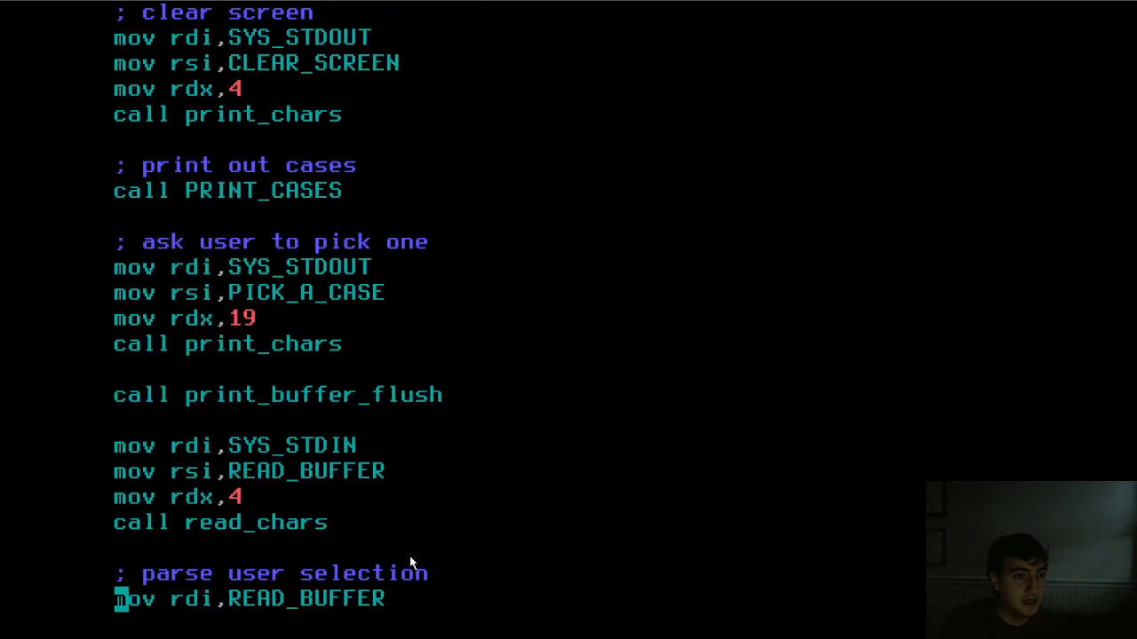
scroll(down, 3)
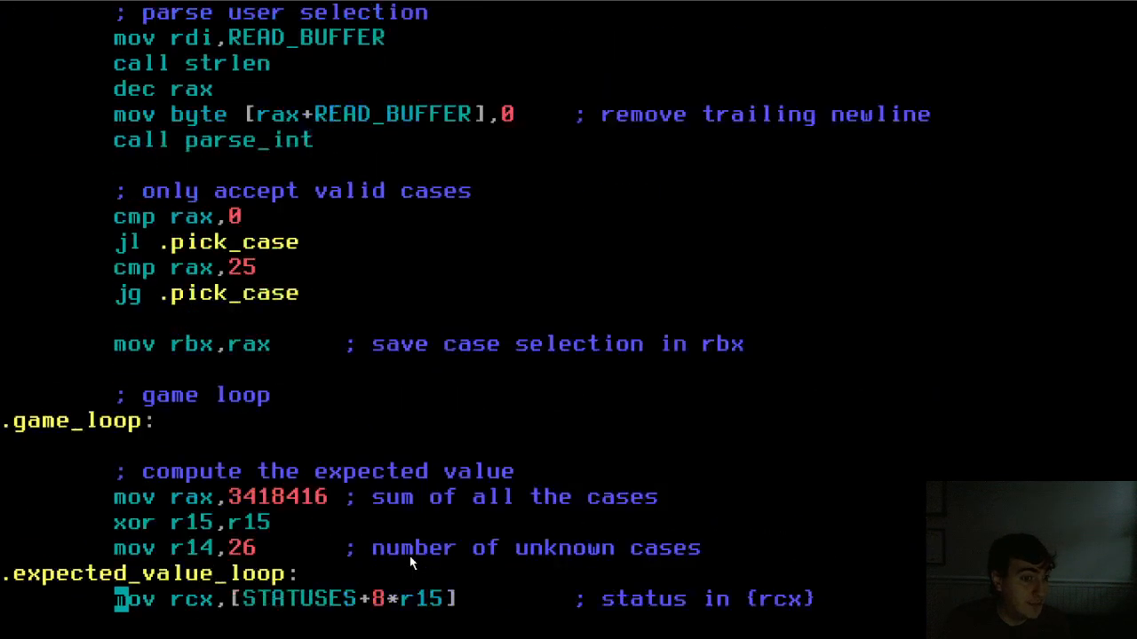
scroll(down, 3)
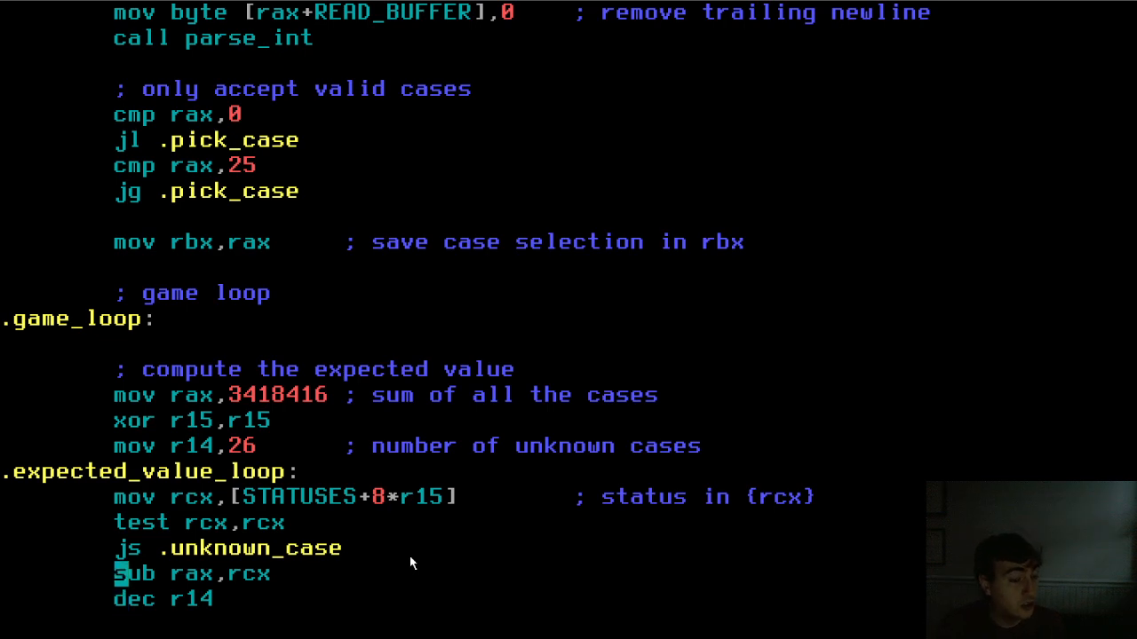
scroll(down, 3)
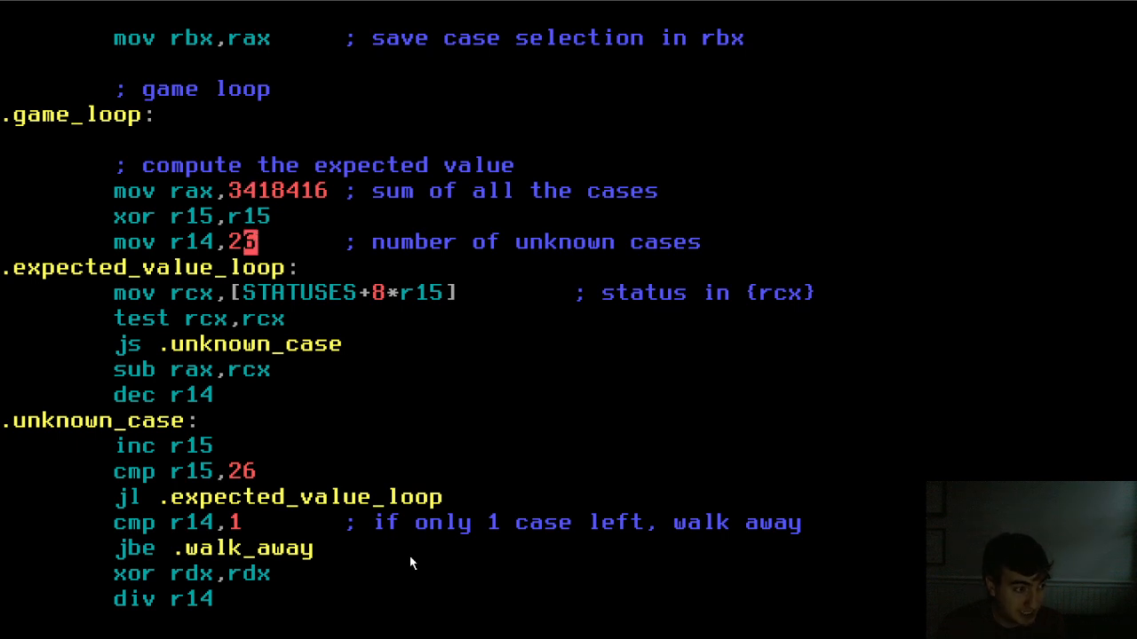
text(6)
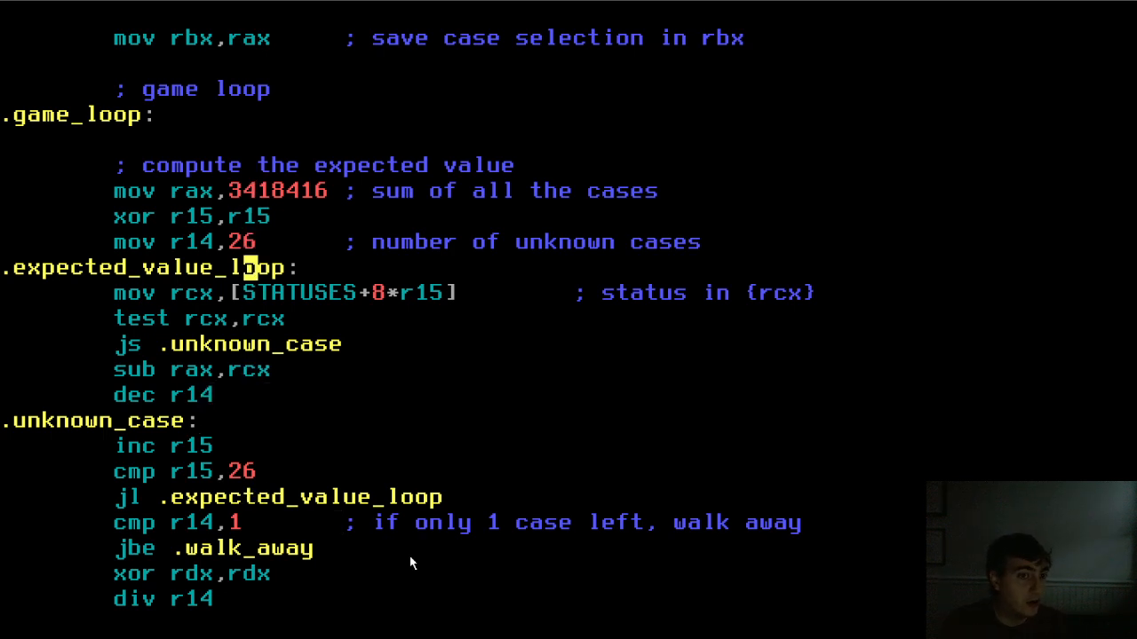
text(5)
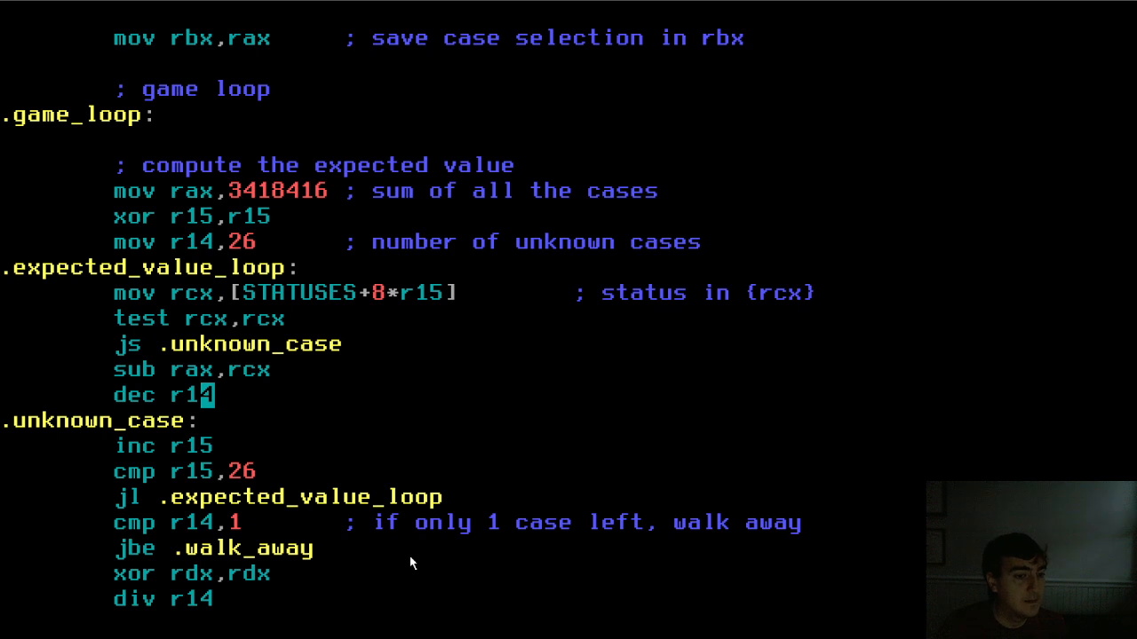
scroll(down, 3)
text(:)
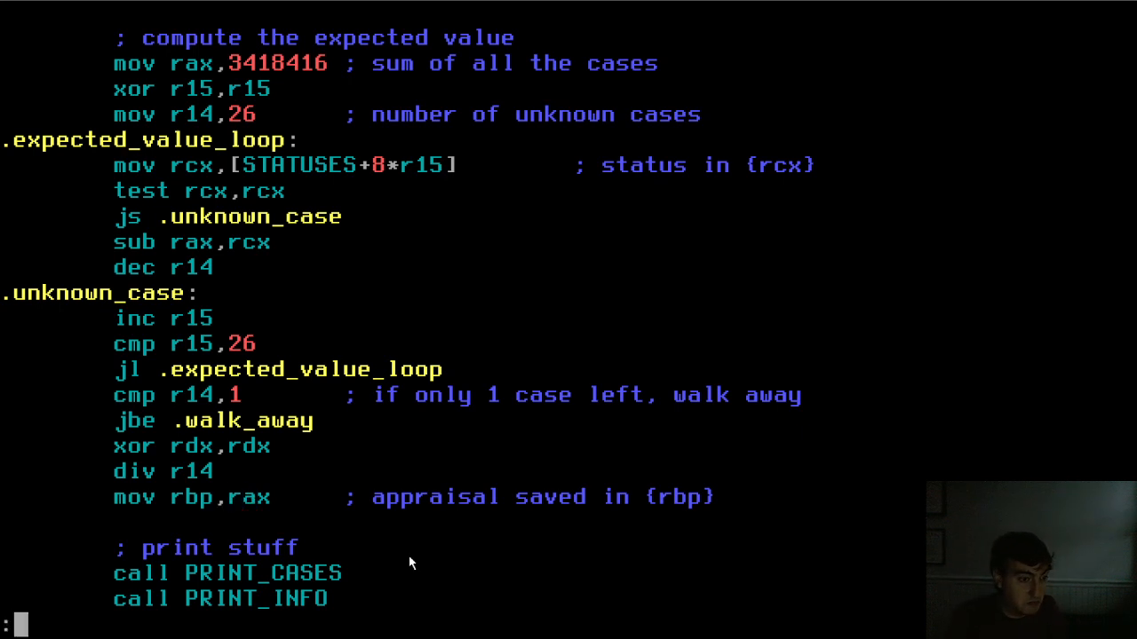
- Quit Vim with :wqa, play the game opening case 2, walk away with $5000, and reopen code.asm
text(wqa)
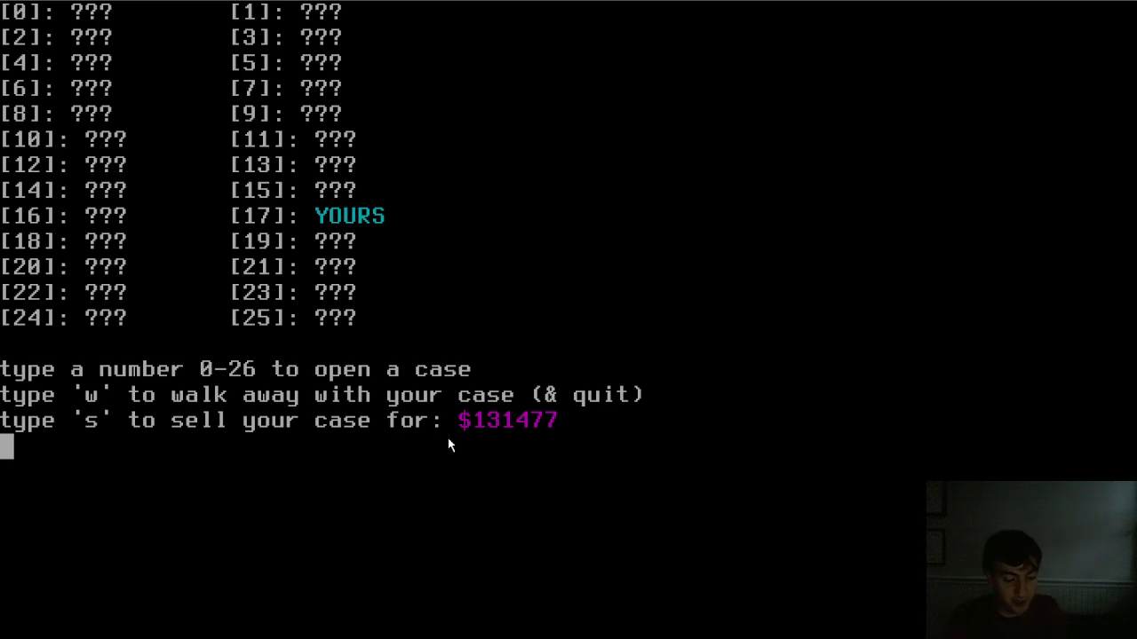
text(2)
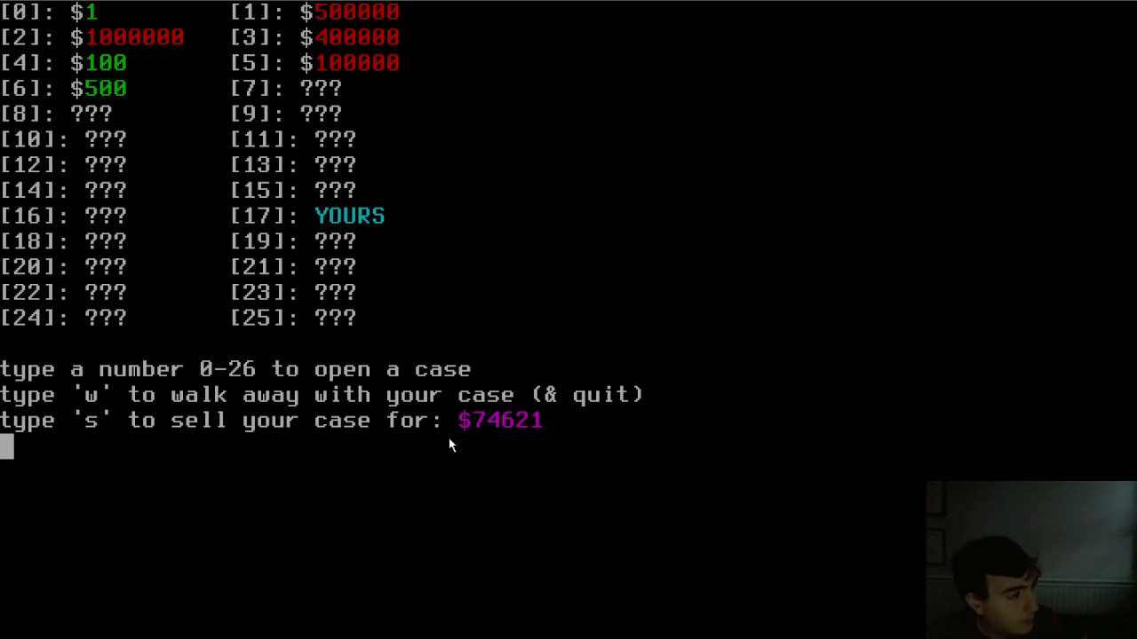
text(w)
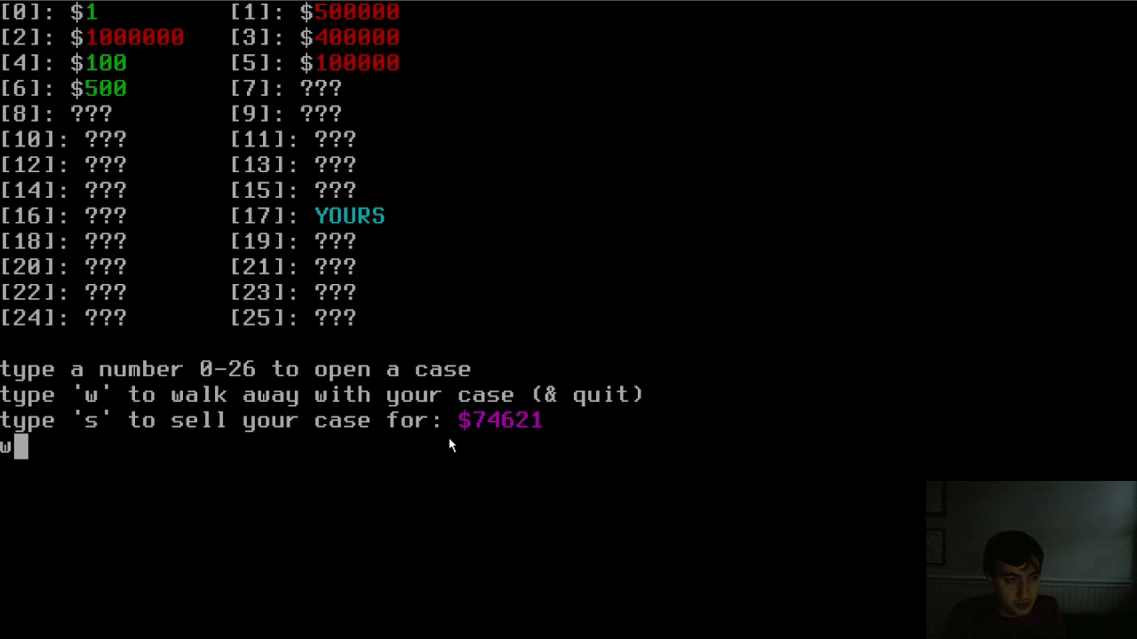
key(enter)
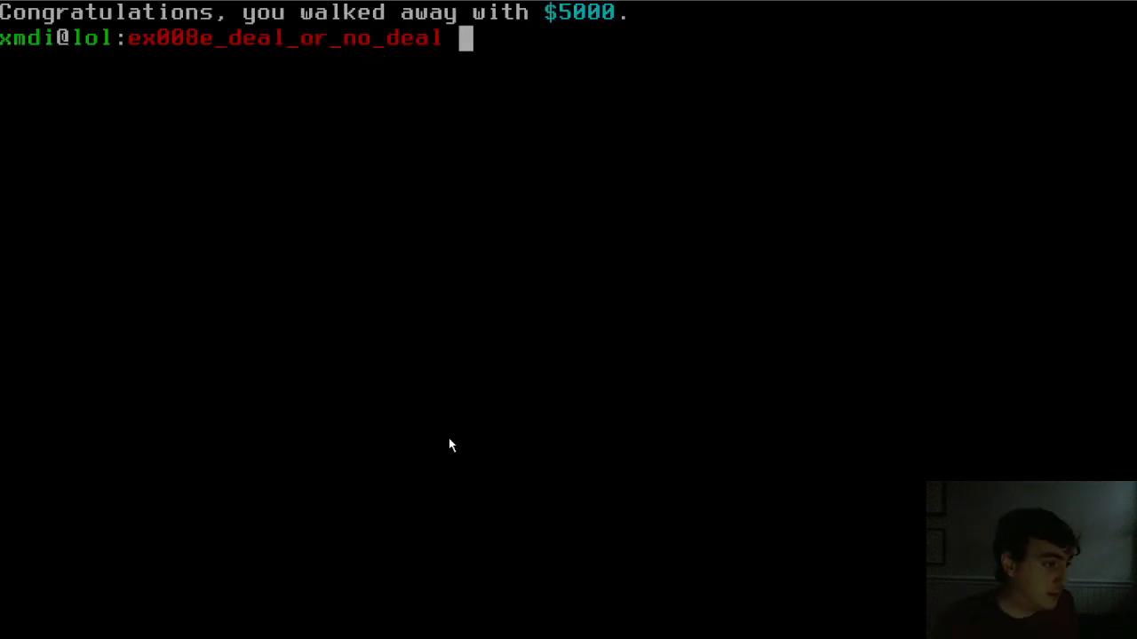
text(vim code.asm)
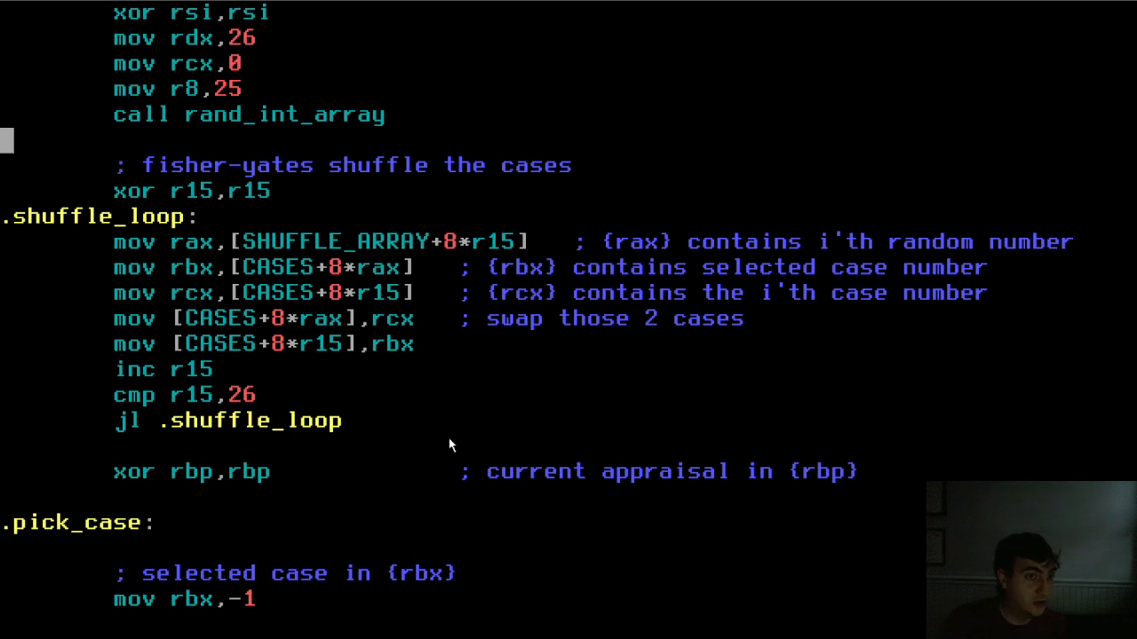
- Scroll the shuffle loop in Vim, then the KolourPaint slides down to the bounded rand_float slide
scroll(down, 3)
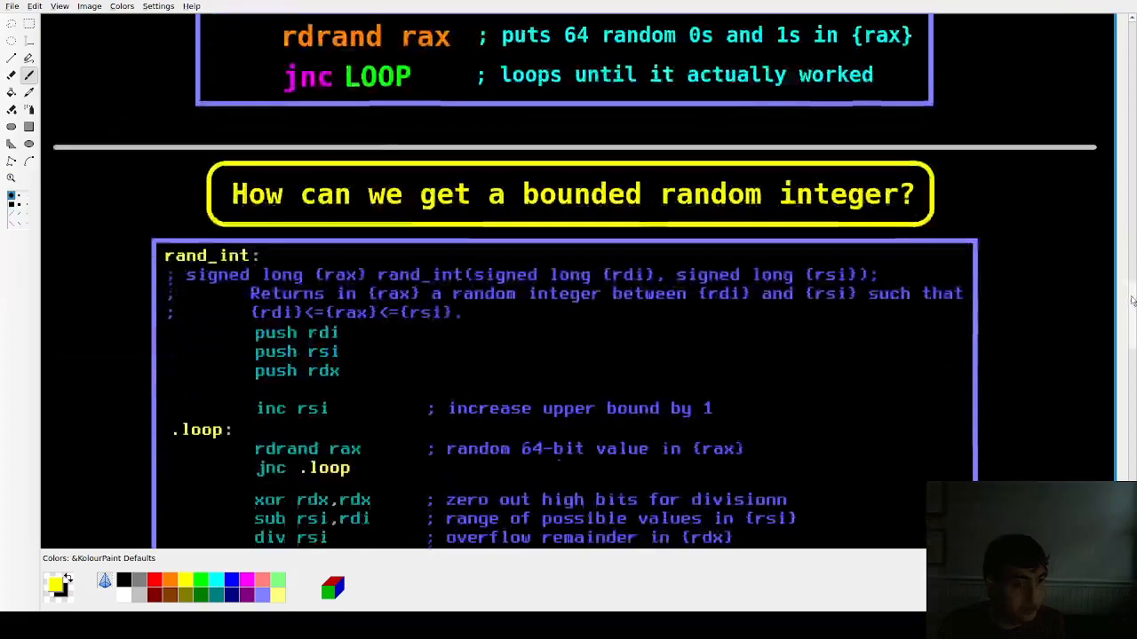
scroll(down, 3)
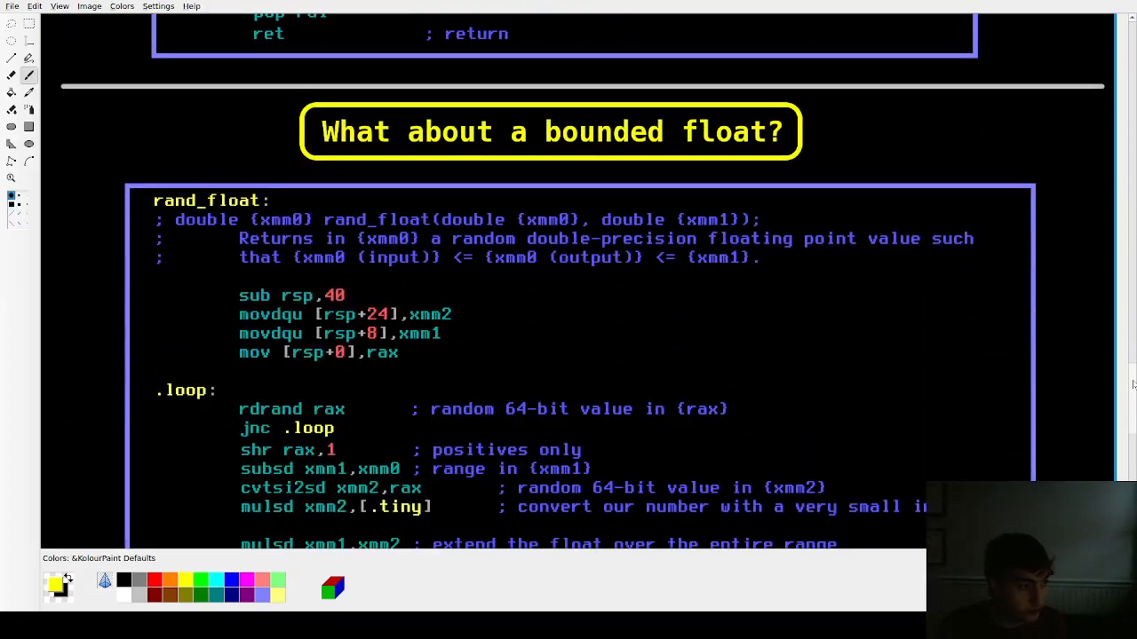